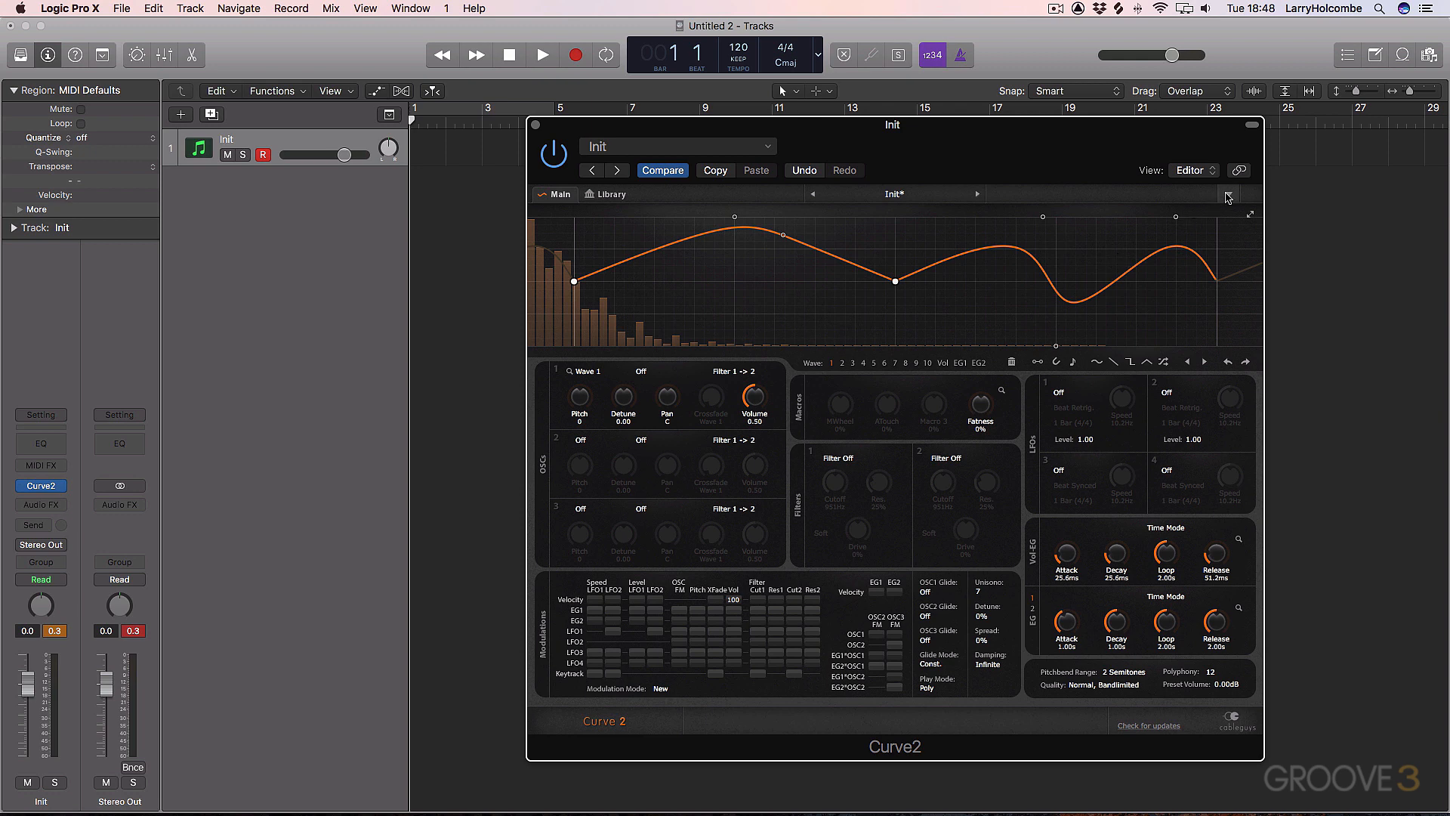
Create a new blank Init preset with a plain sine waveform using Preset > New.
left_click(1228, 196)
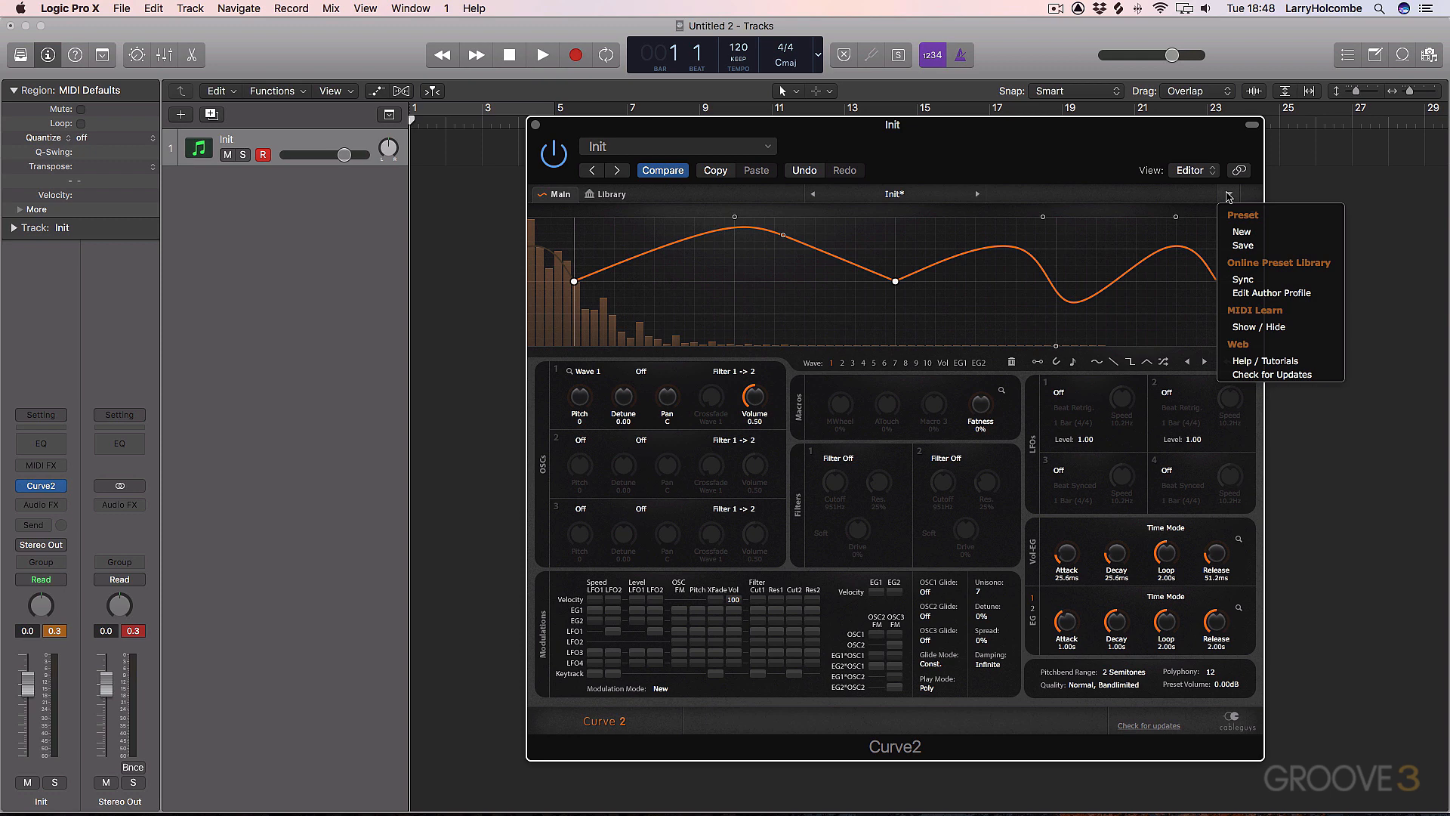
mouse_move(1244, 231)
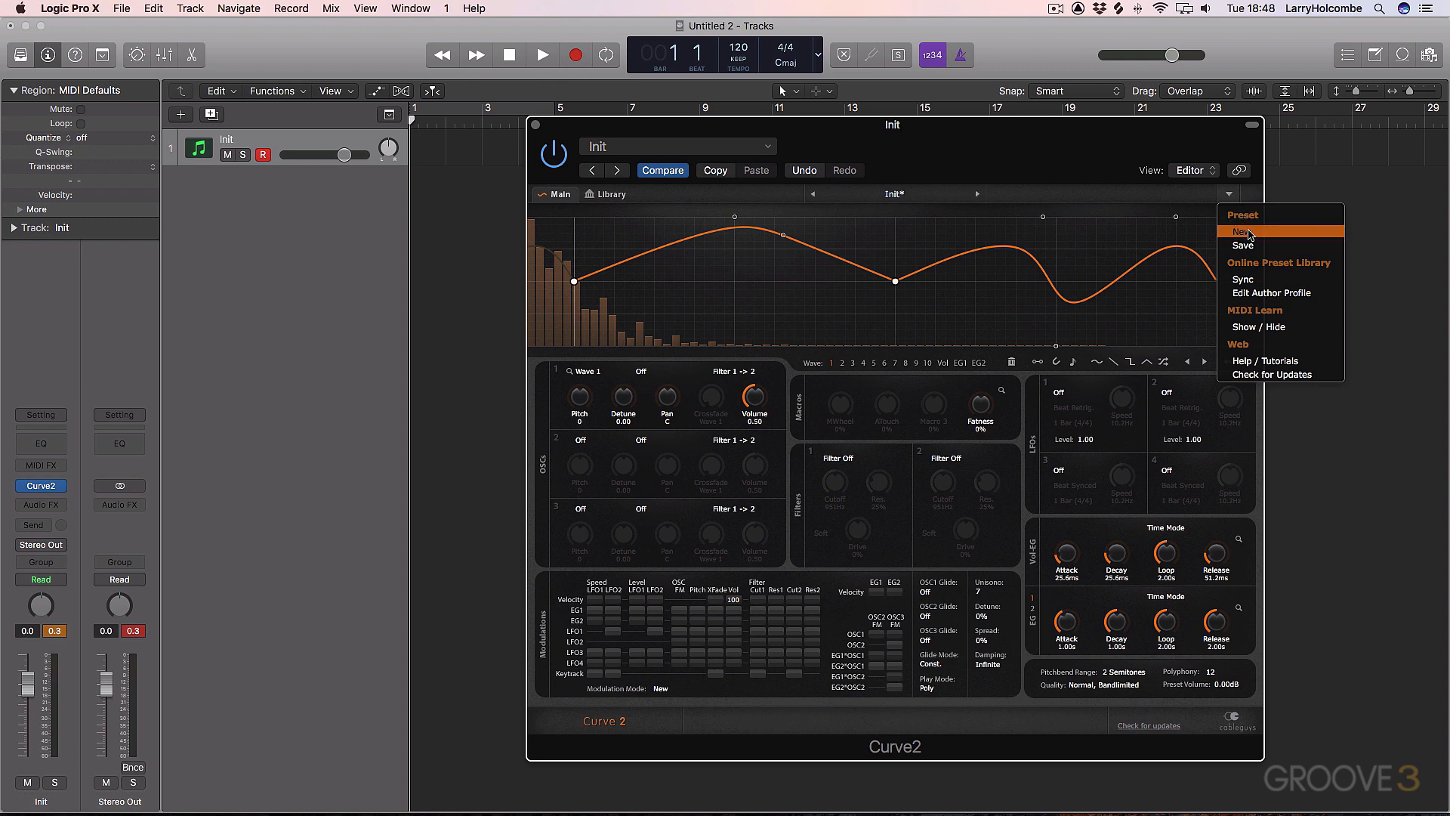
left_click(1243, 231)
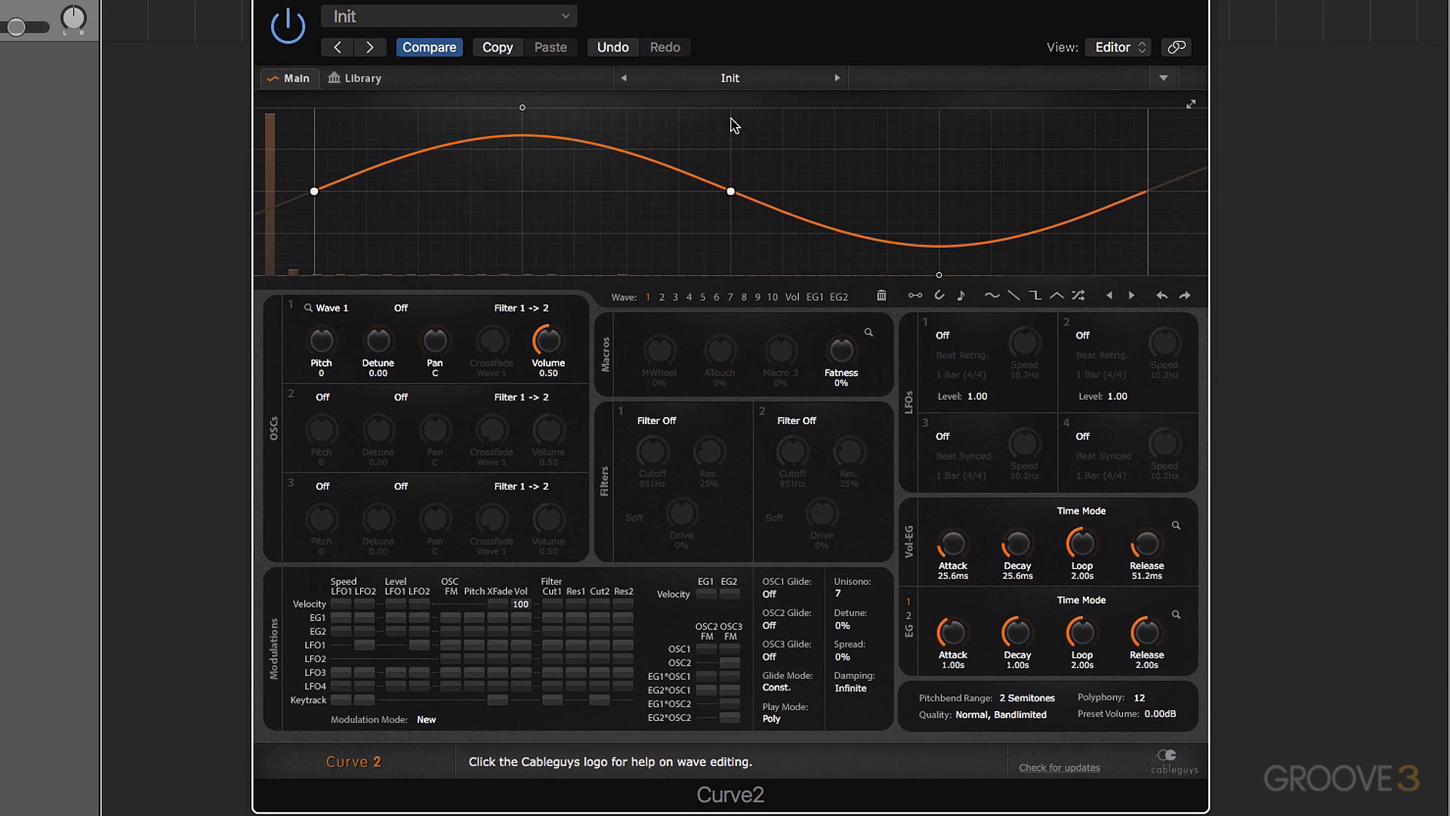
mouse_move(1224, 112)
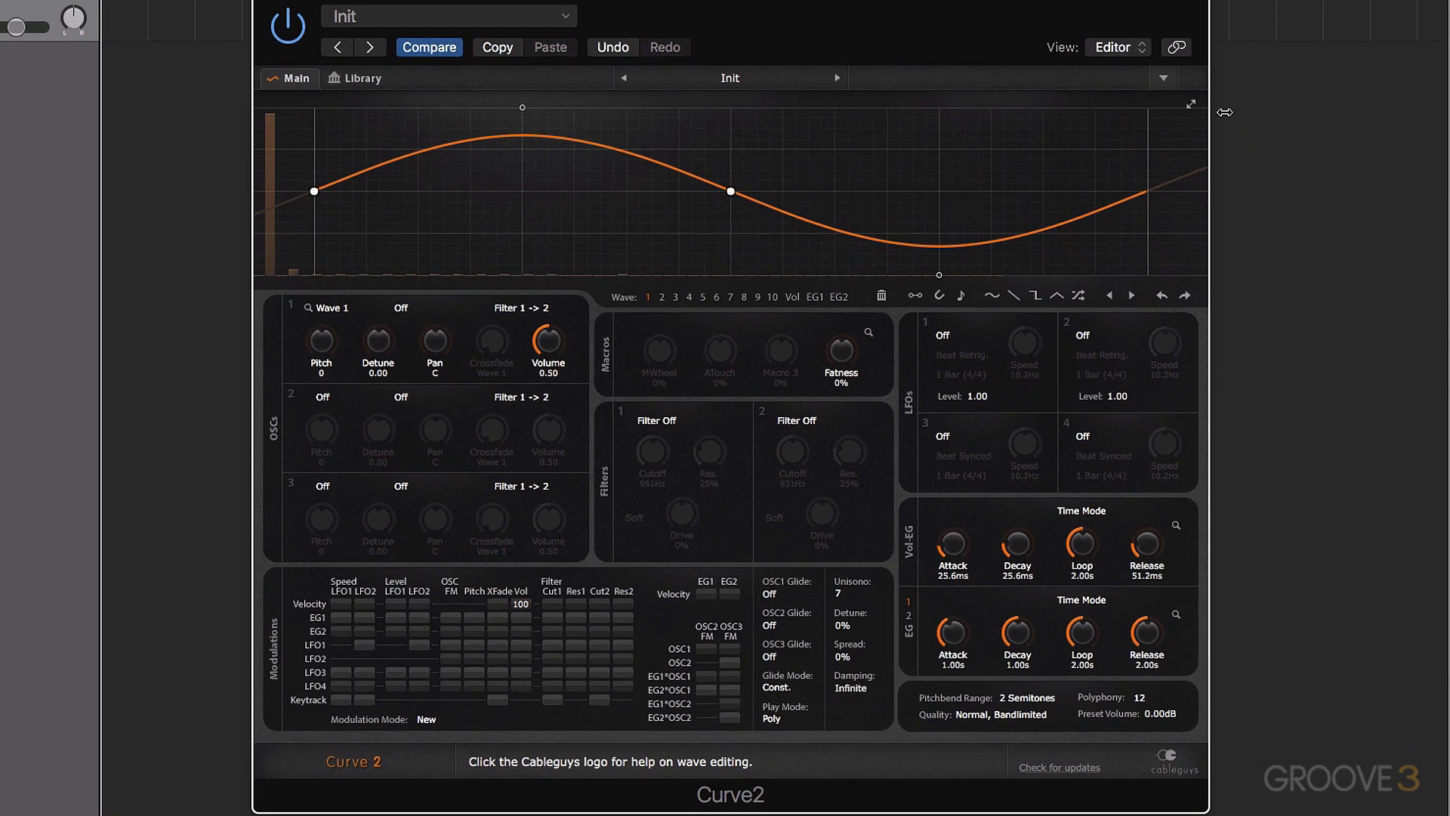
left_click(1191, 103)
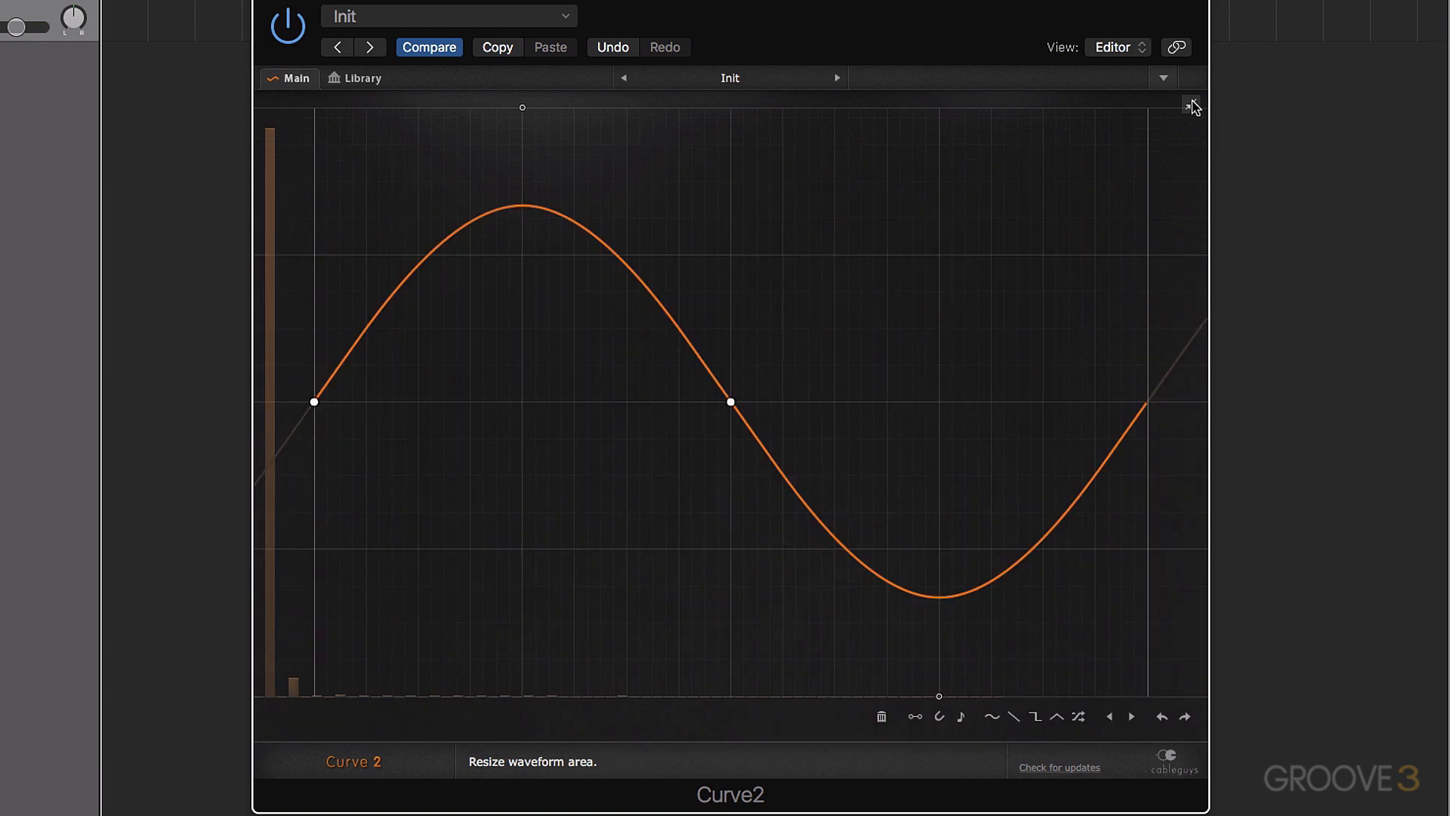
left_click(1192, 103)
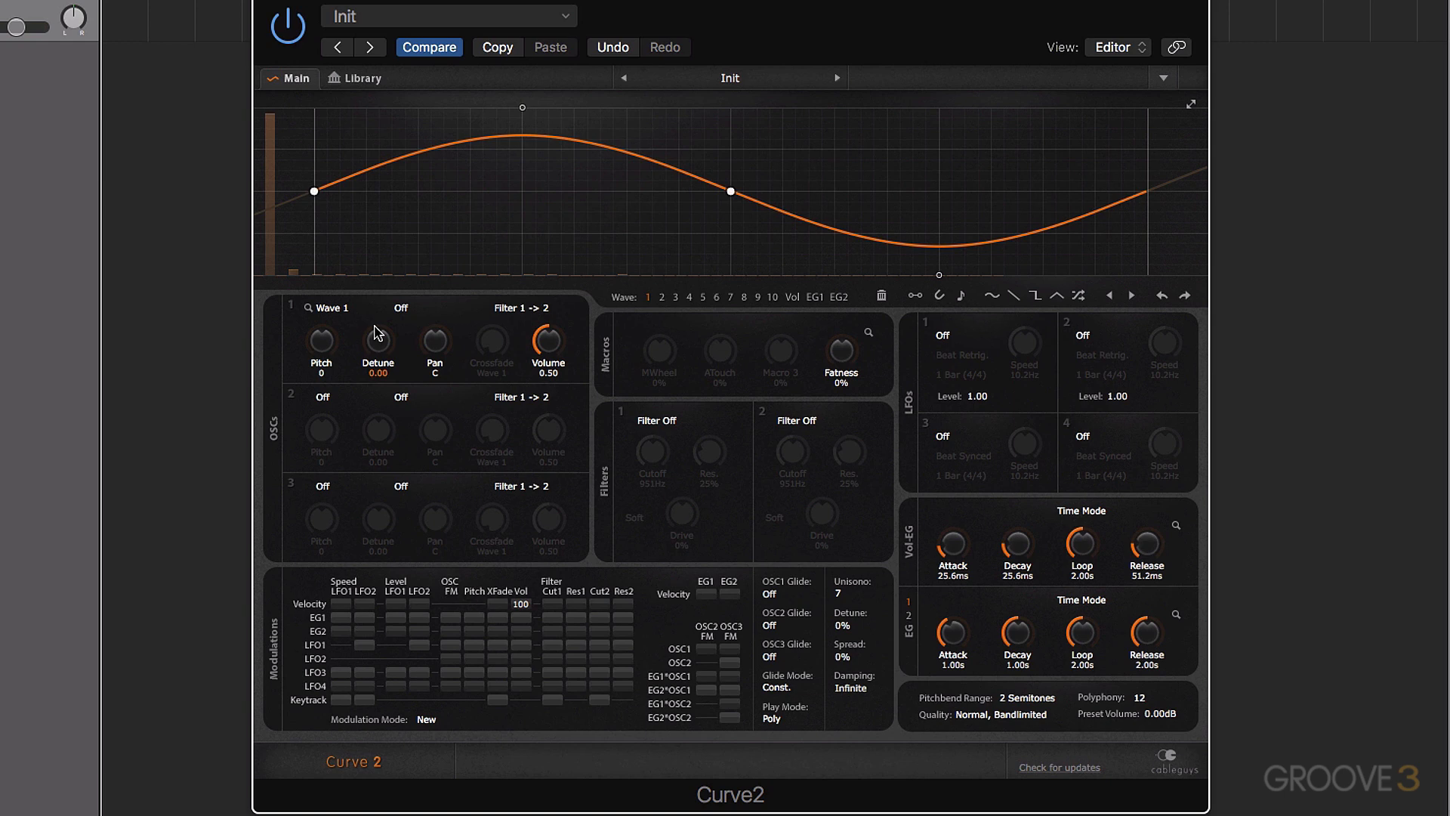
mouse_move(306, 383)
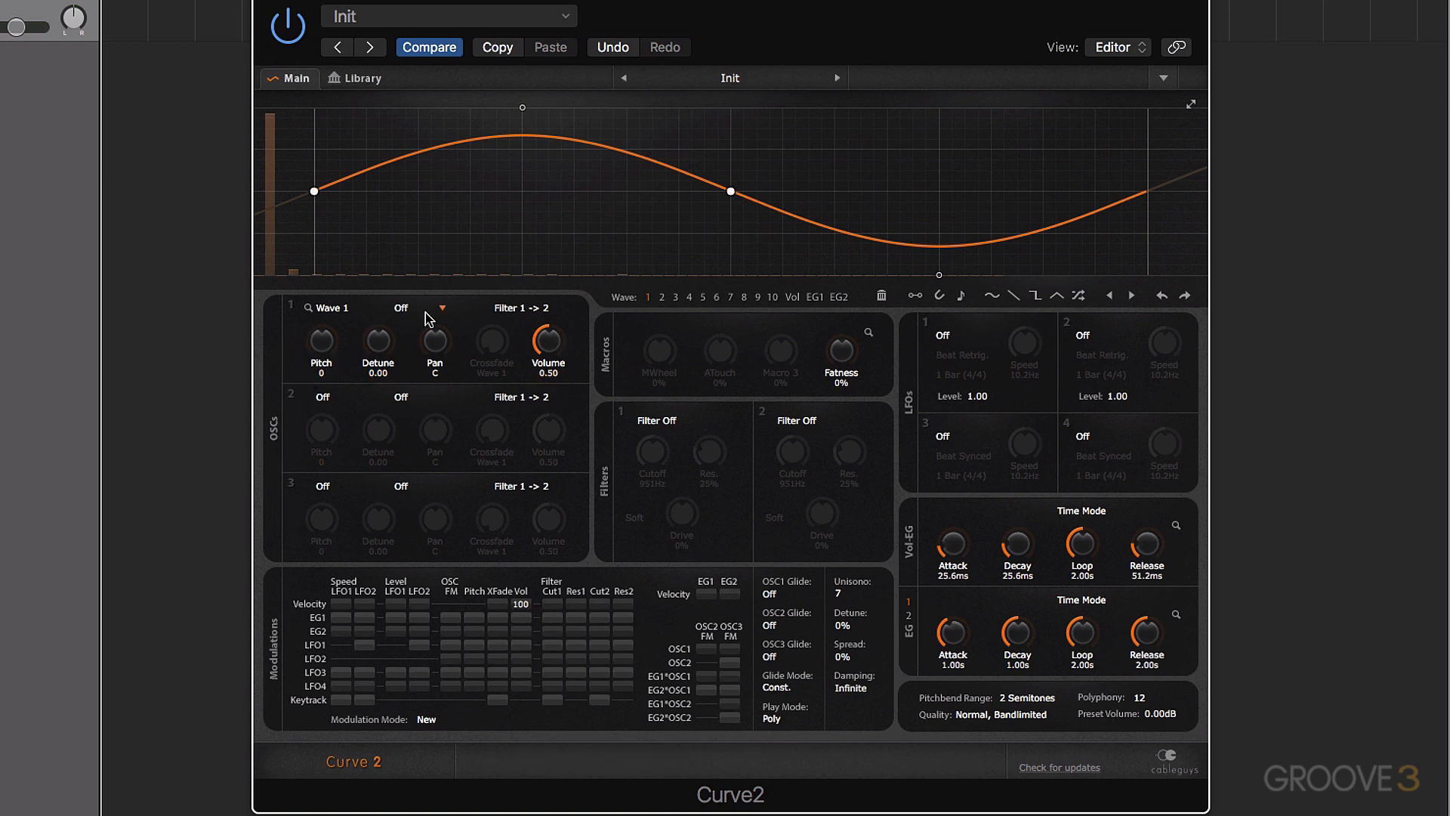
mouse_move(840, 349)
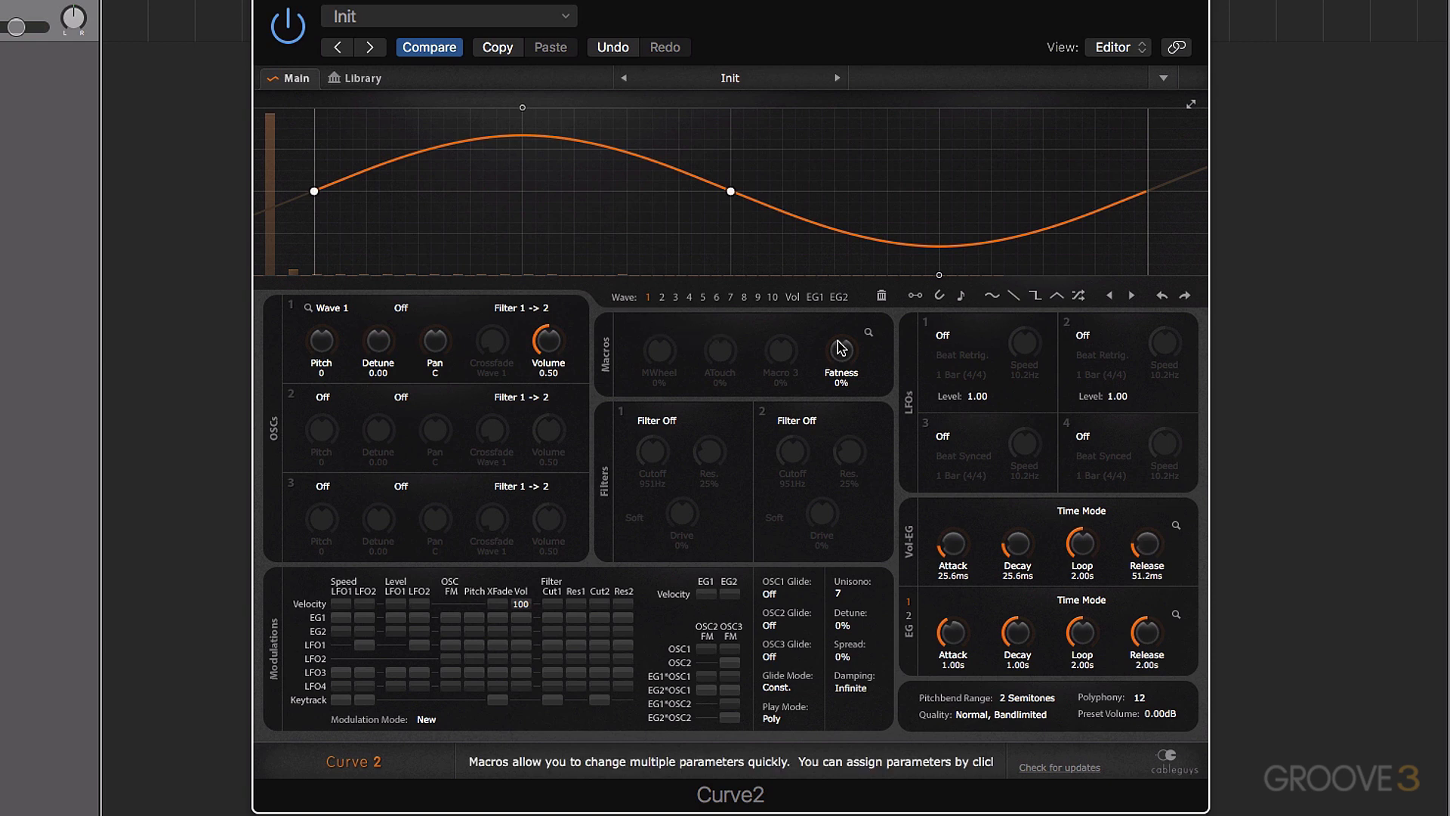
mouse_move(696, 347)
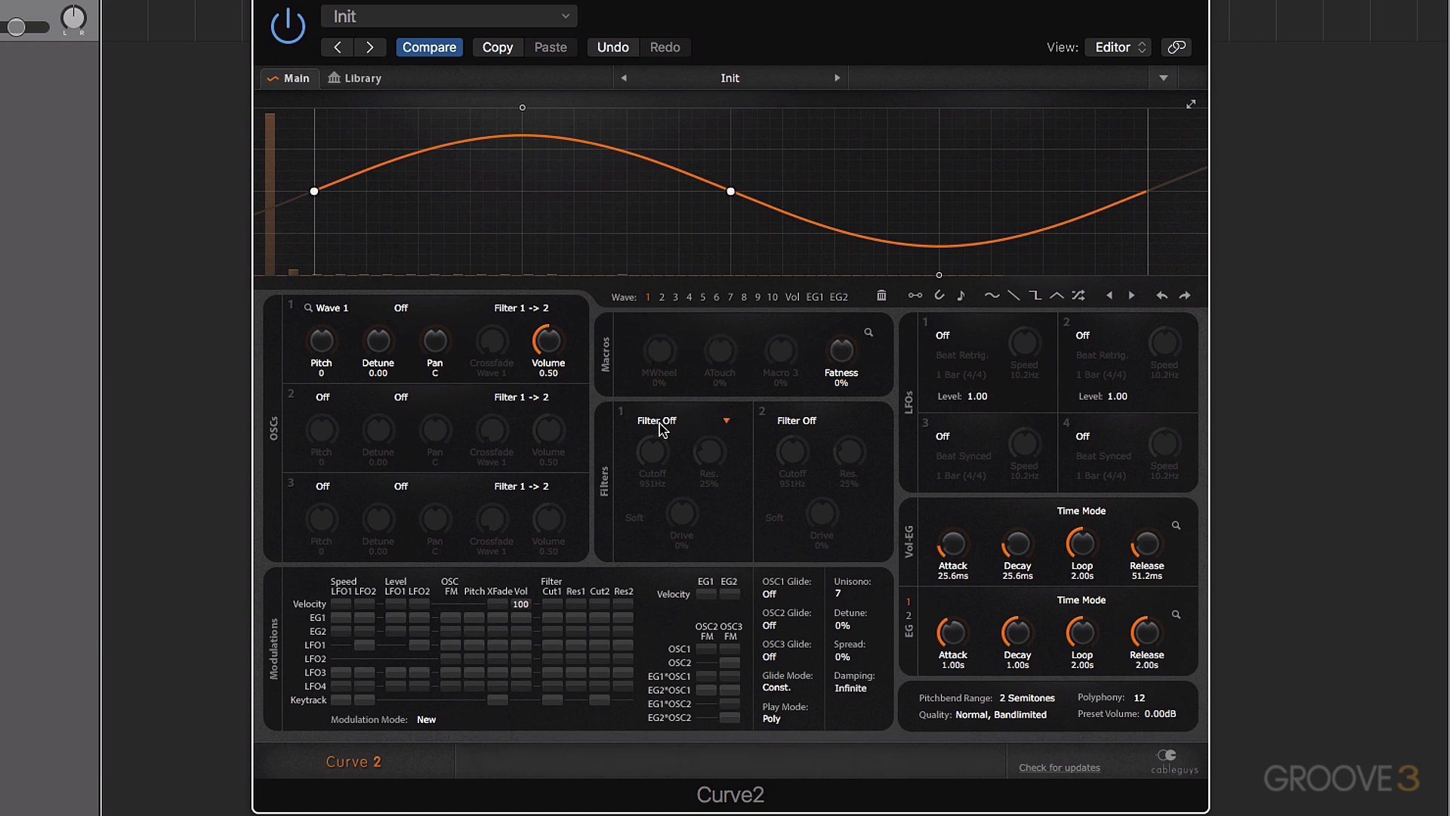
mouse_move(779, 428)
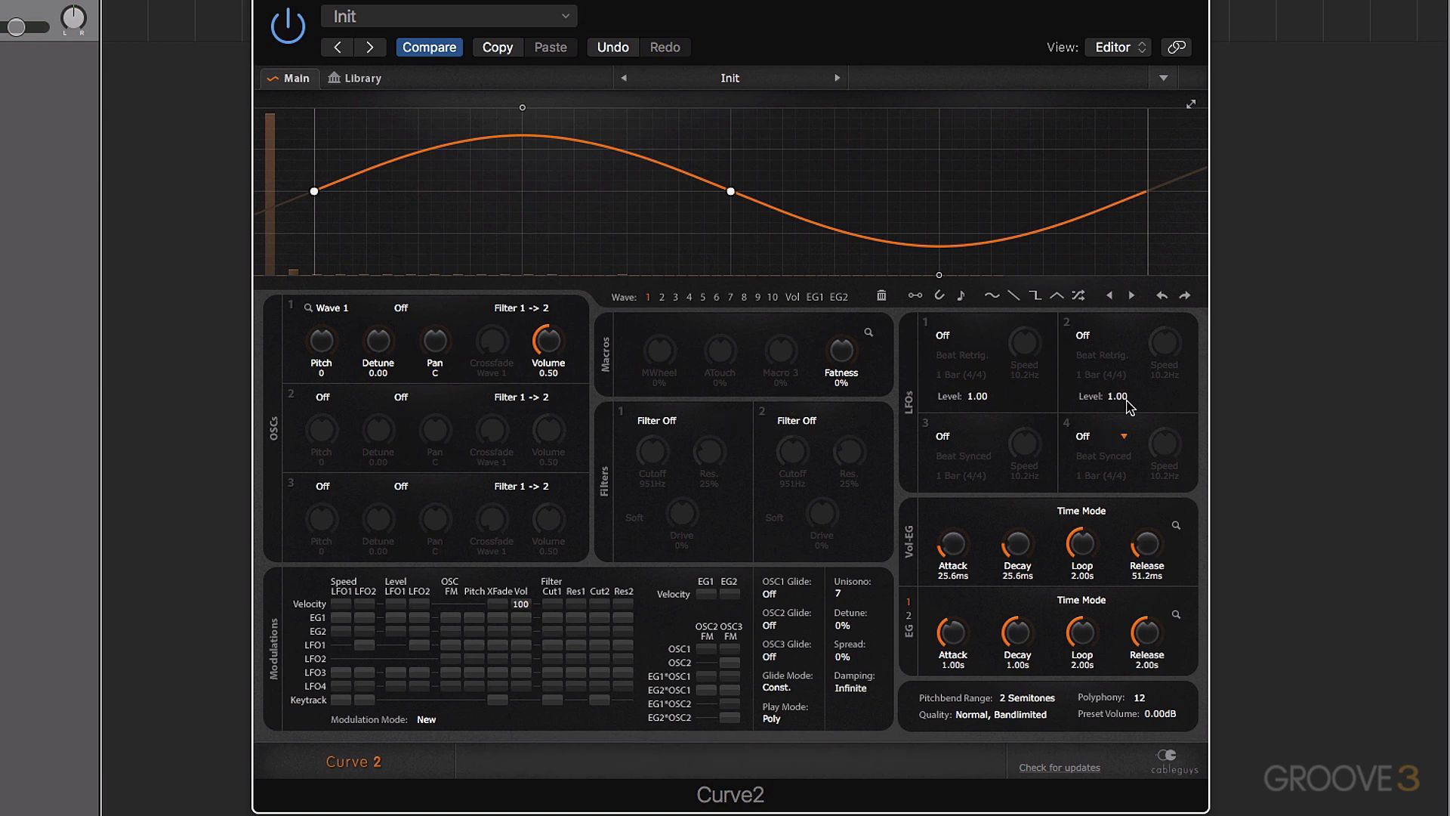
mouse_move(1080, 337)
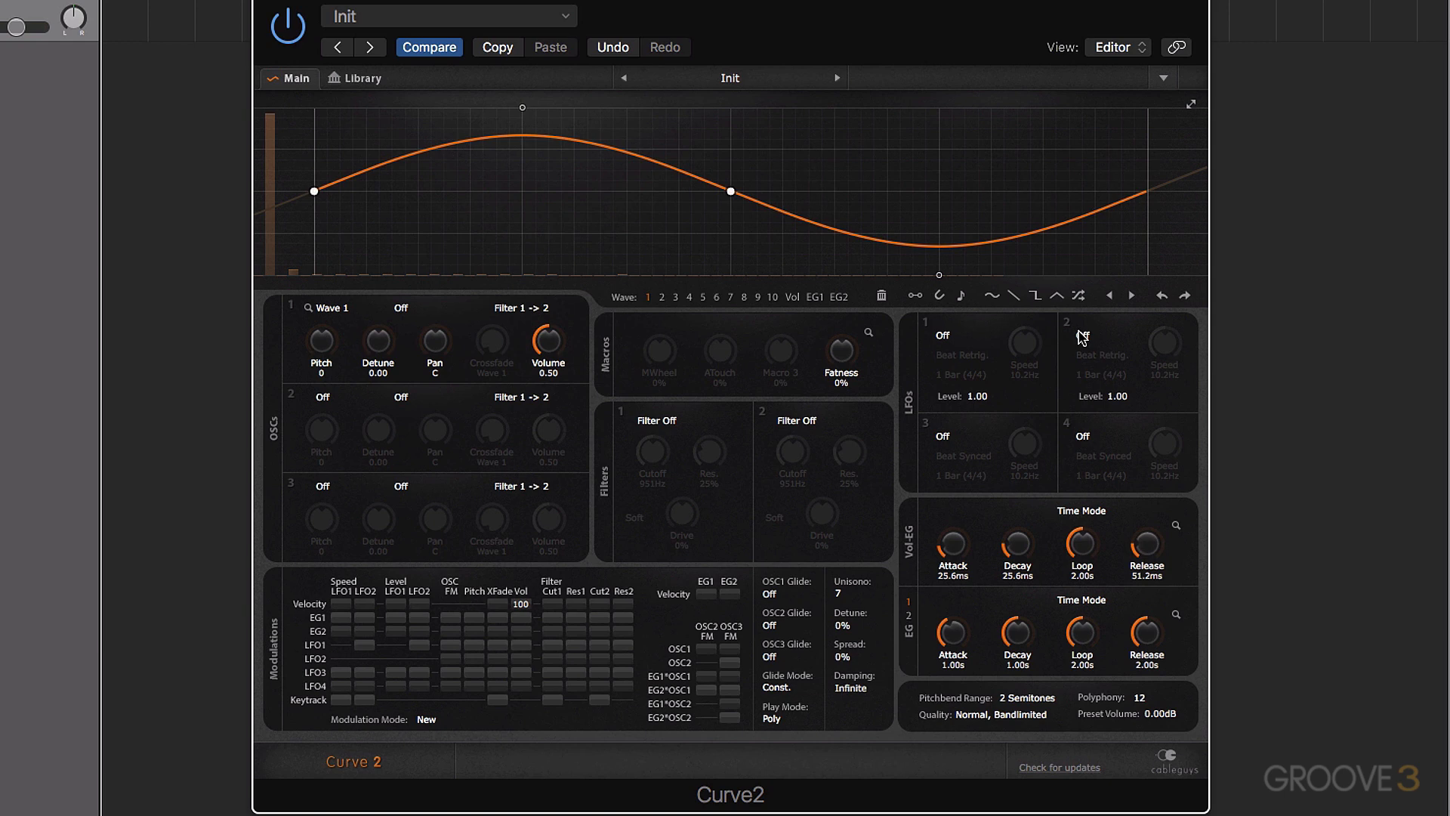
mouse_move(1005, 528)
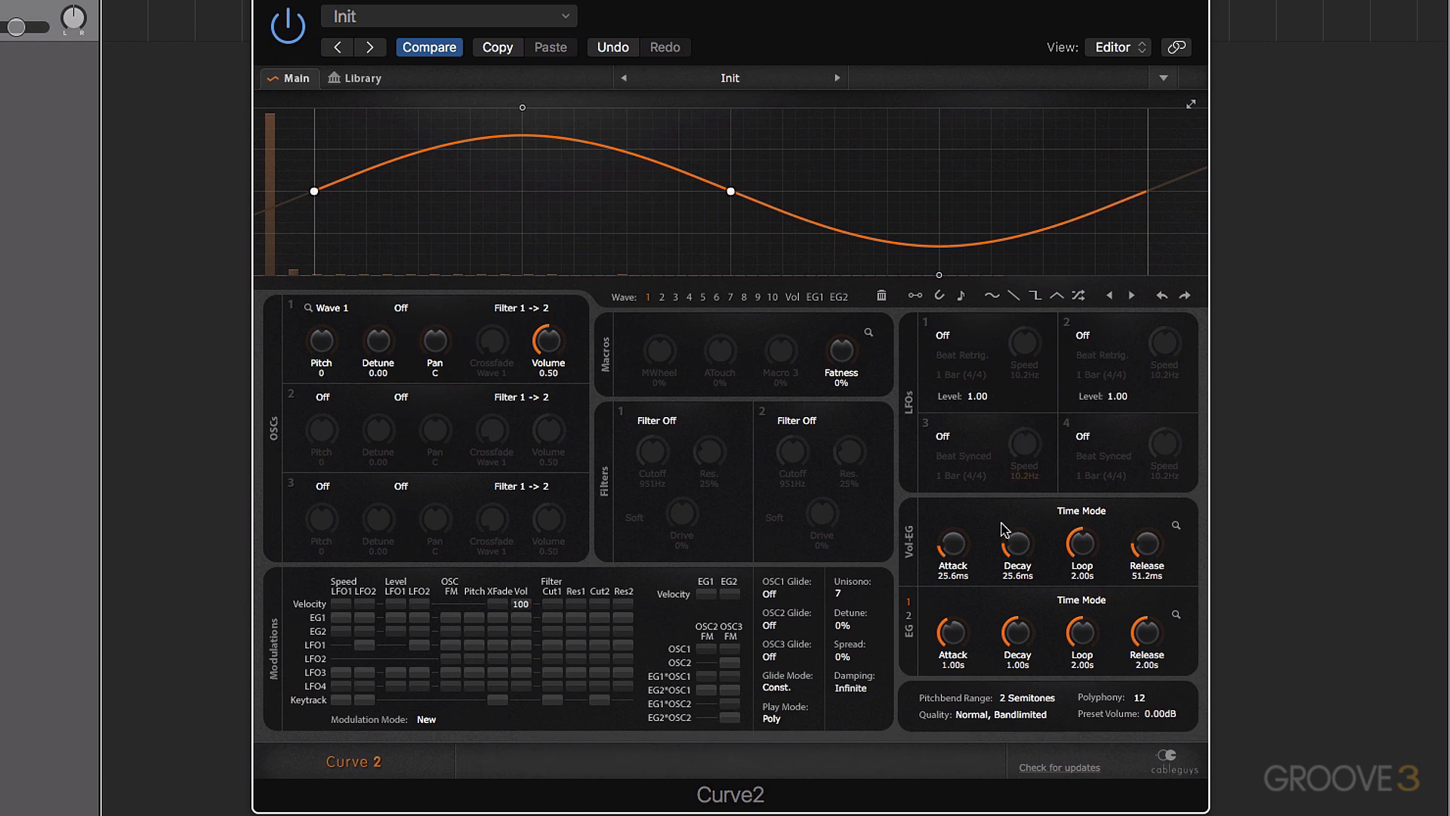
mouse_move(902, 523)
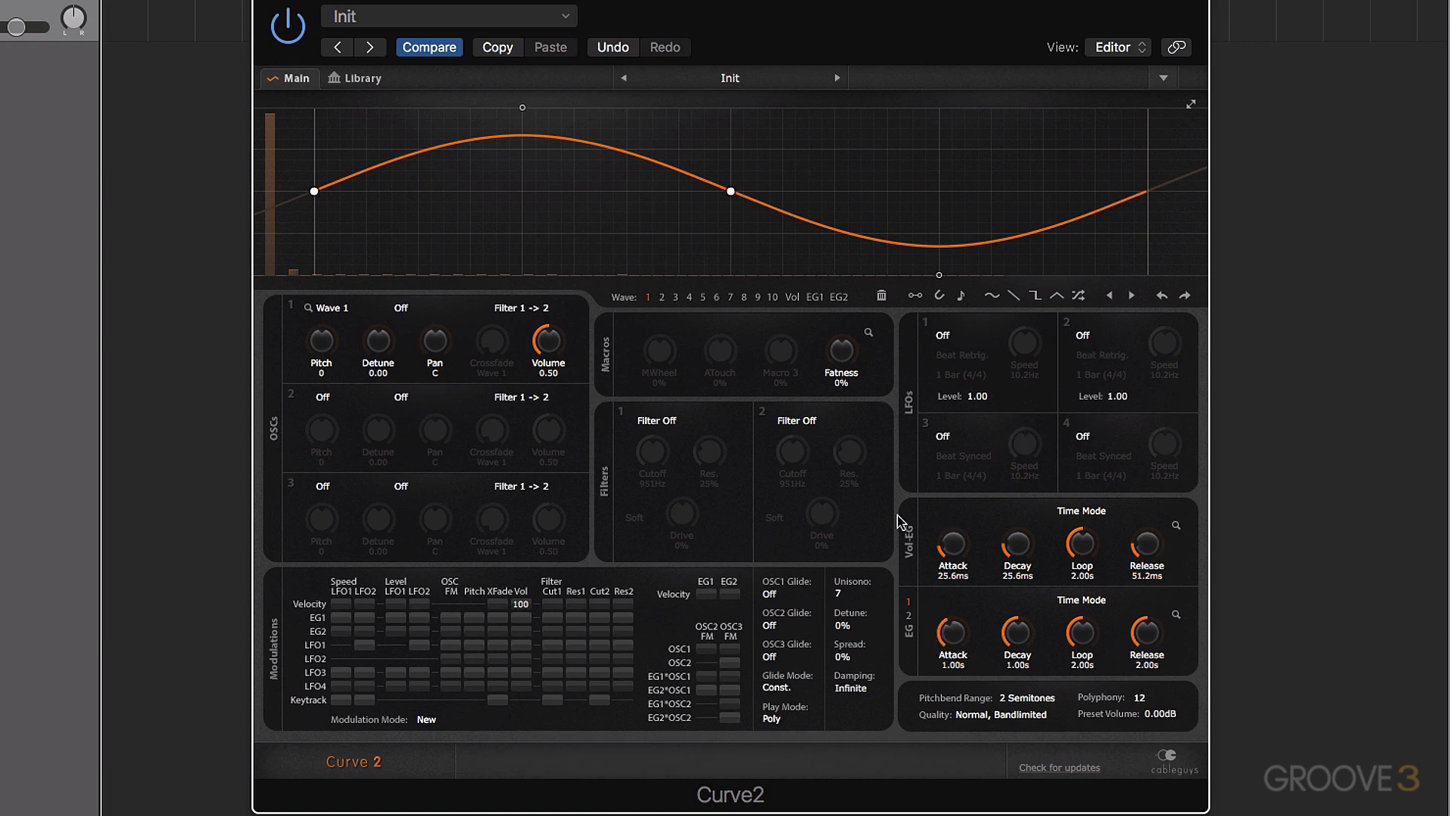
mouse_move(1012, 709)
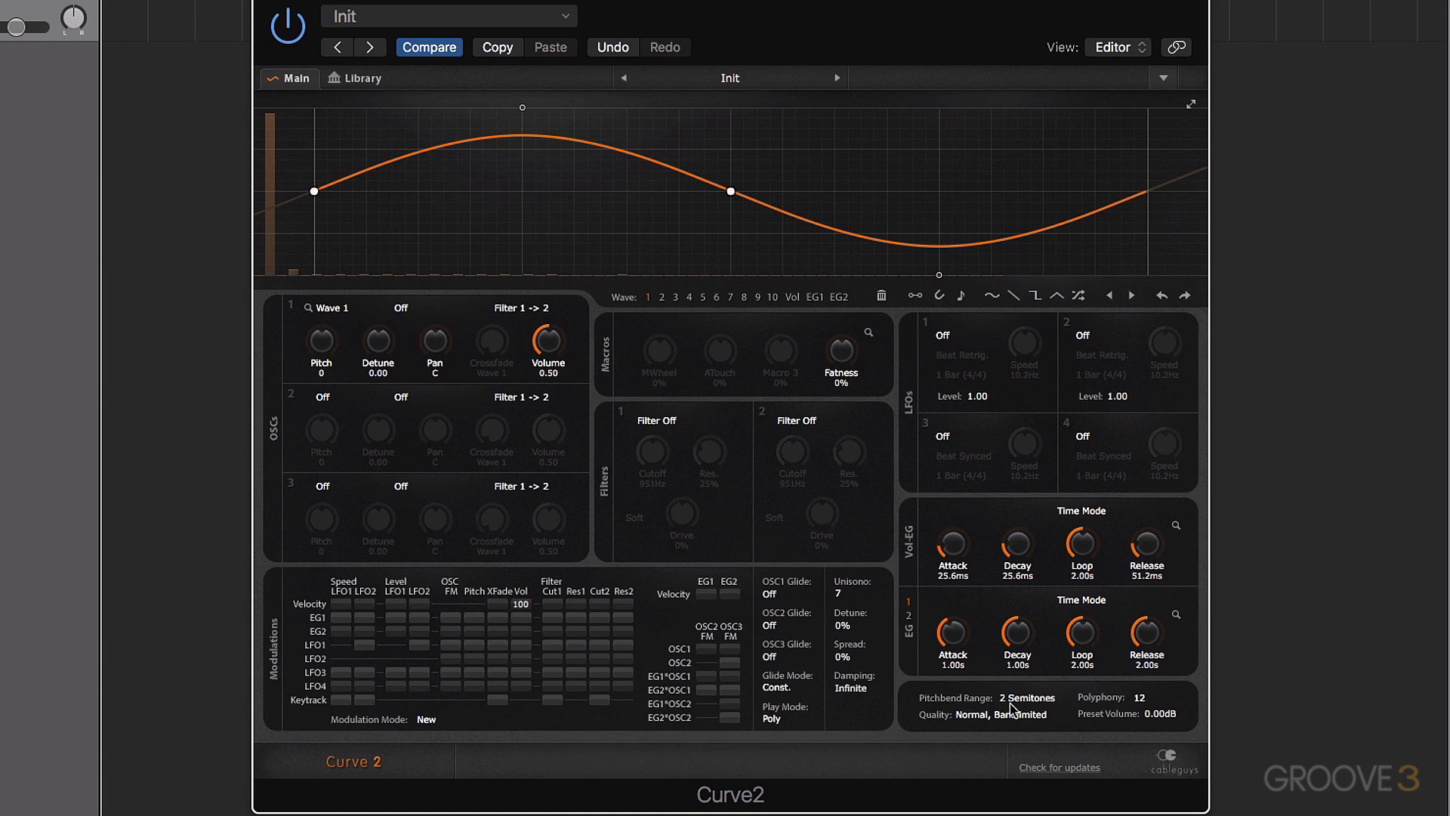
mouse_move(962, 703)
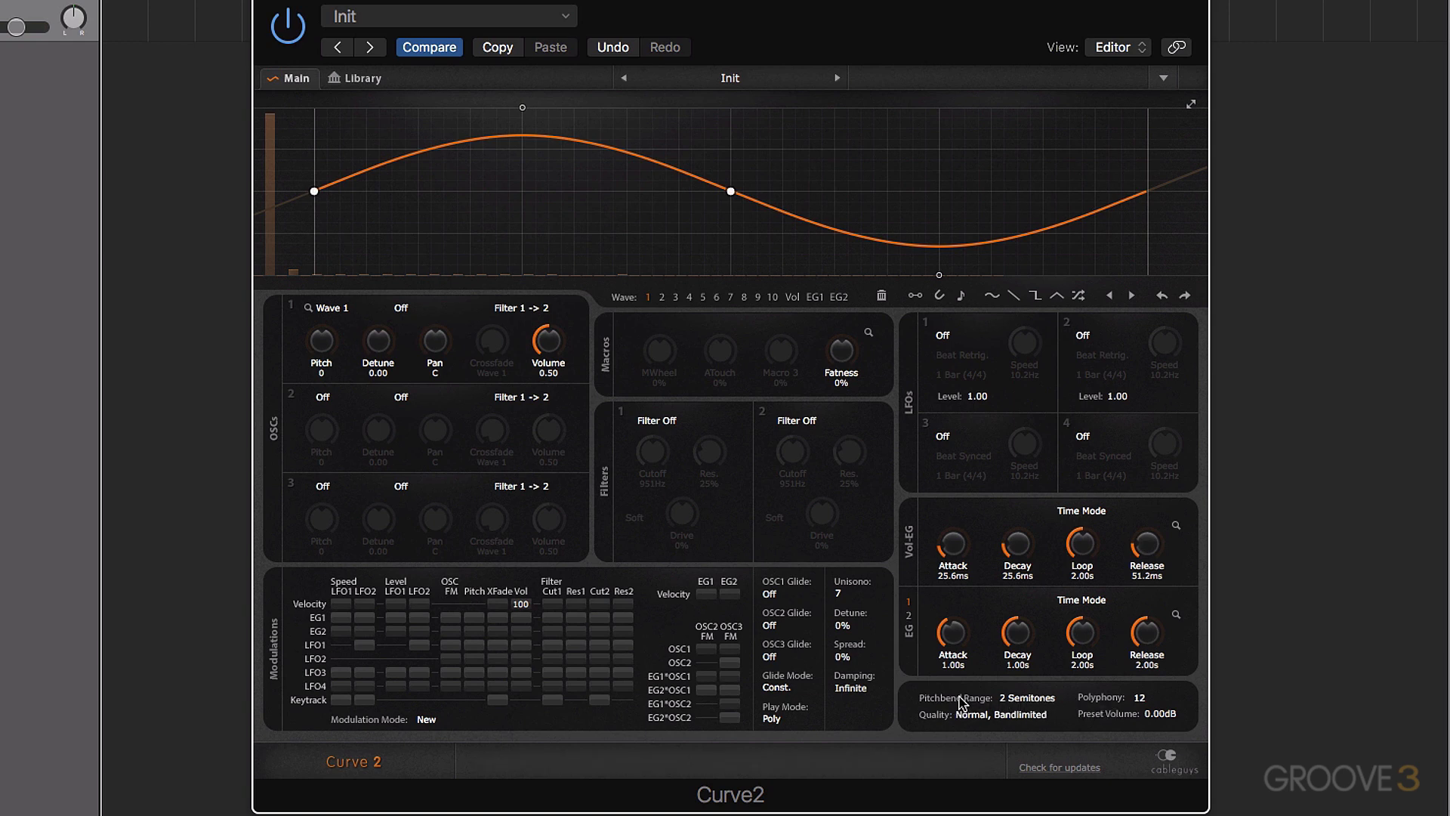
mouse_move(1104, 722)
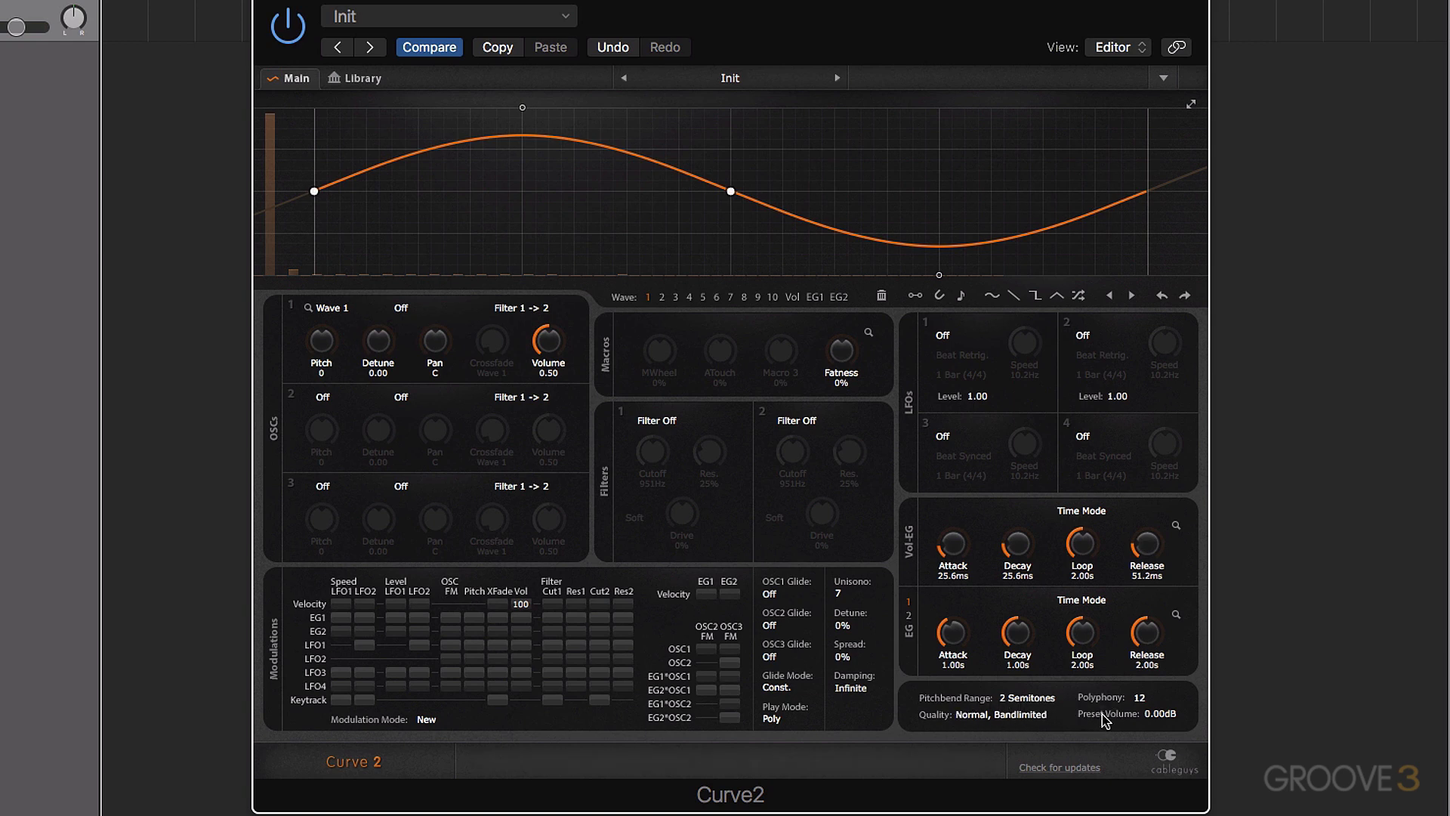
mouse_move(1116, 707)
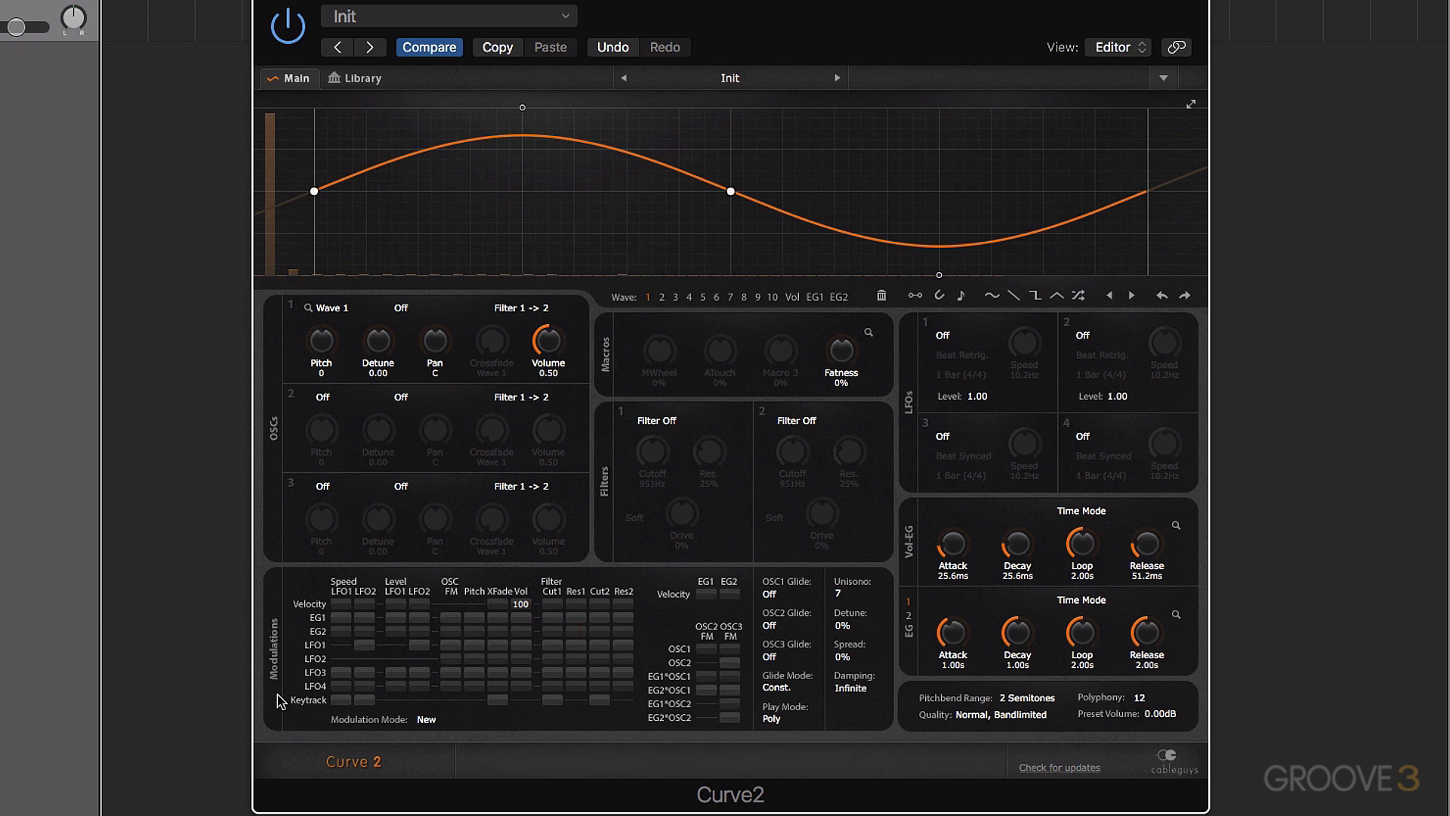
mouse_move(351, 104)
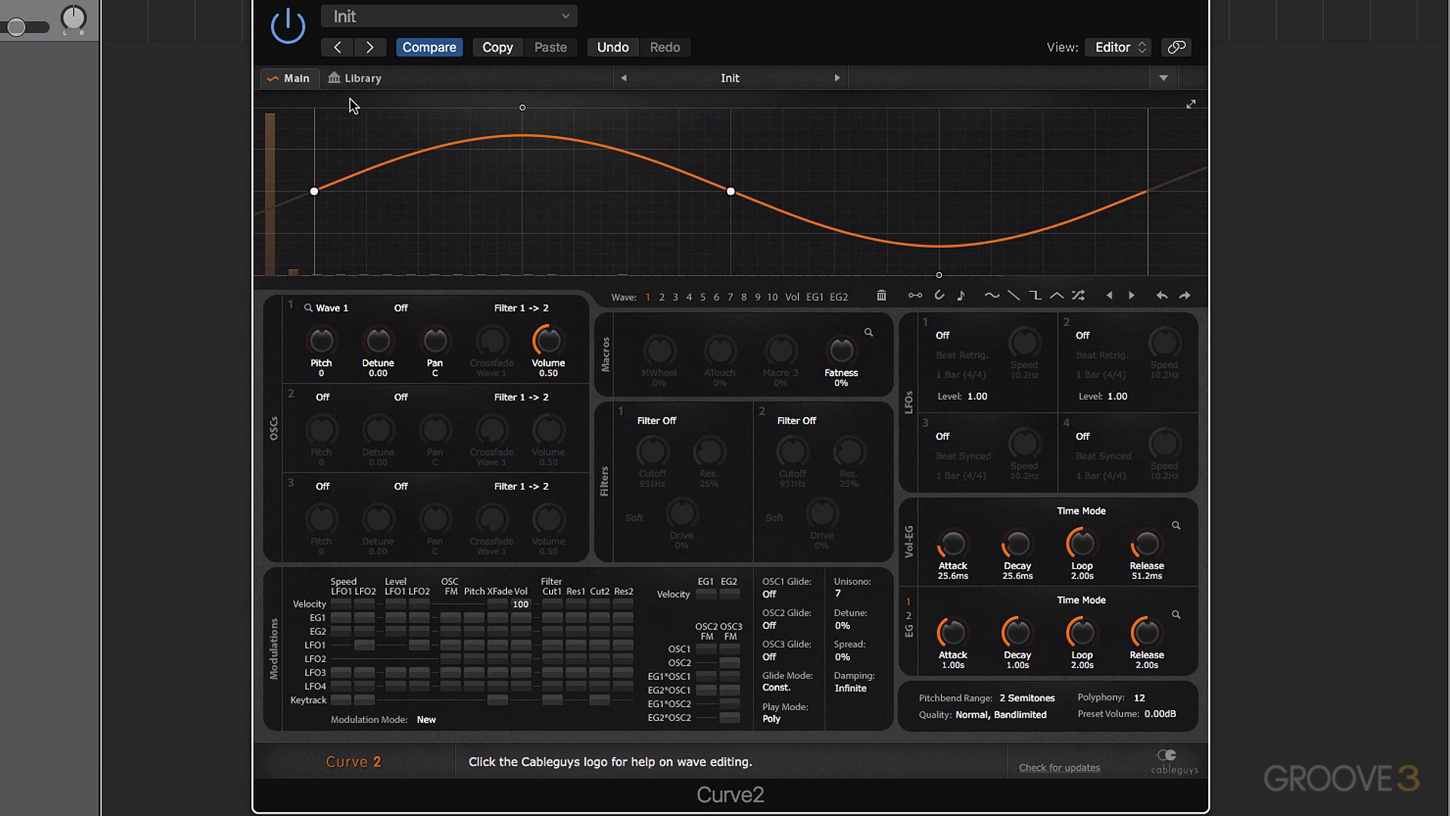
In the preset library, load the Sawcisse (CG Edit) and Bounce Arp presets.
left_click(361, 78)
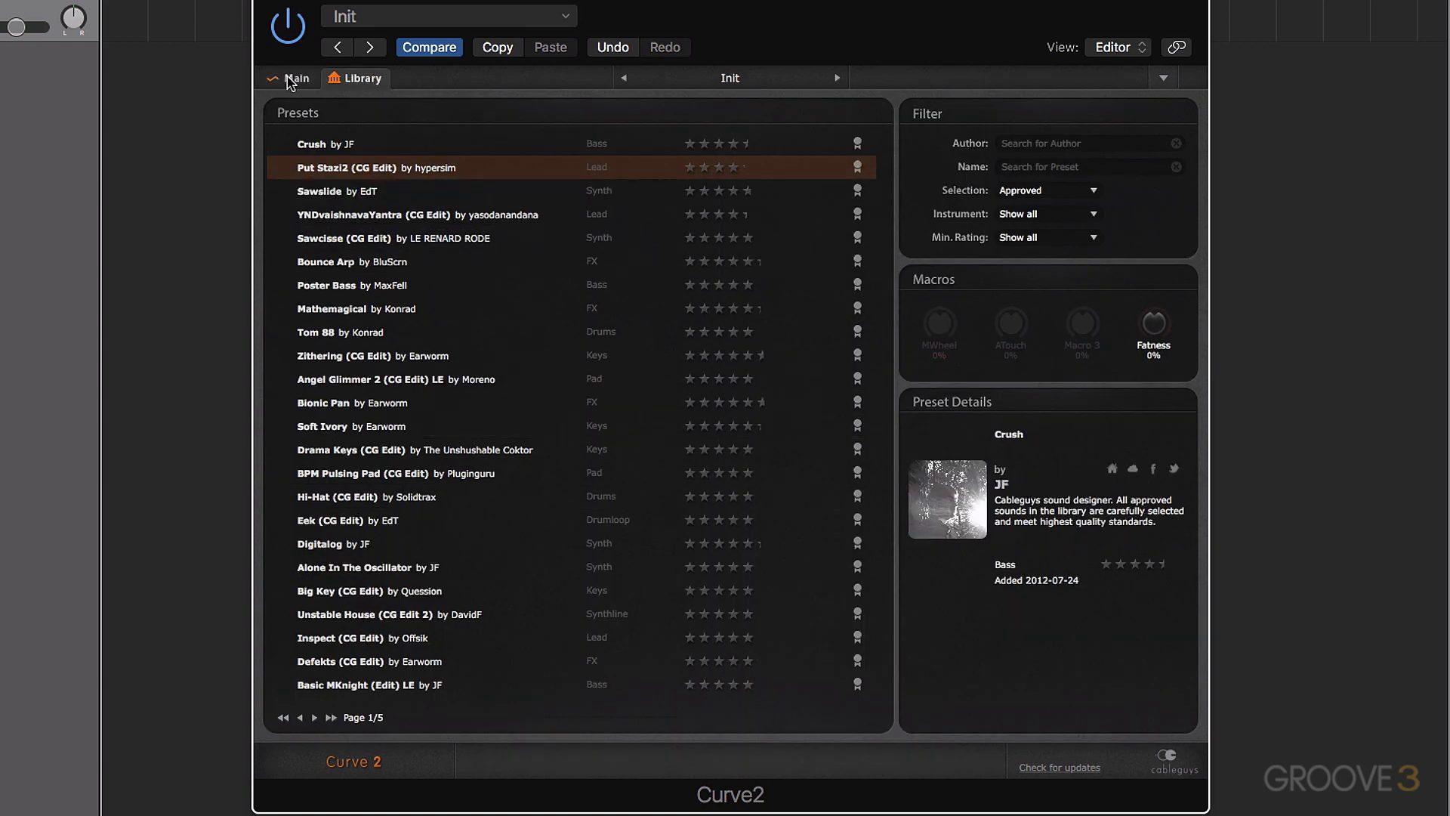
left_click(297, 78)
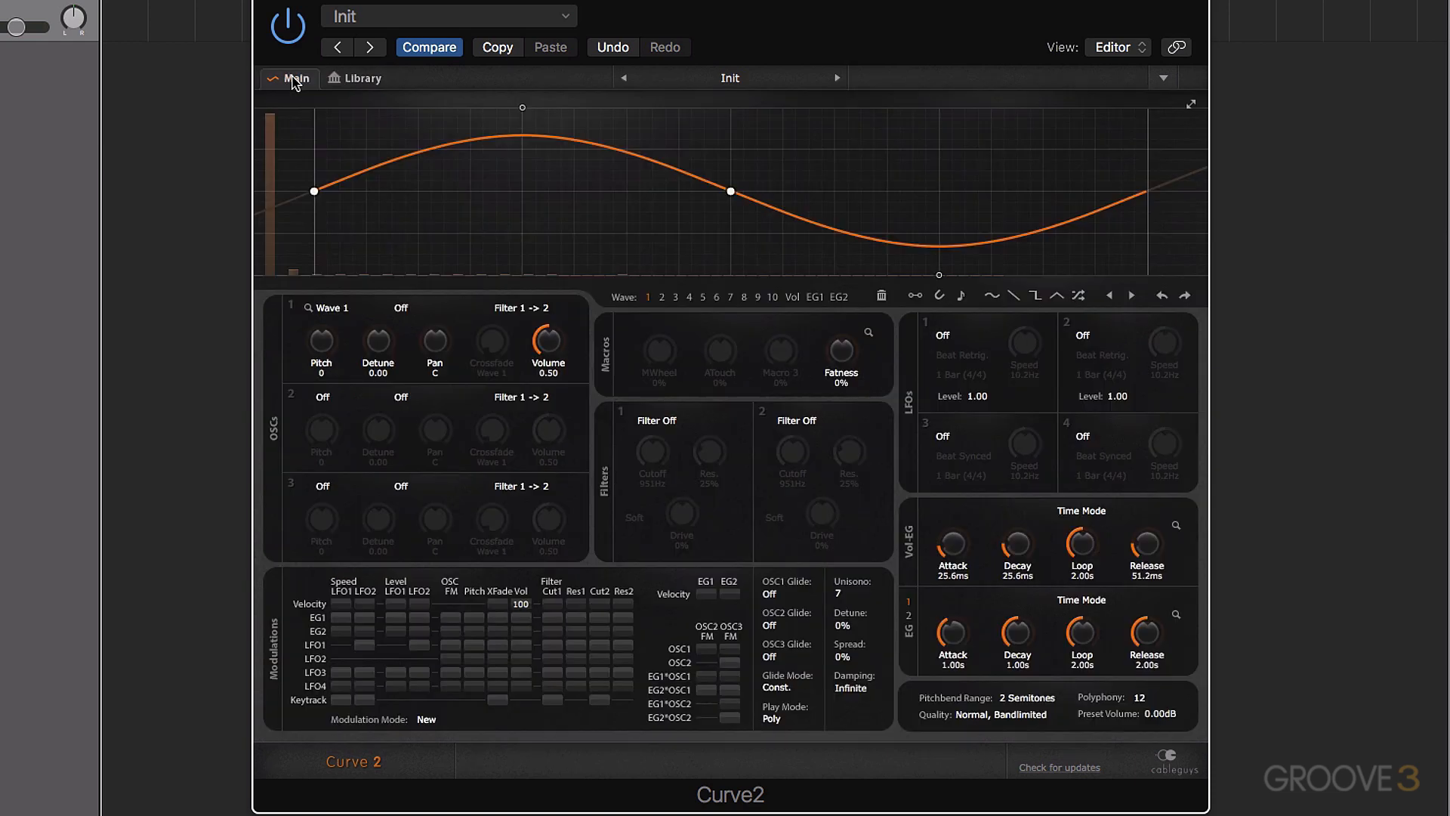
left_click(361, 77)
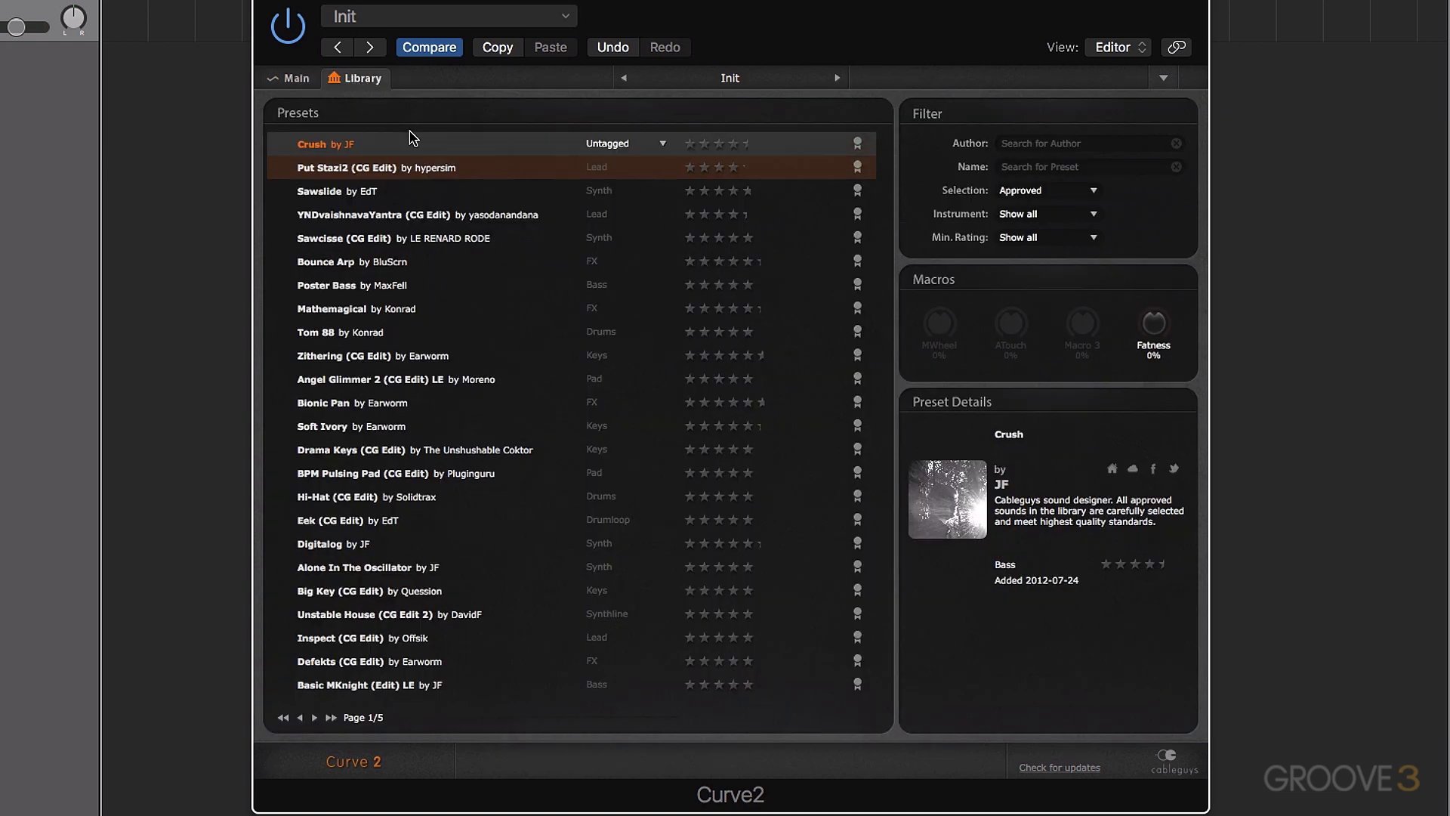
left_click(388, 214)
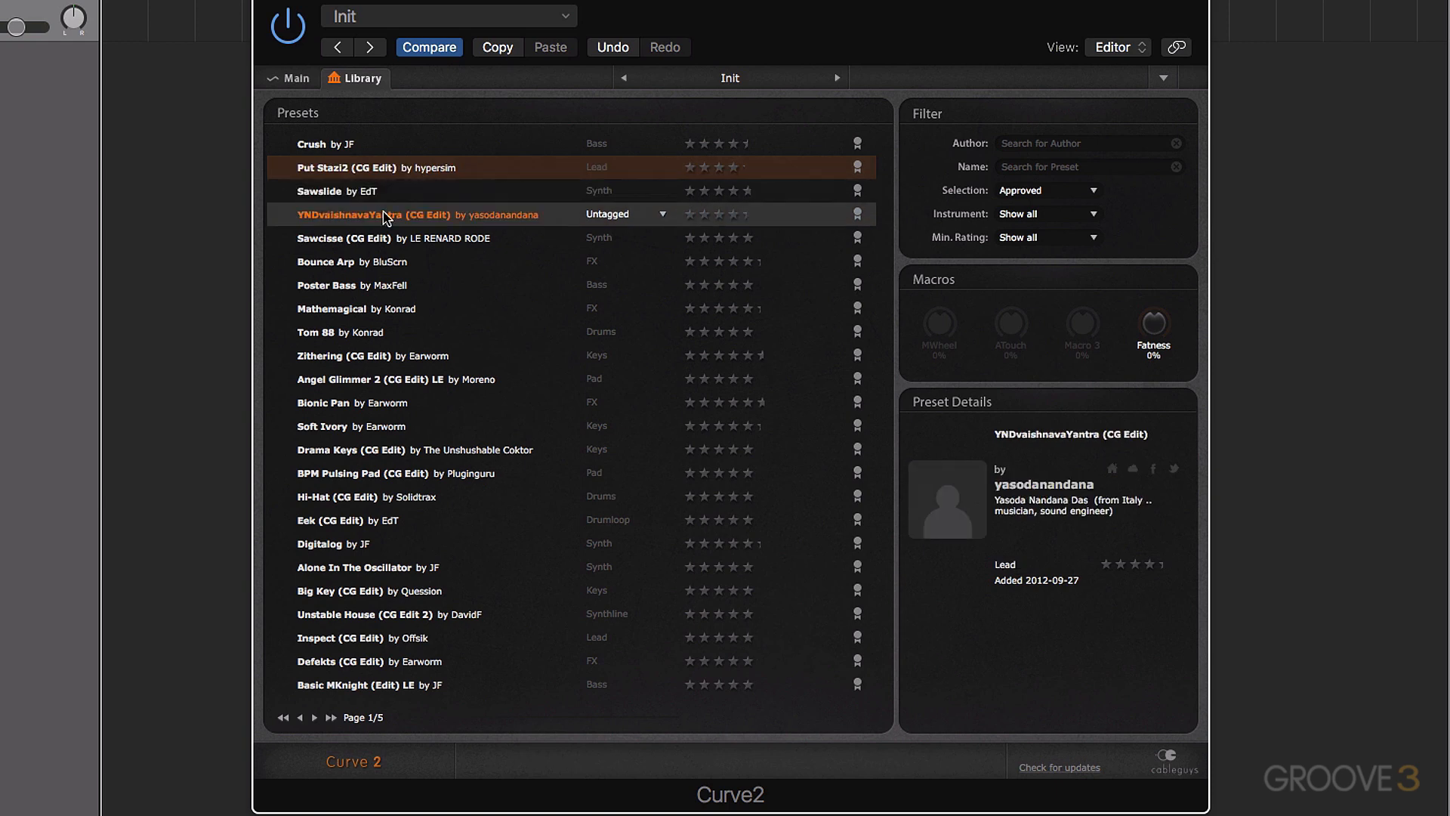
left_click(393, 238)
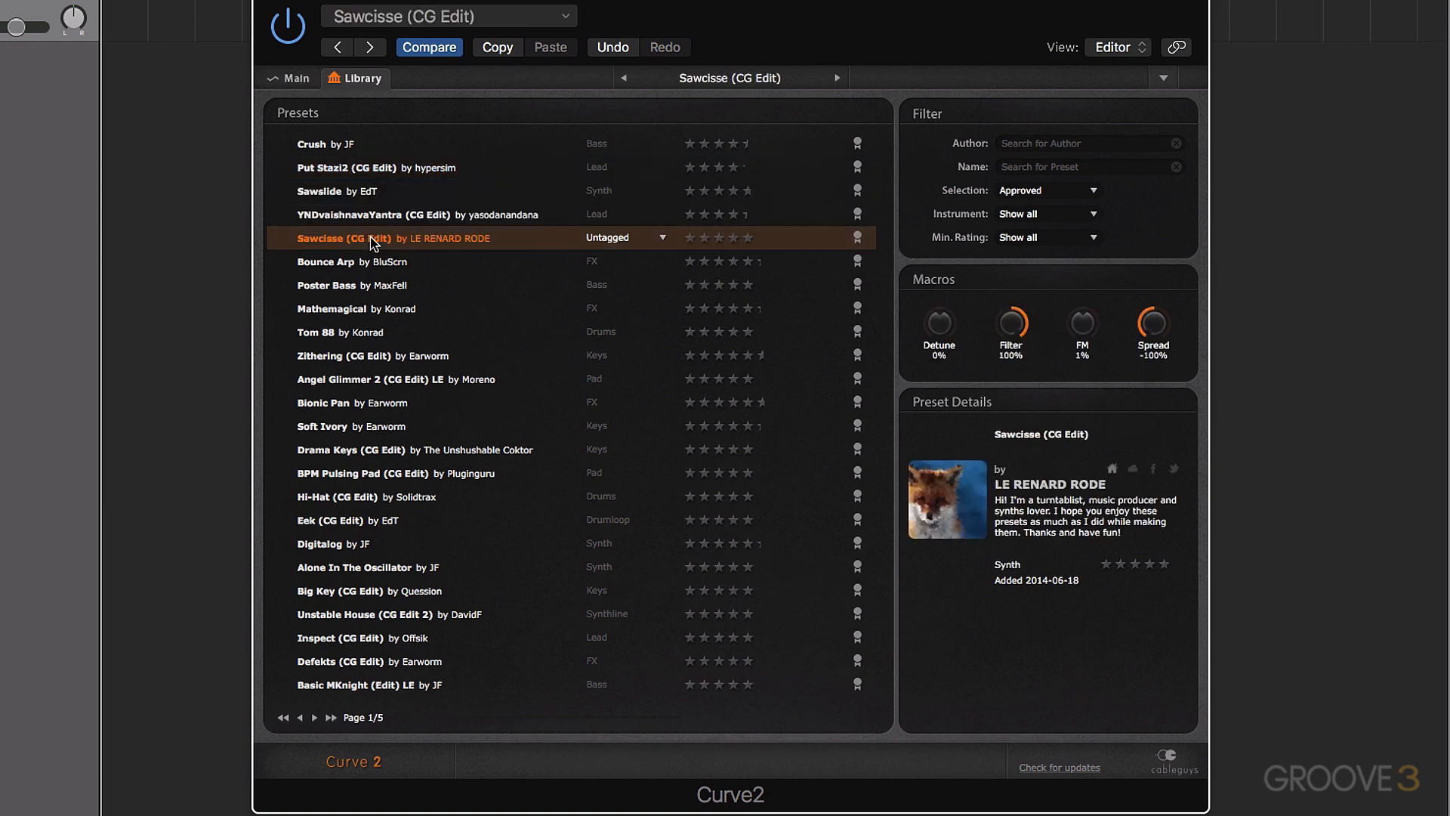
left_click(351, 262)
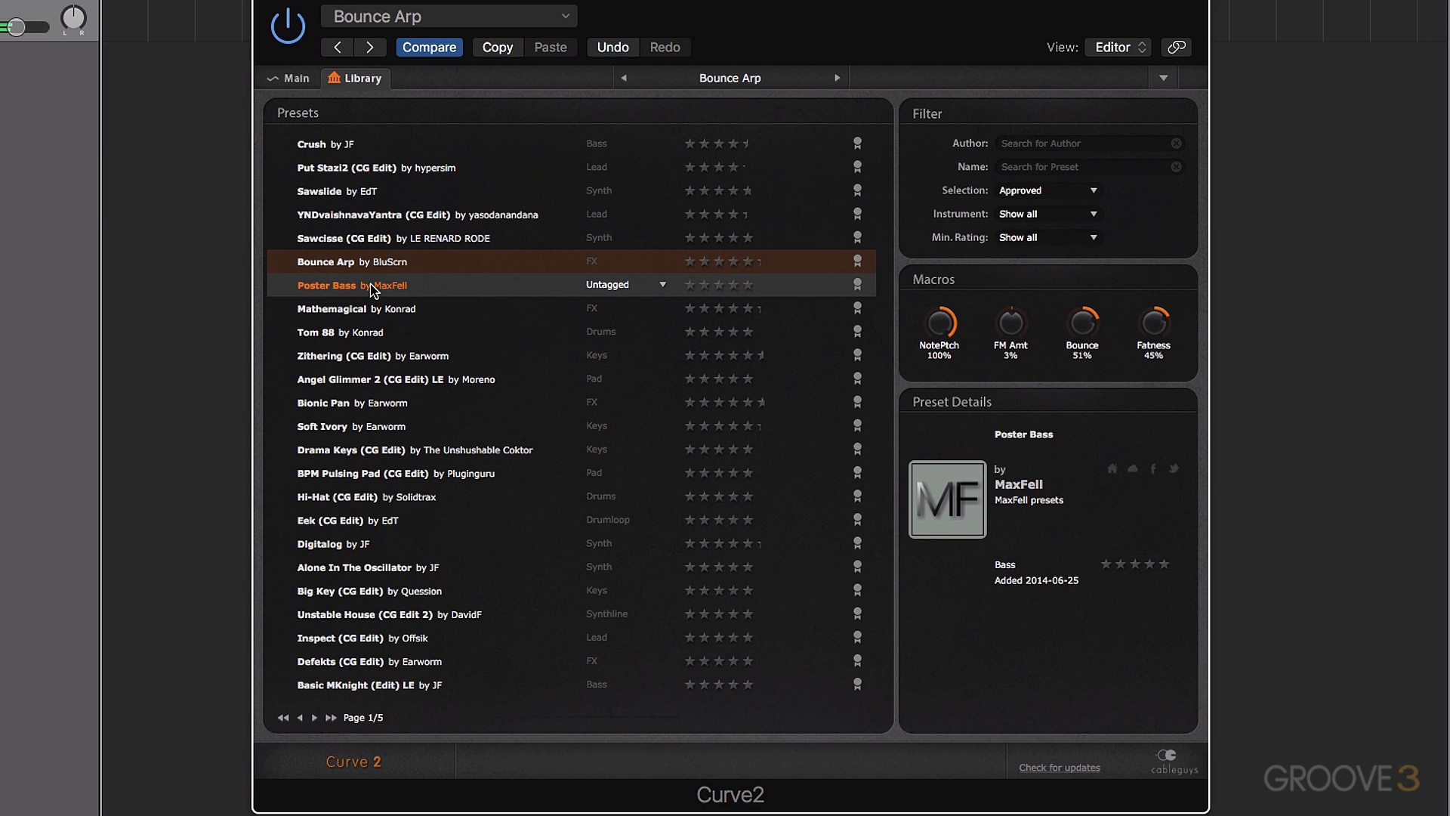
Load Soft Ivory and preview Digitalog, Alone In The Oscillator and Hi-Hat details.
left_click(358, 308)
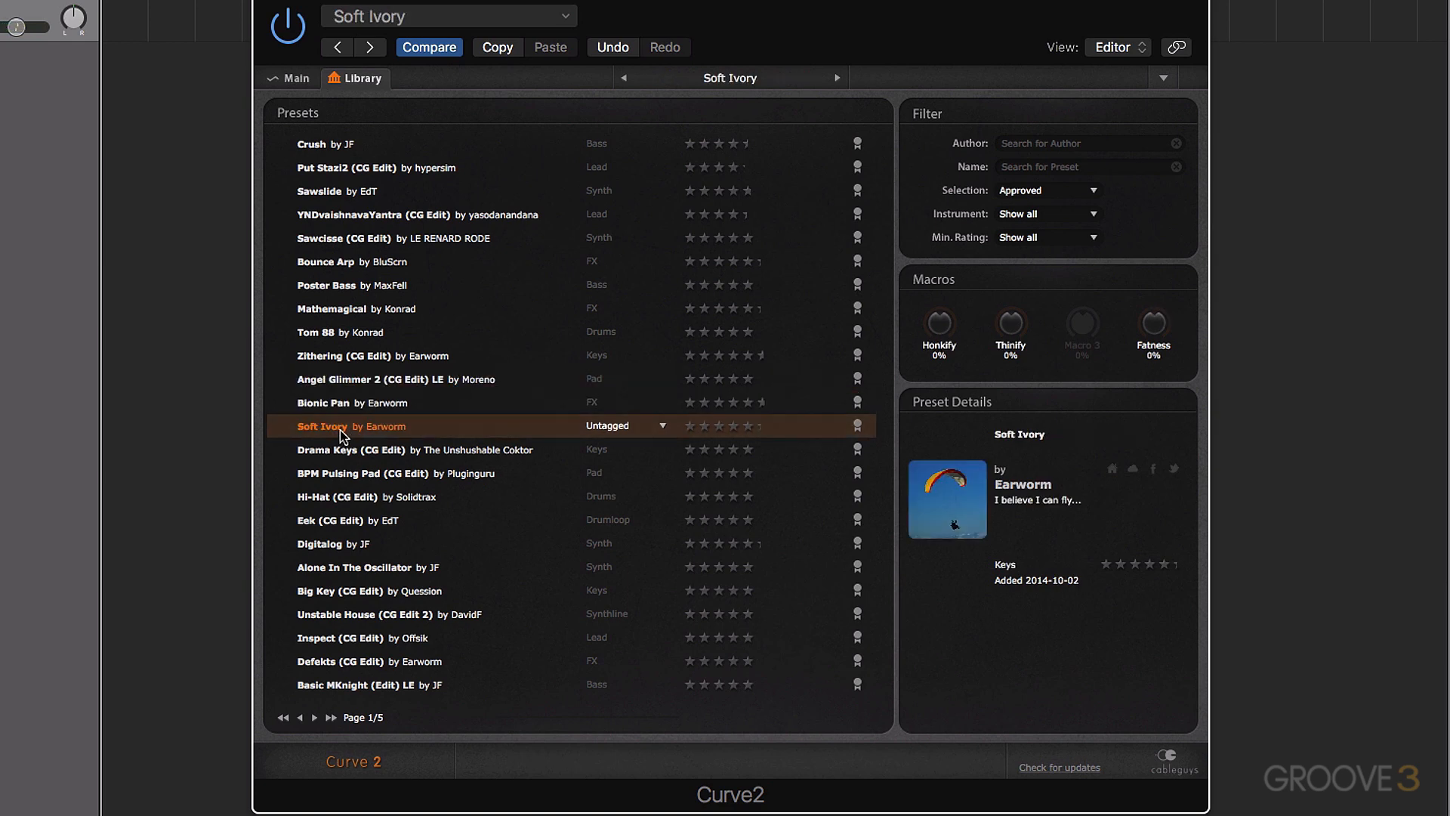
mouse_move(462, 437)
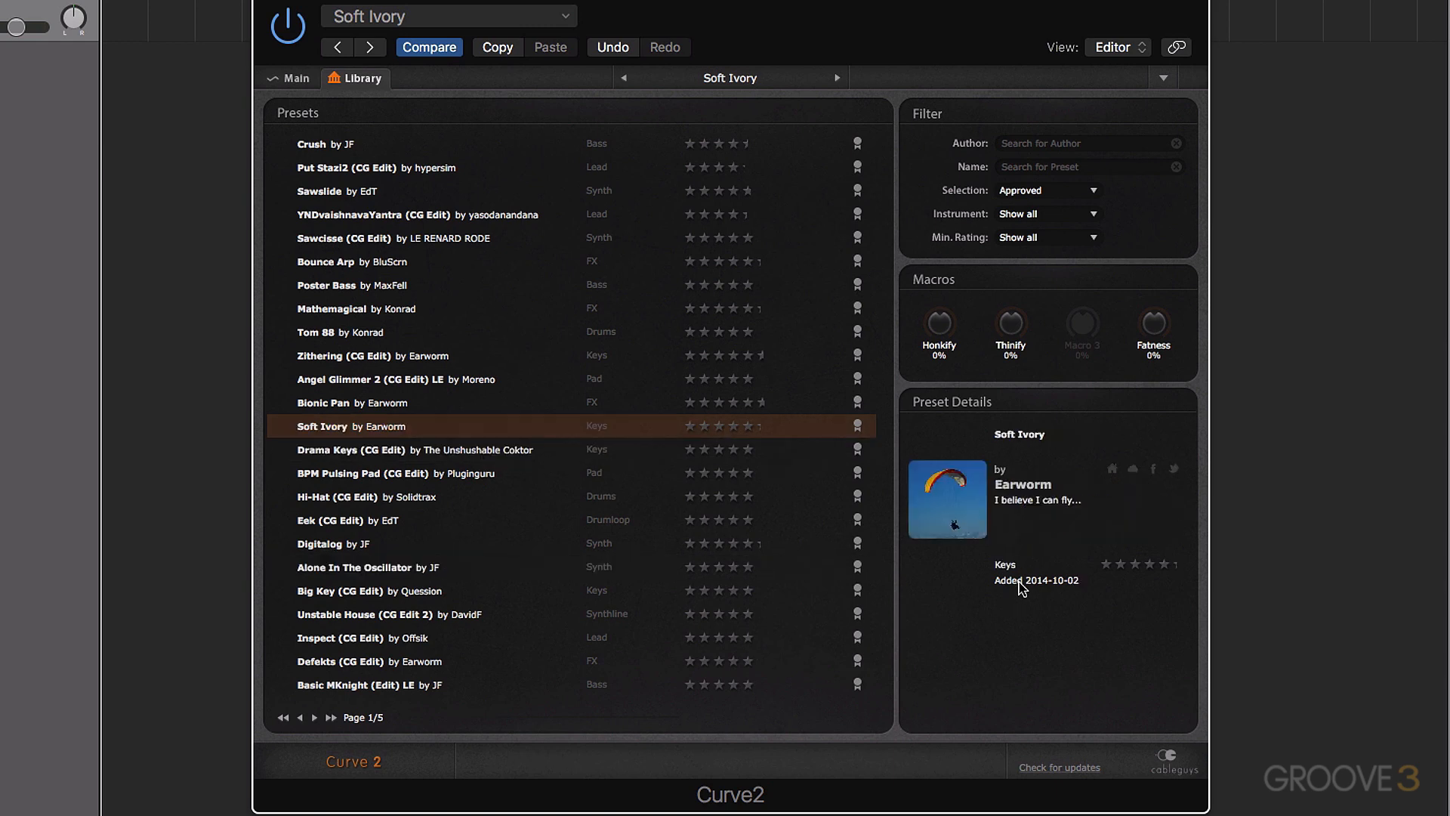
left_click(320, 543)
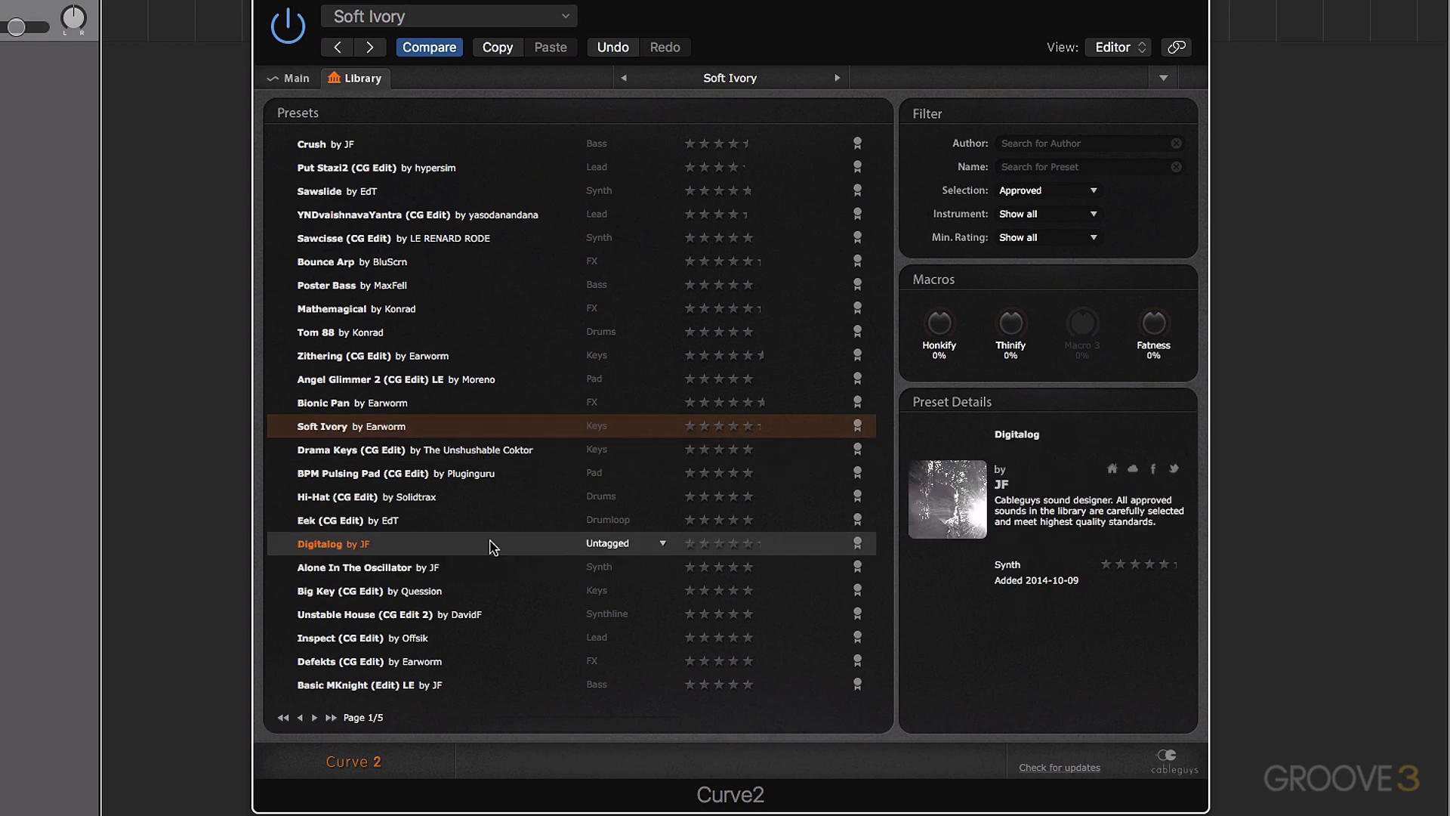
left_click(354, 567)
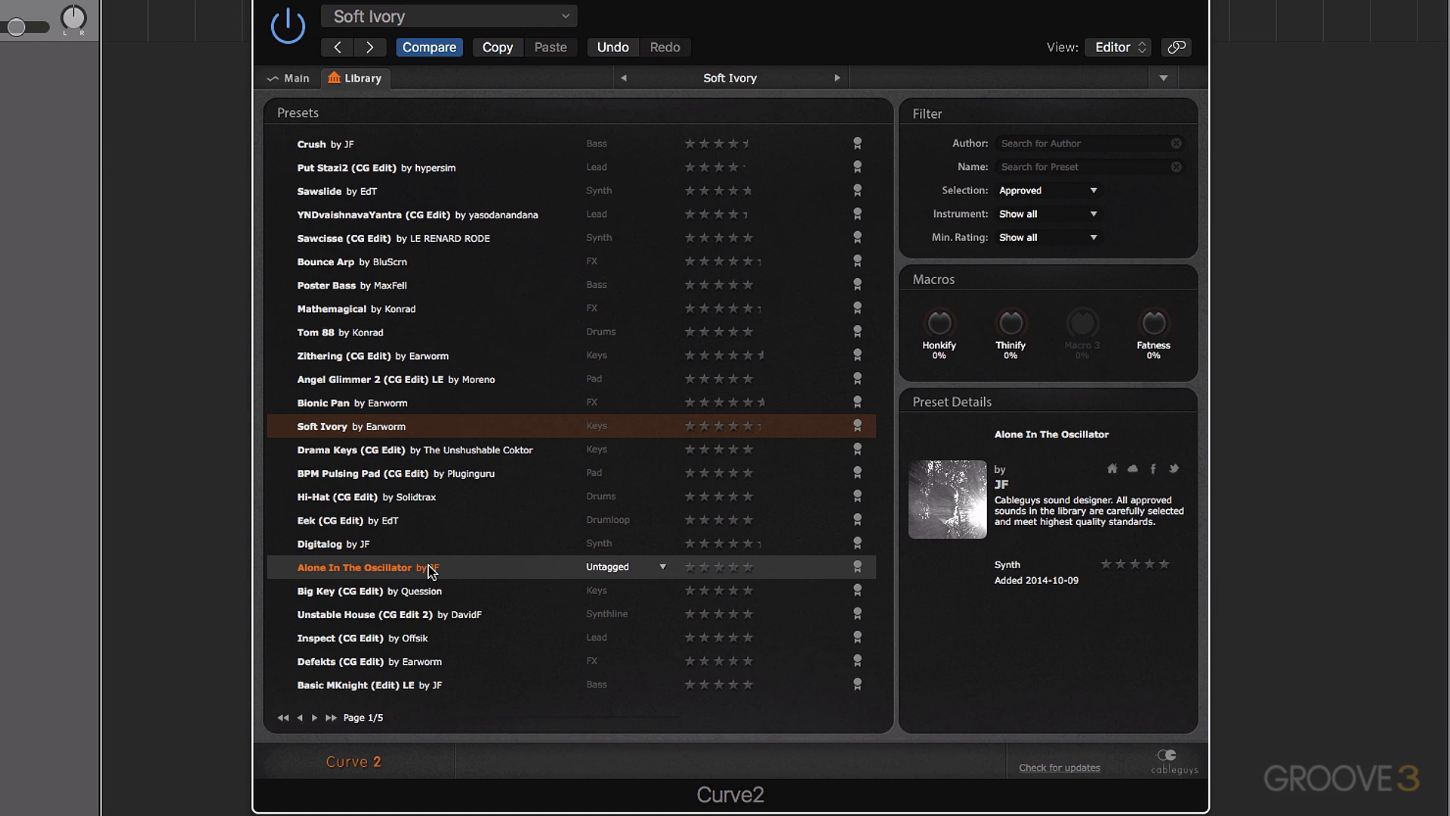
left_click(370, 497)
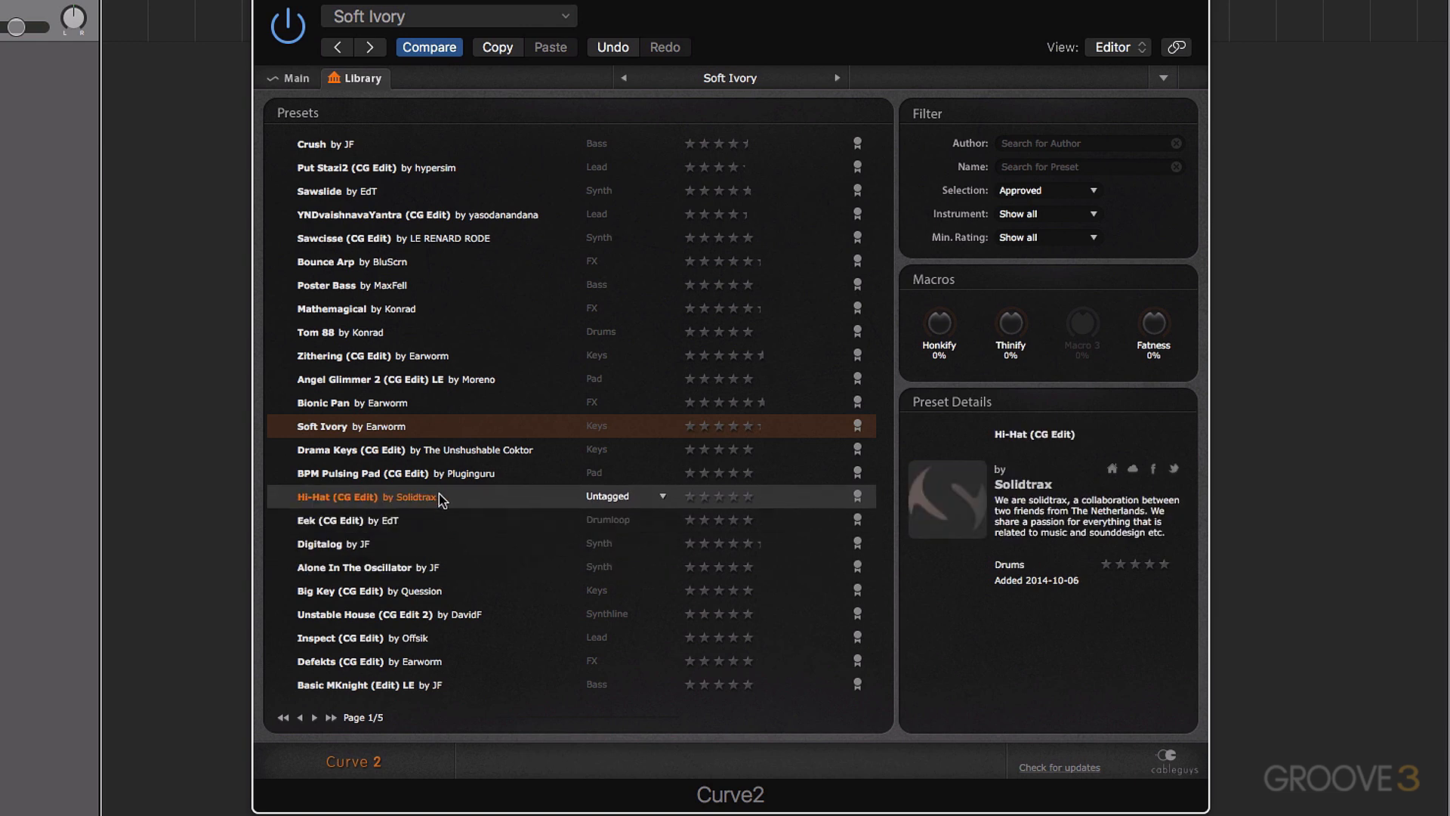
mouse_move(461, 508)
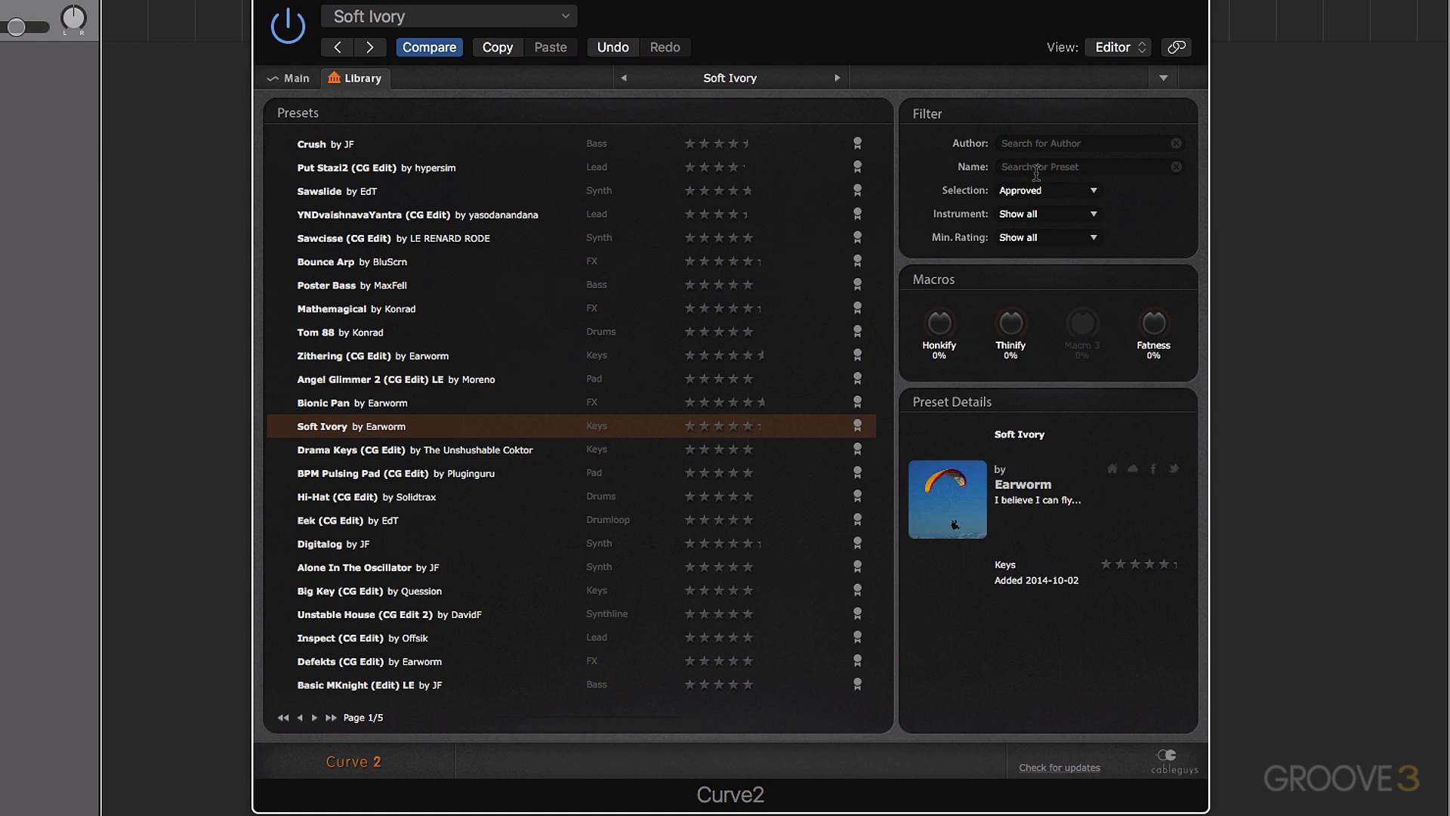
Rate YNDvaishnavaYantra (CG Edit) four stars, then show Soft Ivory in the Main editor.
left_click(1046, 190)
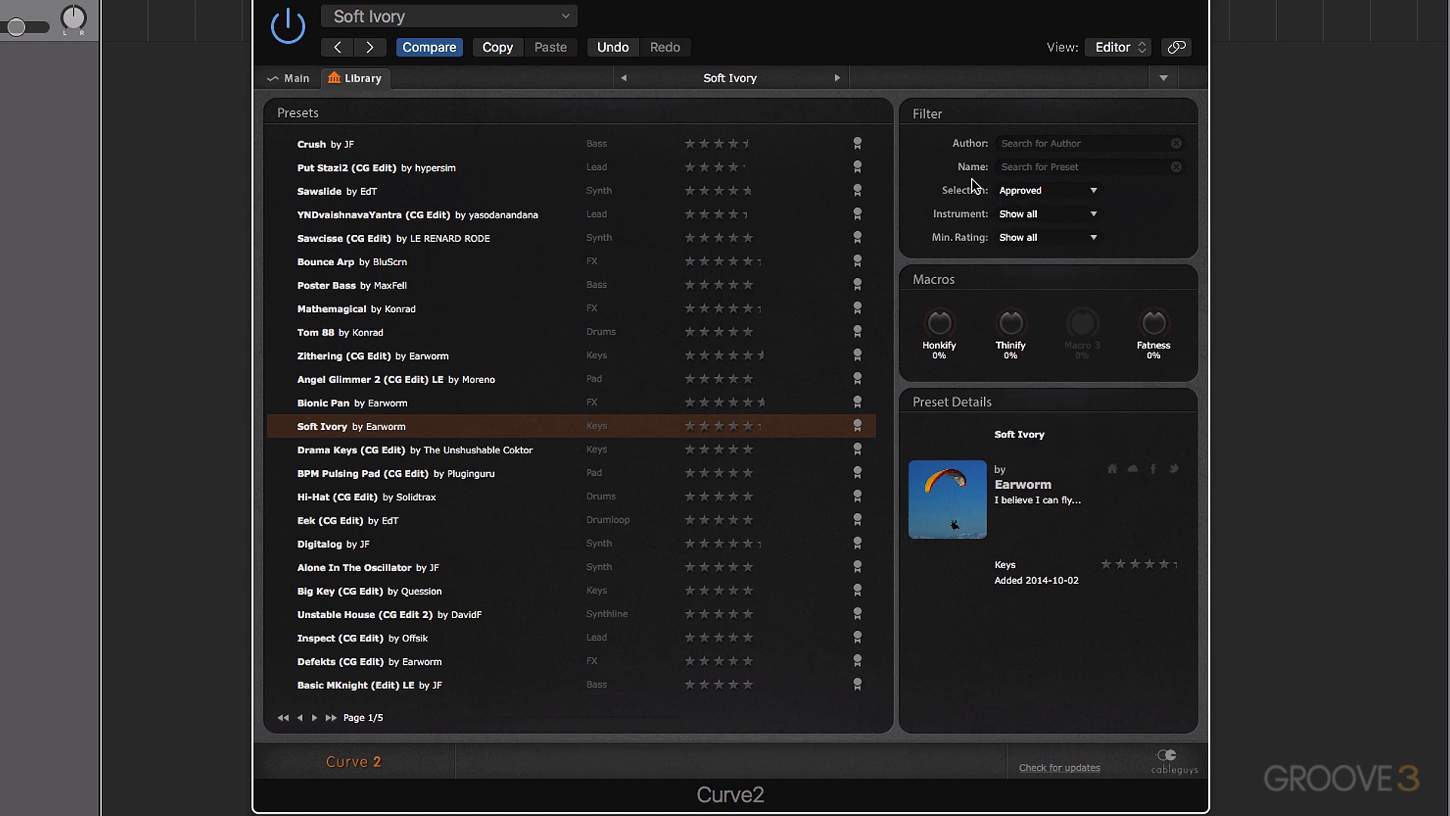
mouse_move(954, 247)
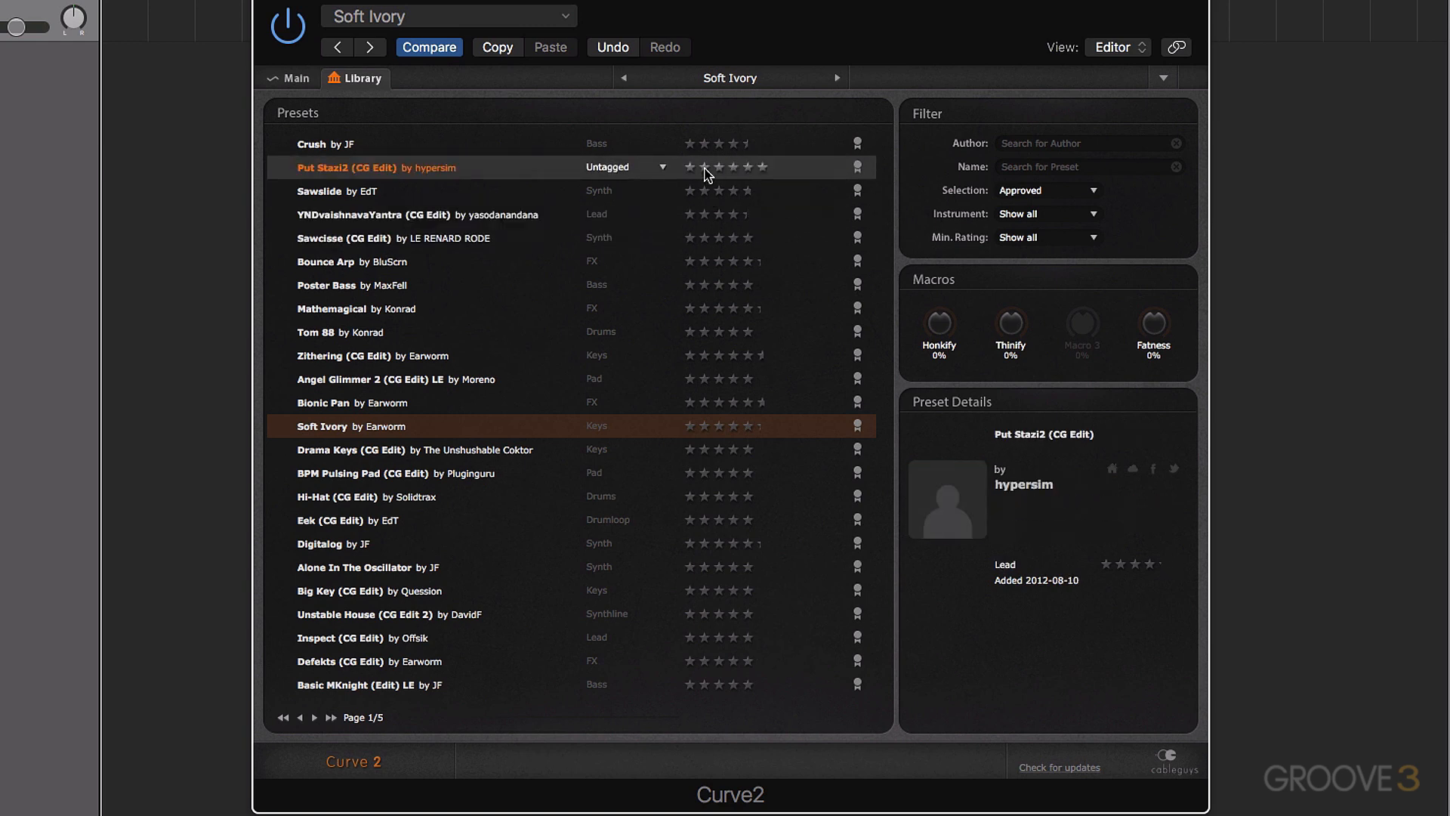
left_click(374, 213)
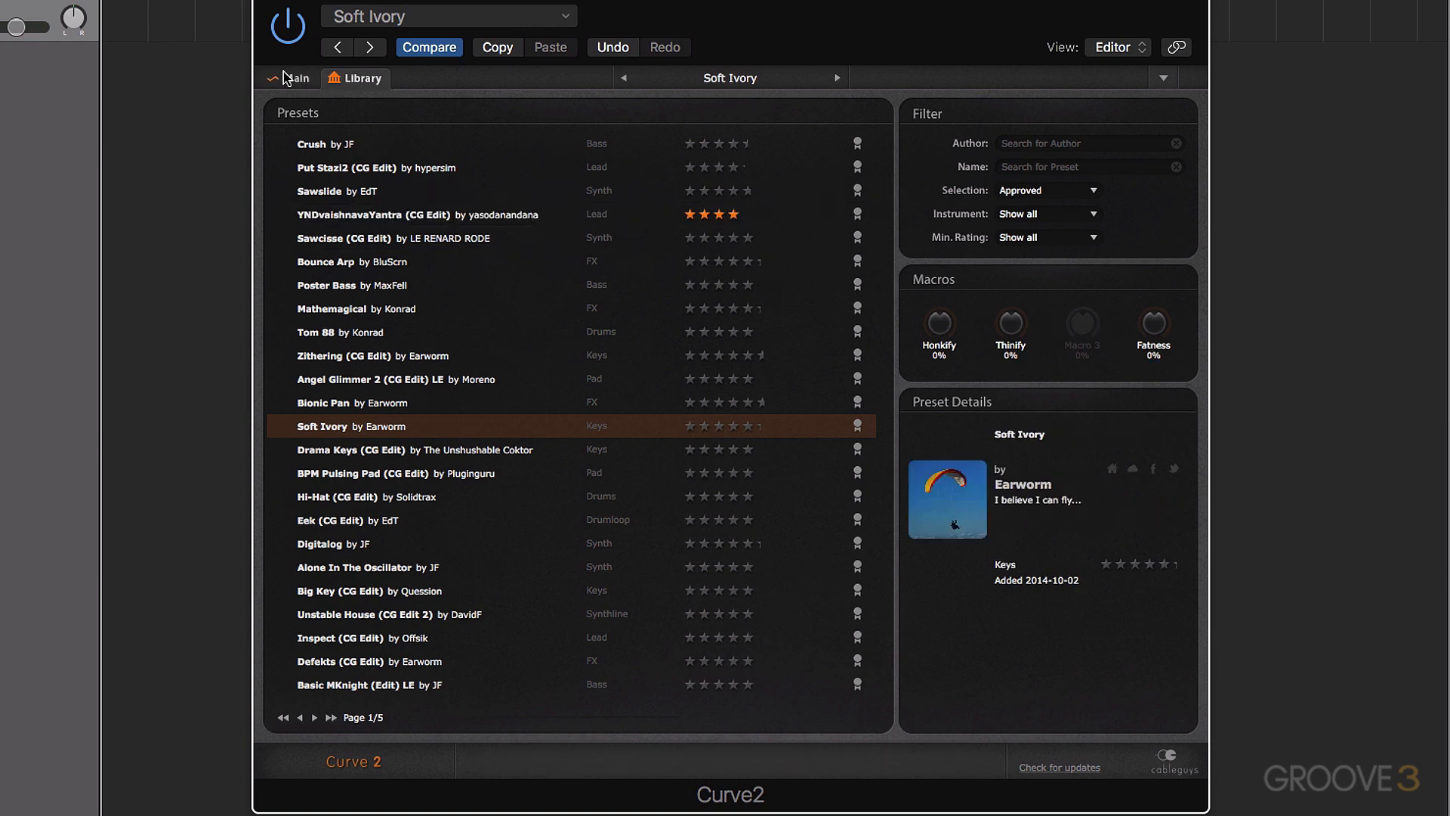
left_click(296, 78)
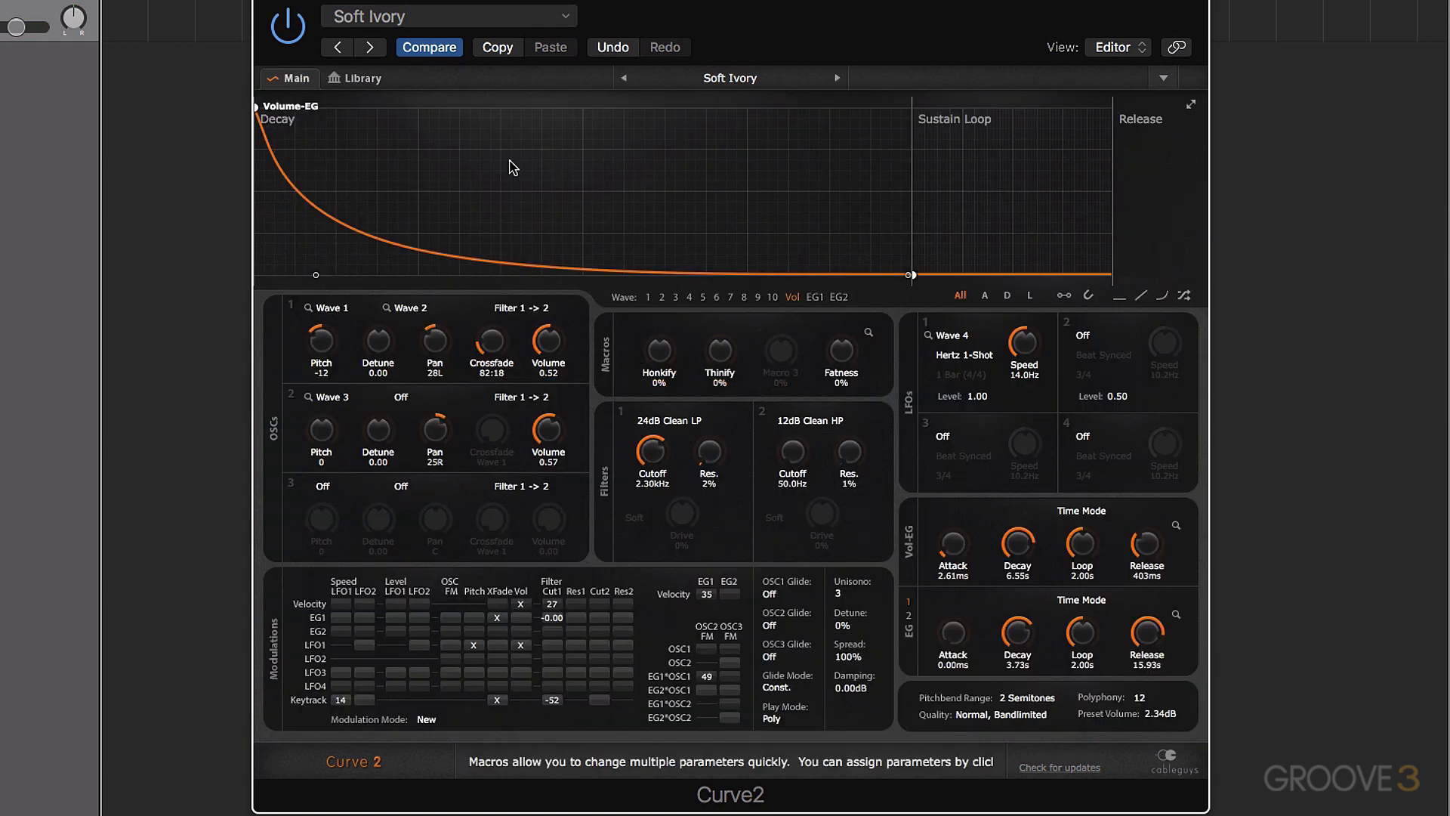
Load Digitalog, select Drama Keys, page to 5 and back to 1, then return to Init.
left_click(362, 78)
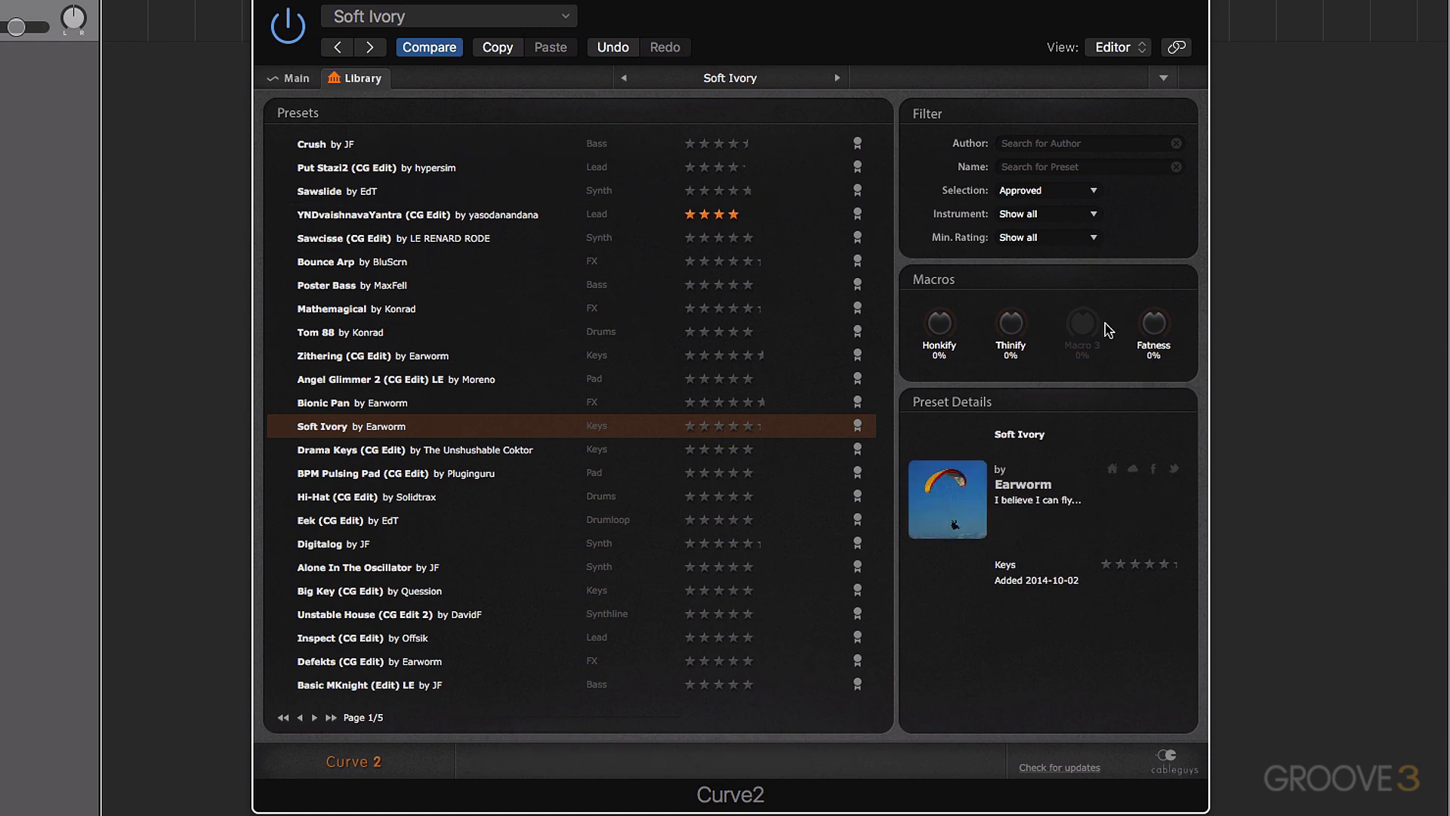
left_click(837, 77)
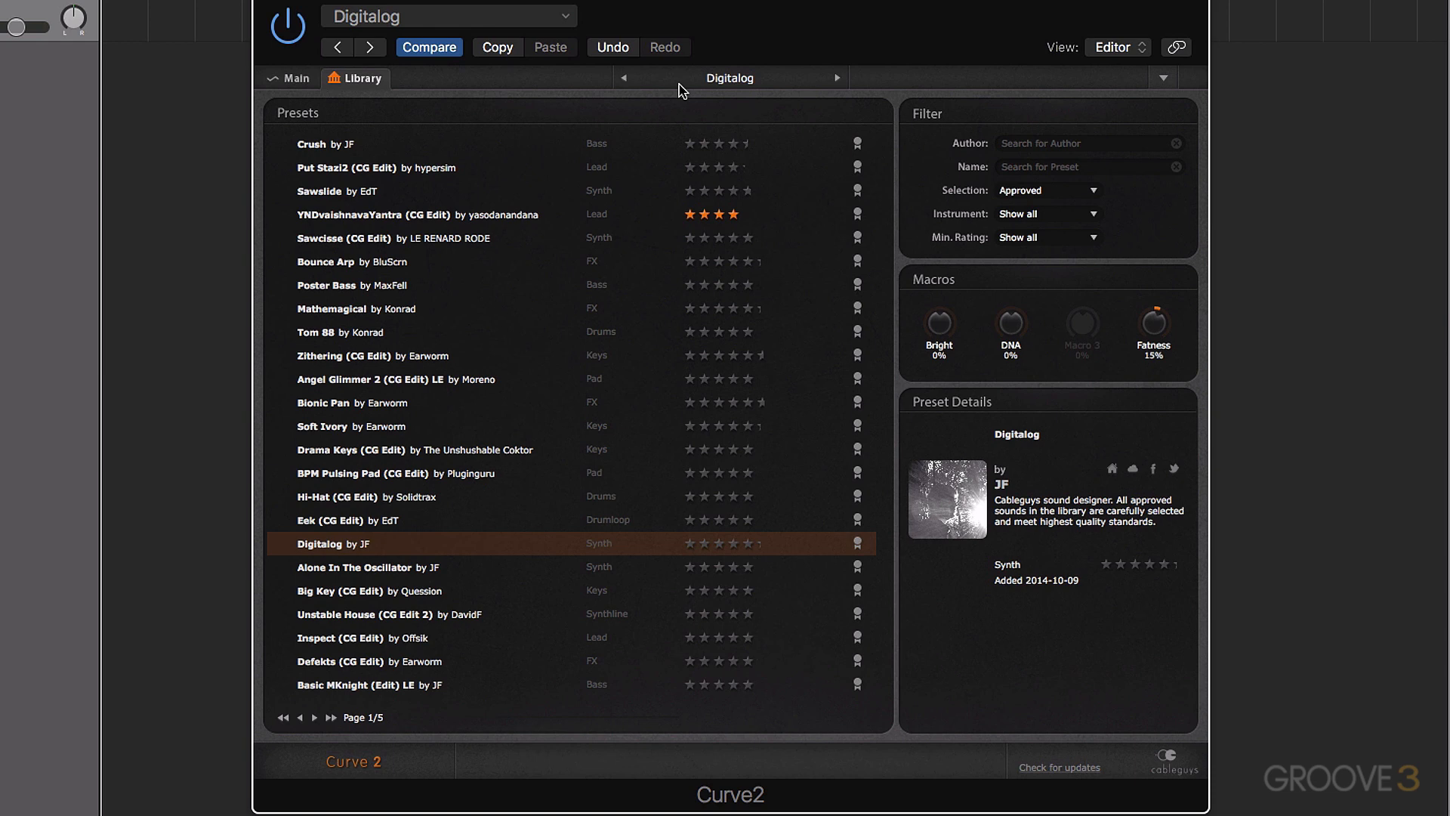
left_click(350, 449)
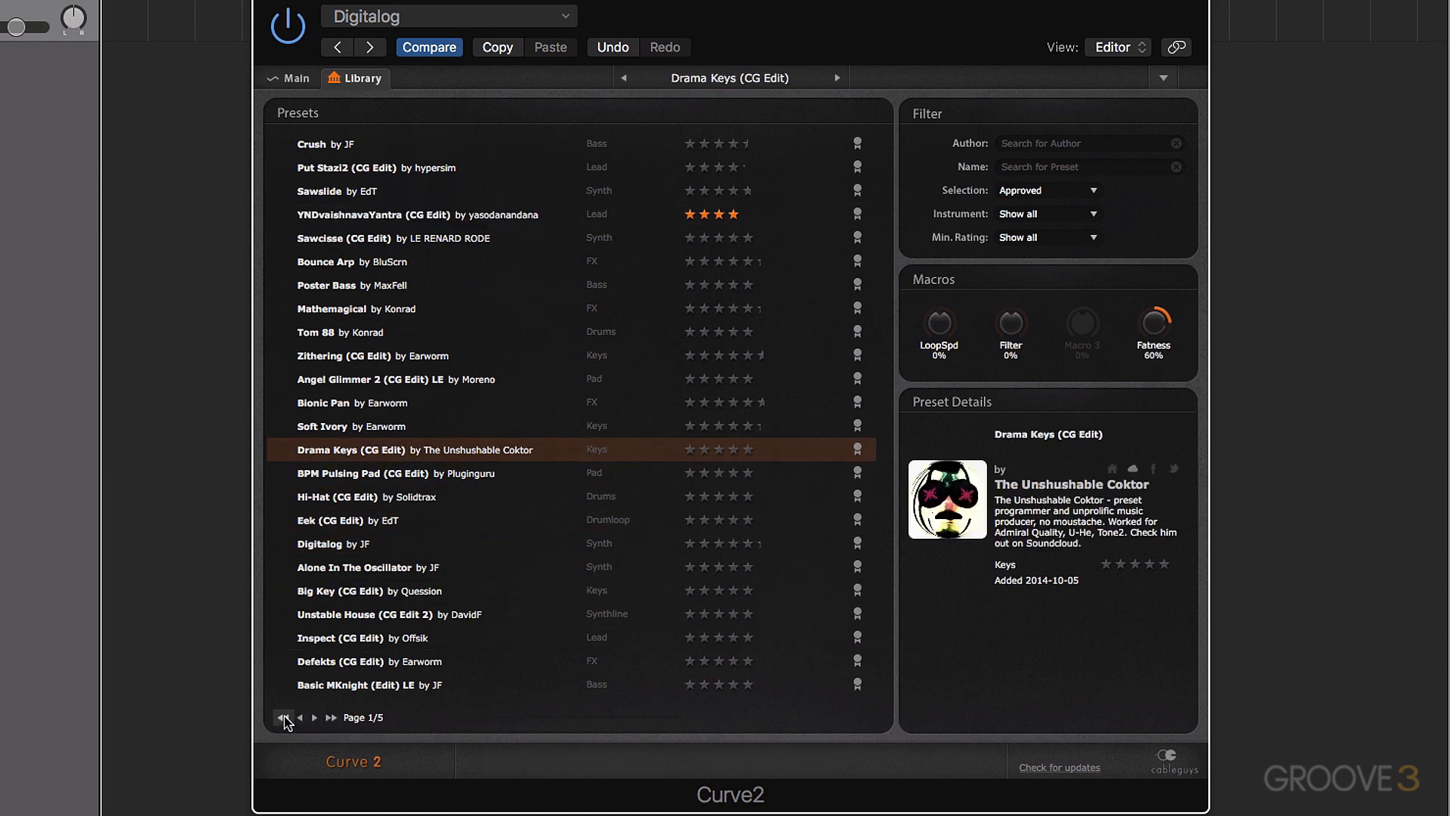
mouse_move(314, 721)
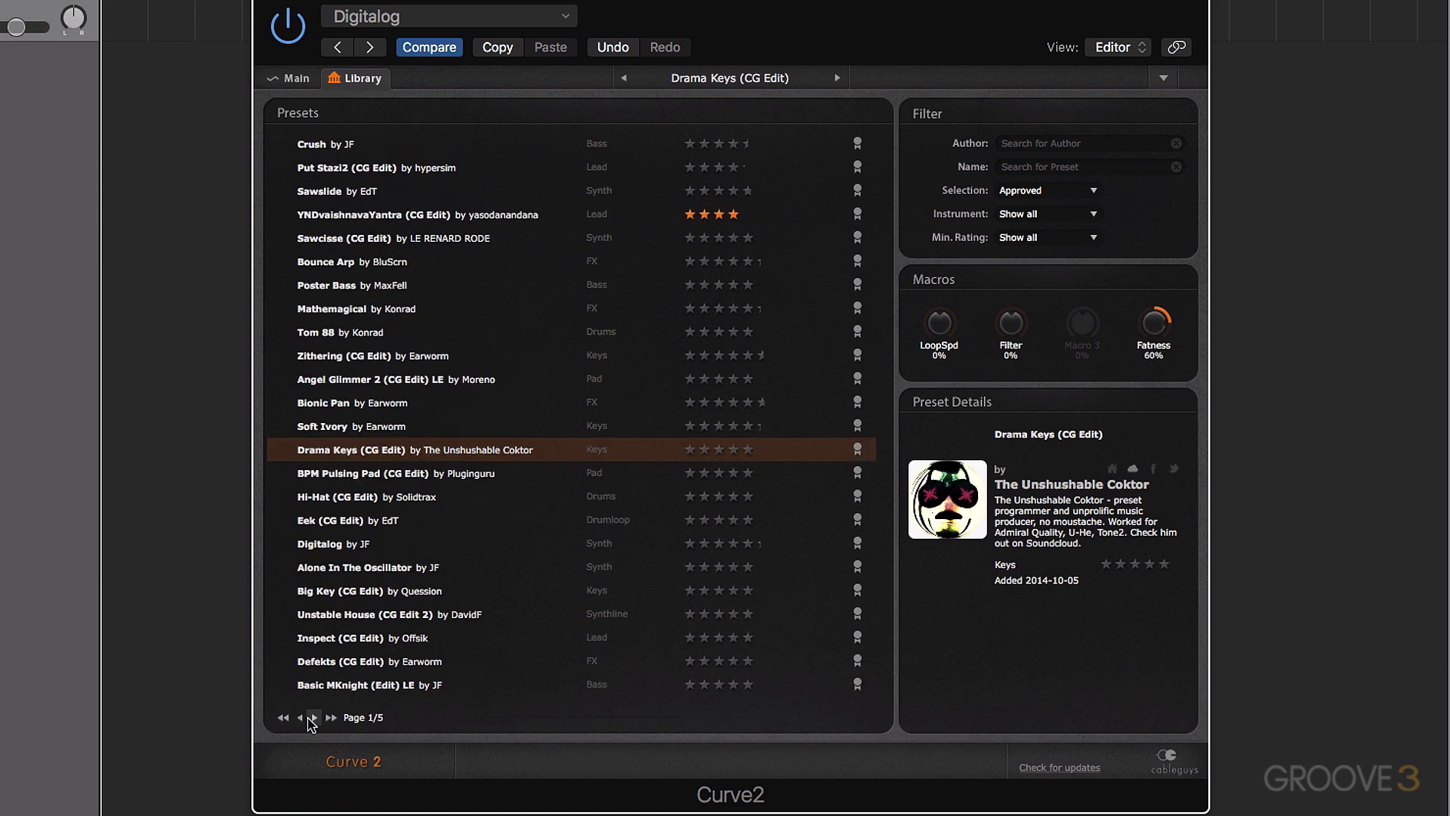
left_click(330, 717)
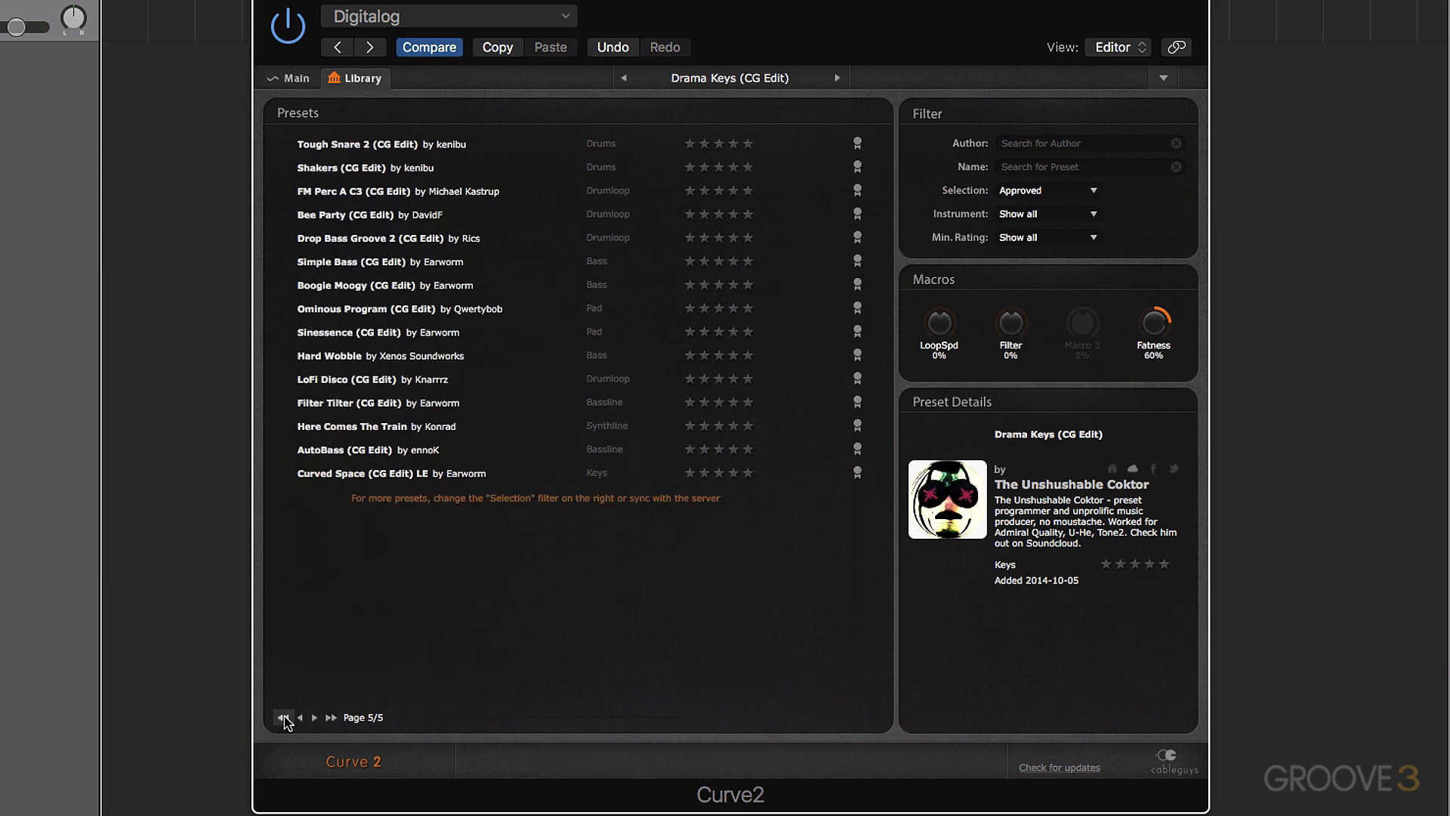
left_click(283, 717)
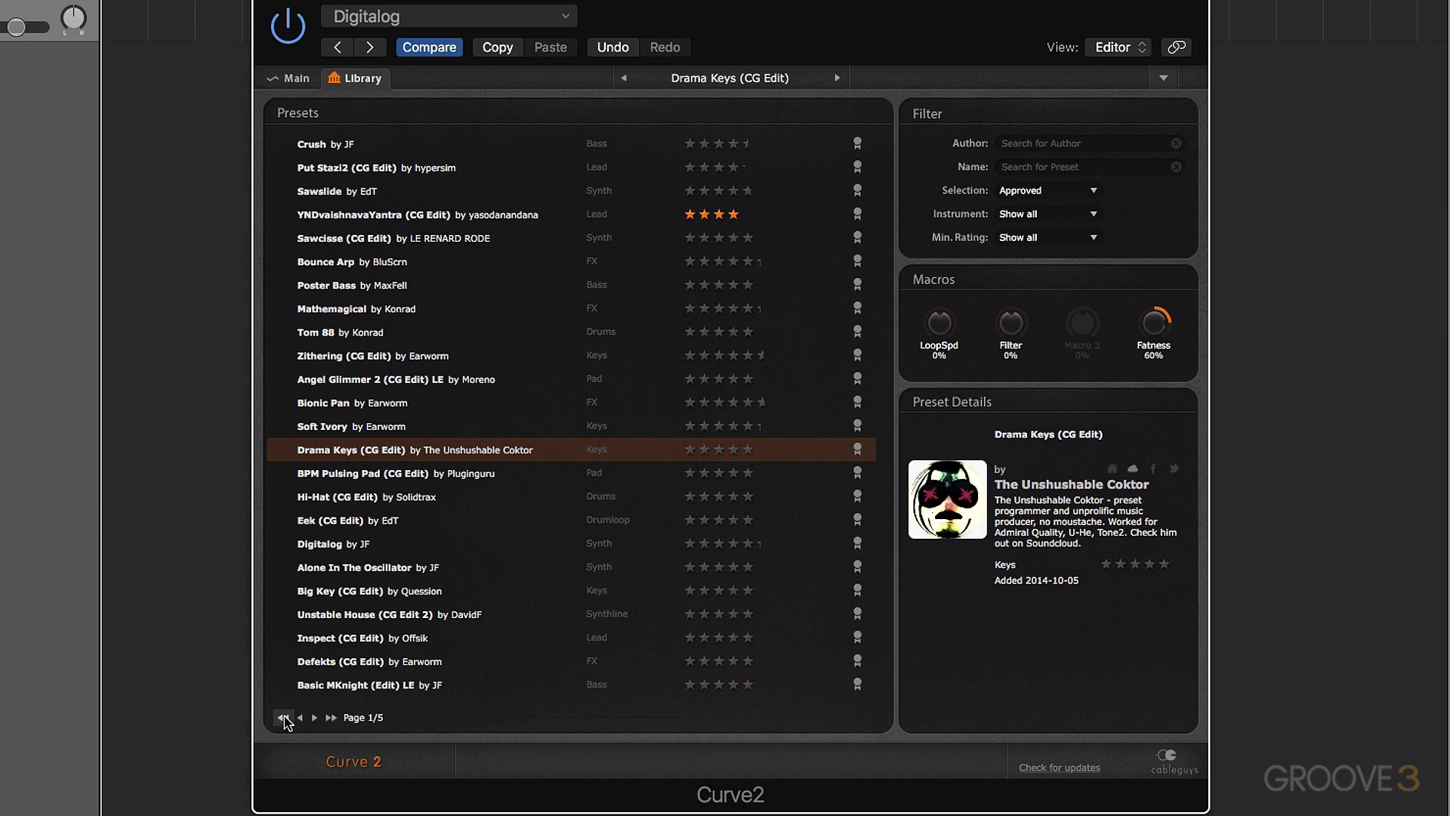
left_click(296, 77)
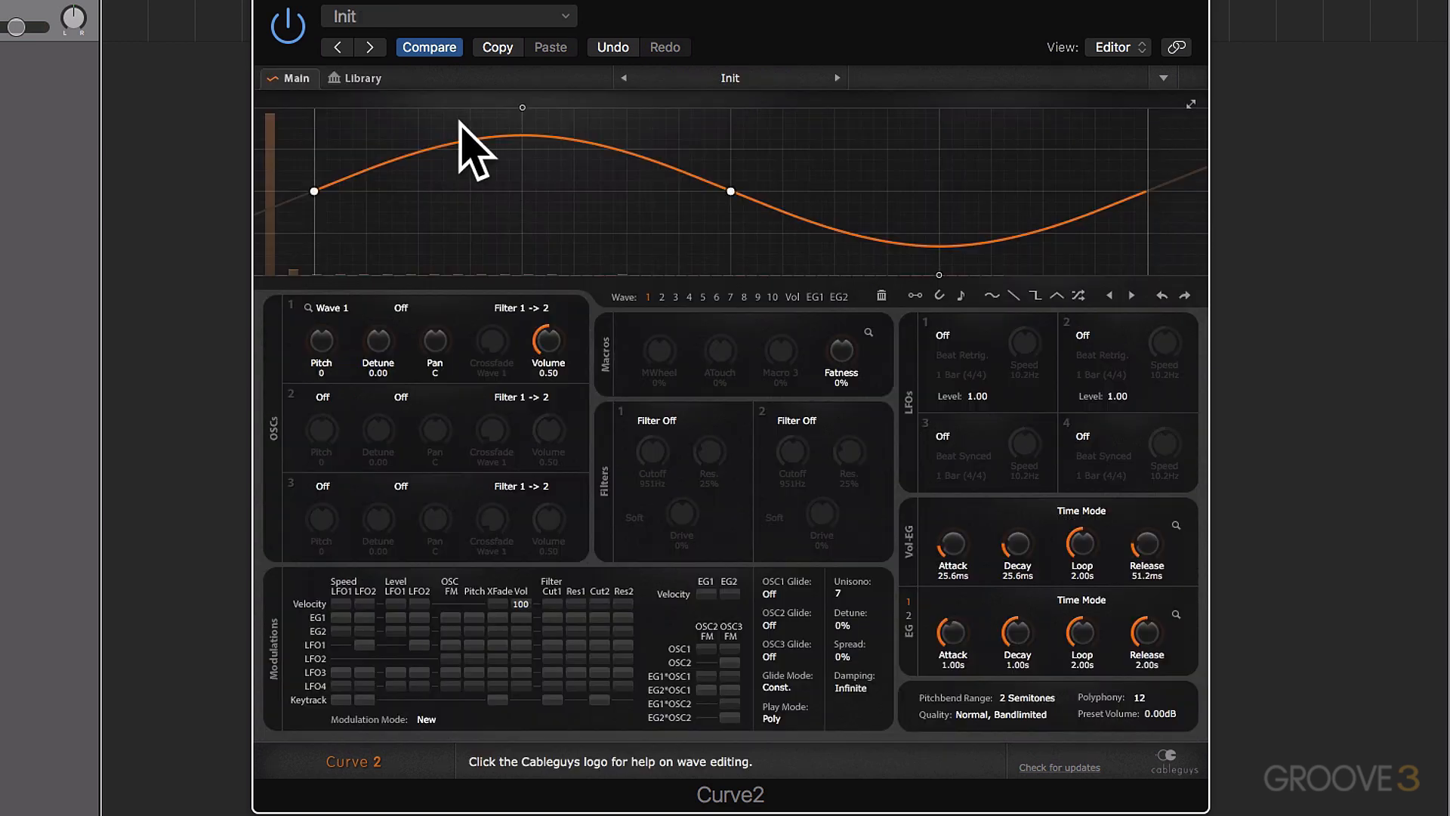
Load the Crush preset and save it as a new preset named 'Test'.
left_click(362, 78)
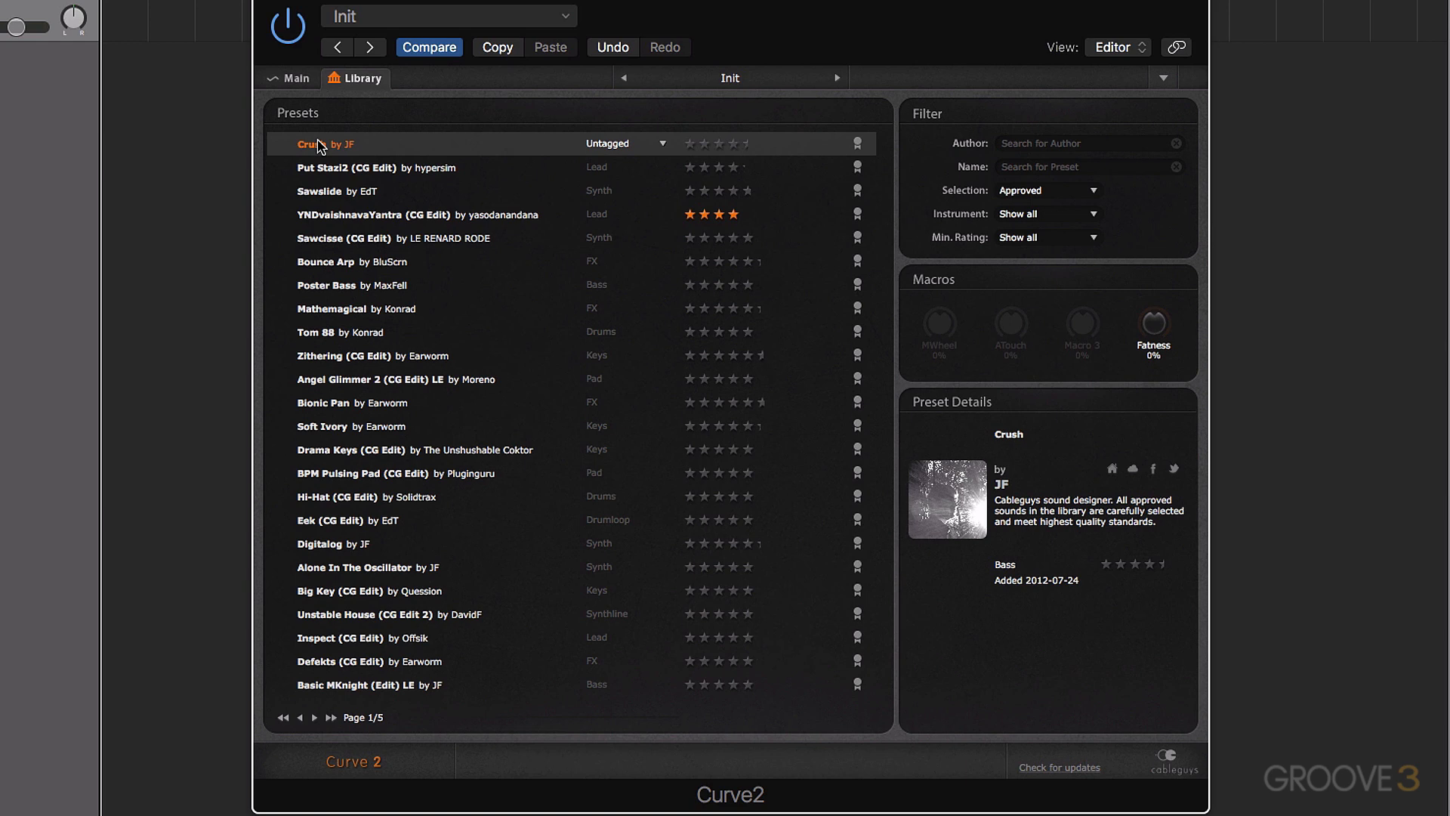
double_click(309, 143)
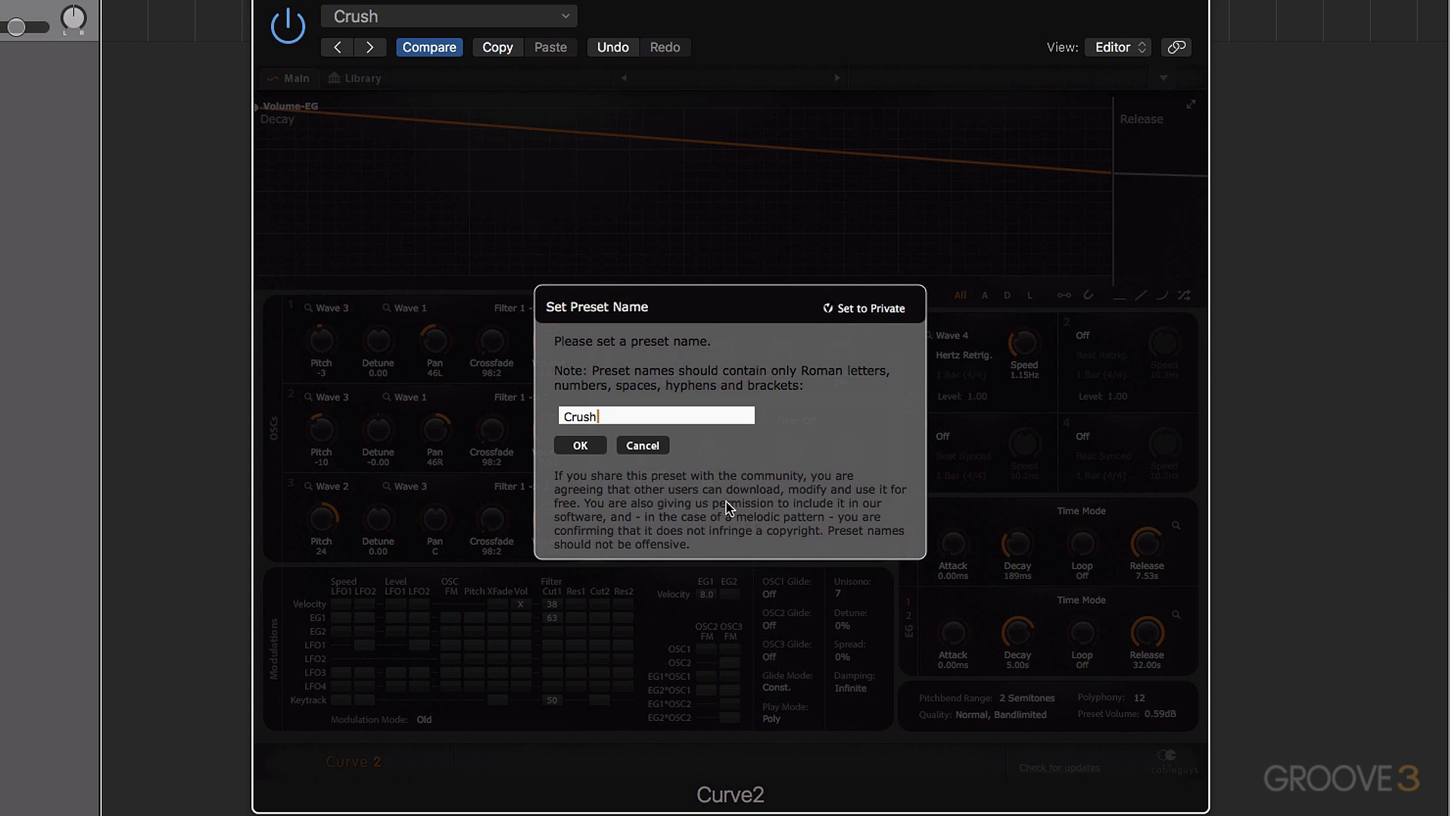
mouse_move(671, 502)
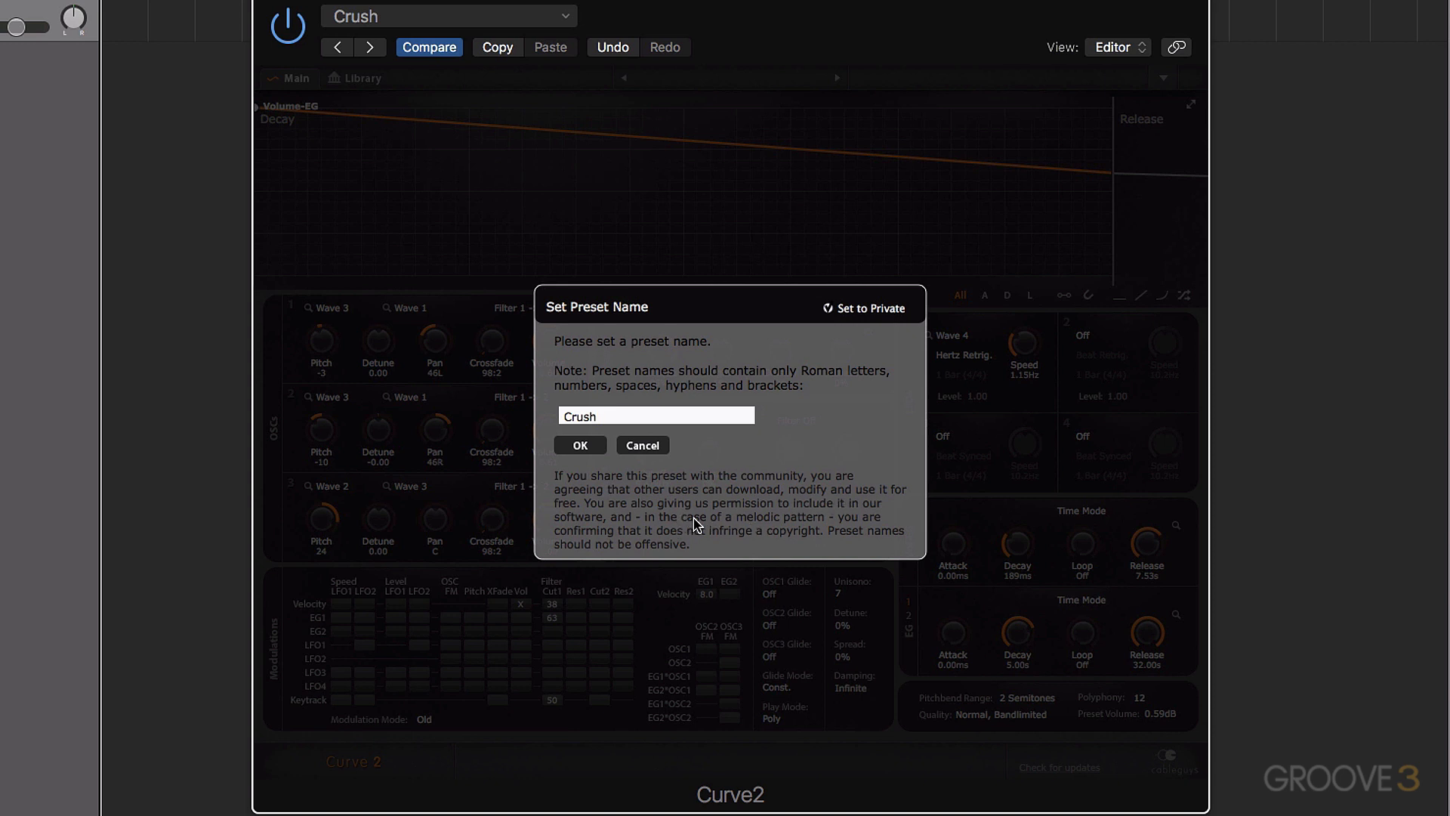
mouse_move(835, 524)
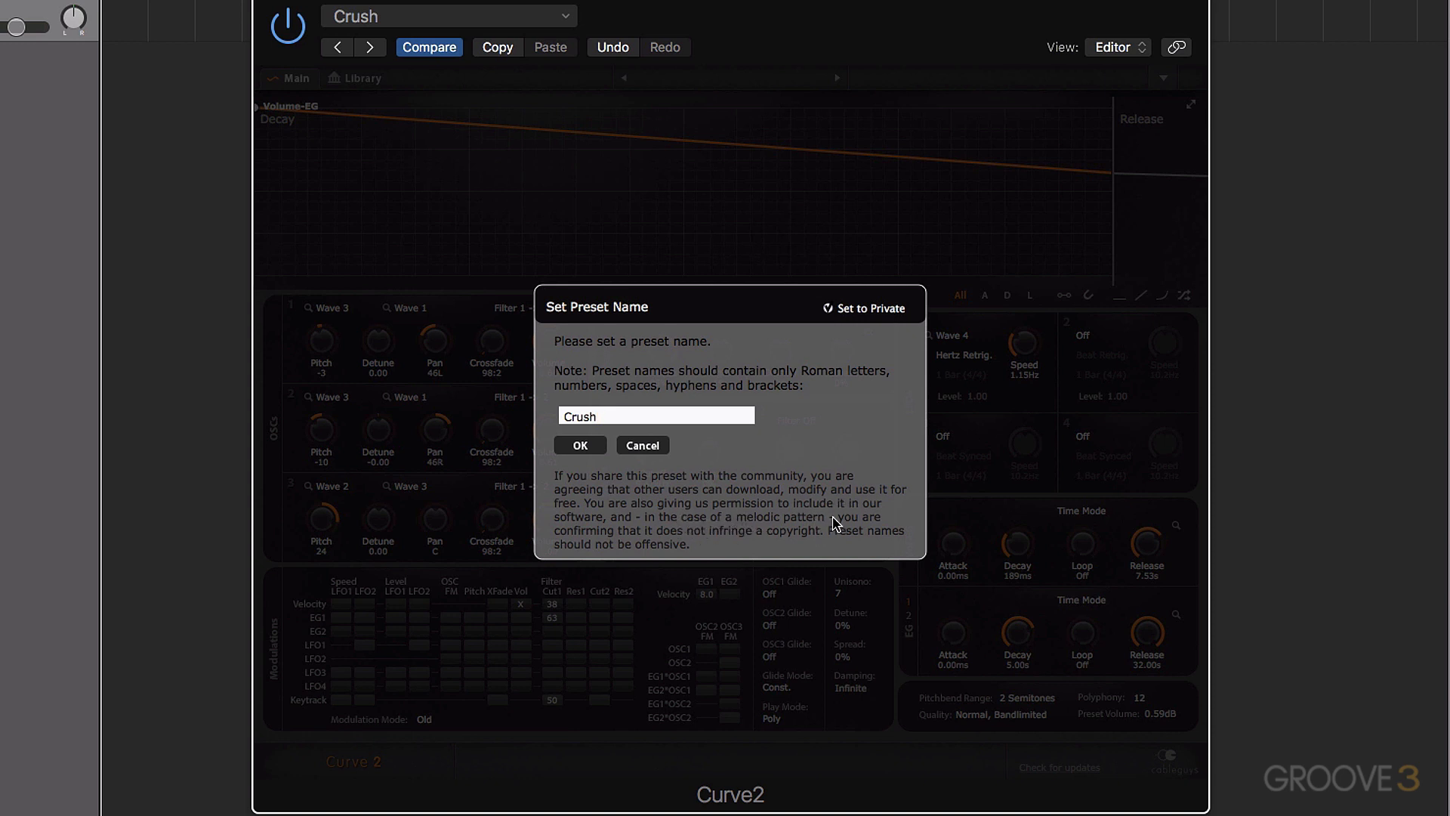
left_click(656, 415)
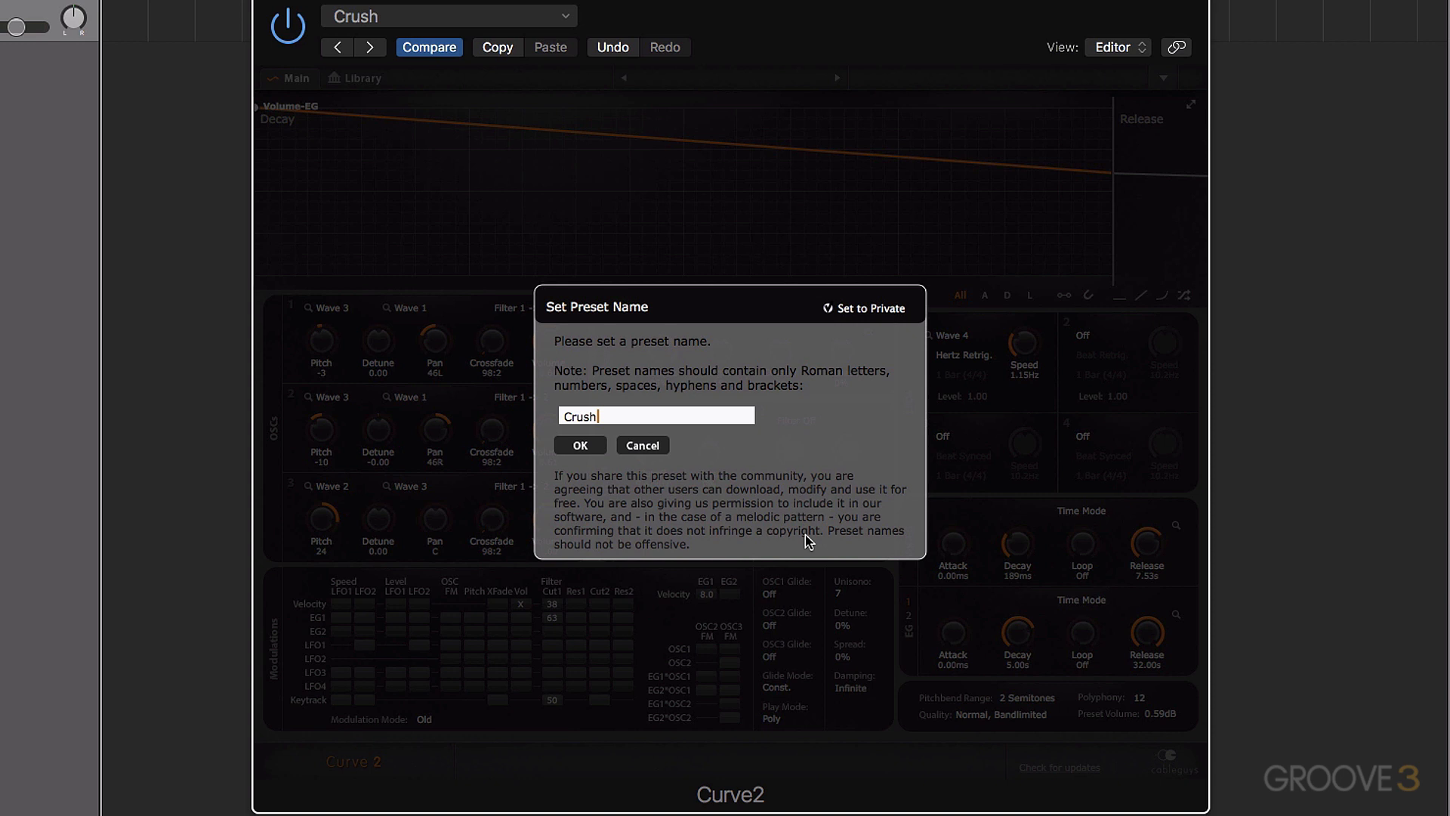
mouse_move(615, 436)
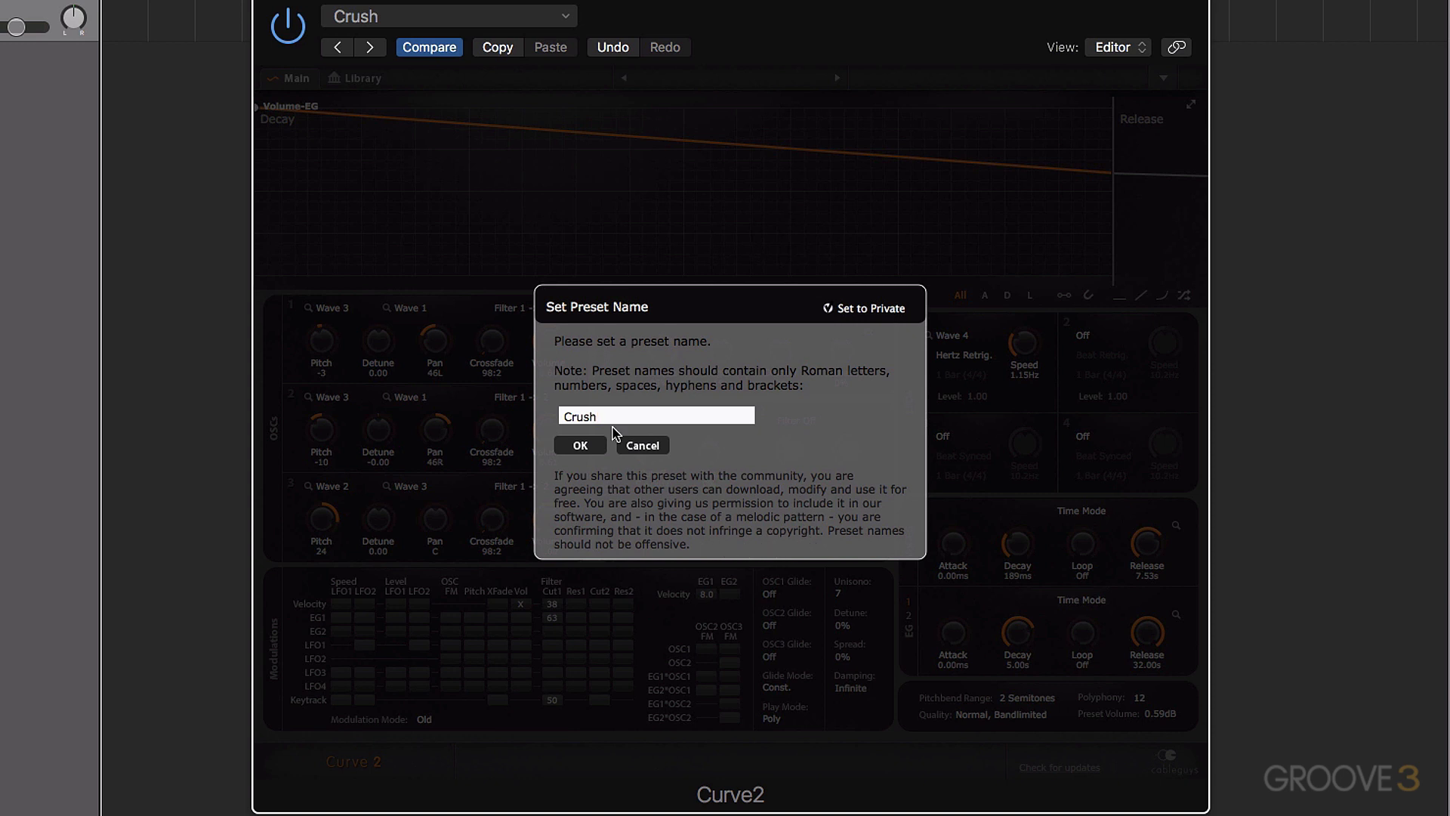
triple_click(656, 416)
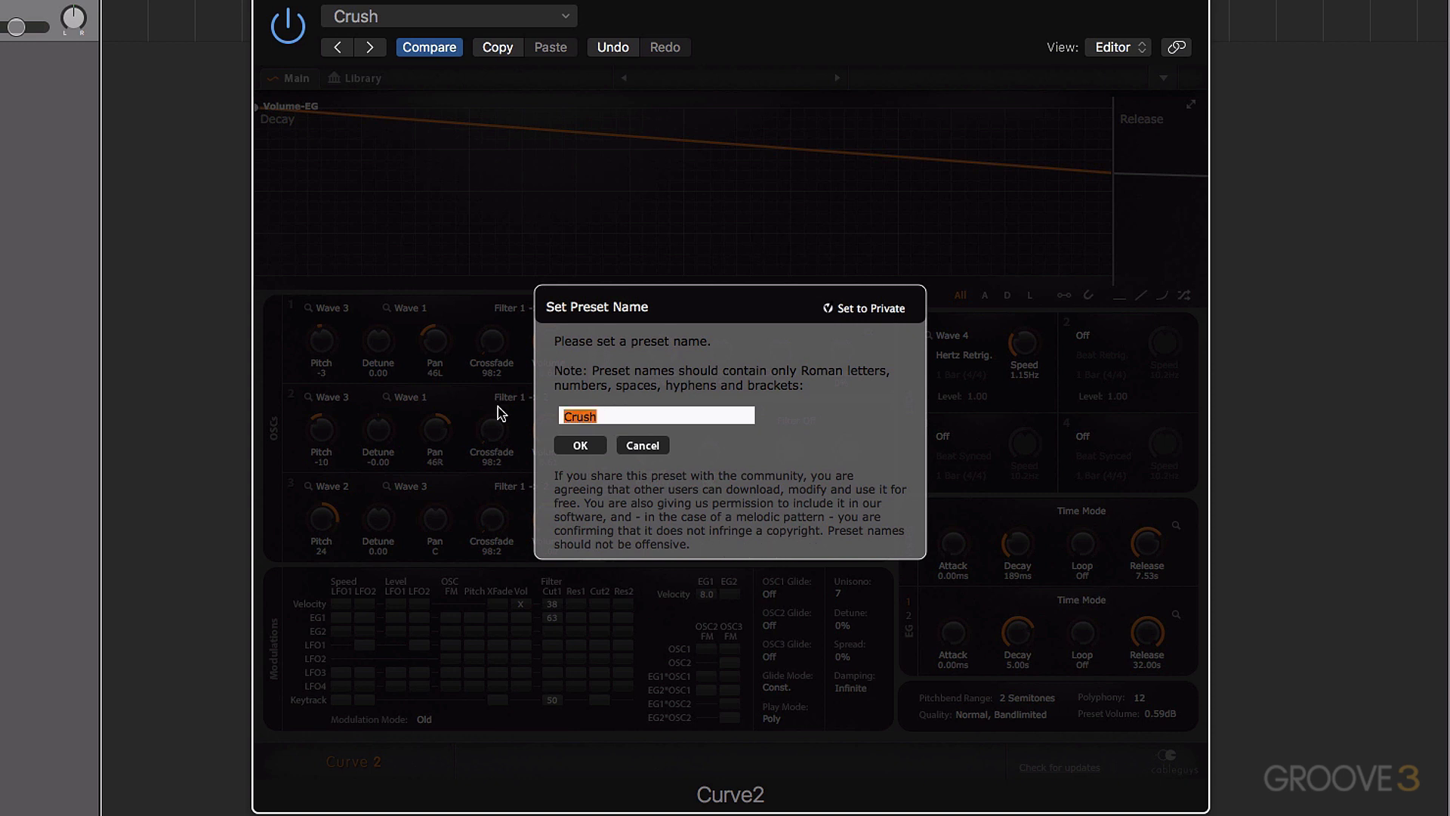
type("Test")
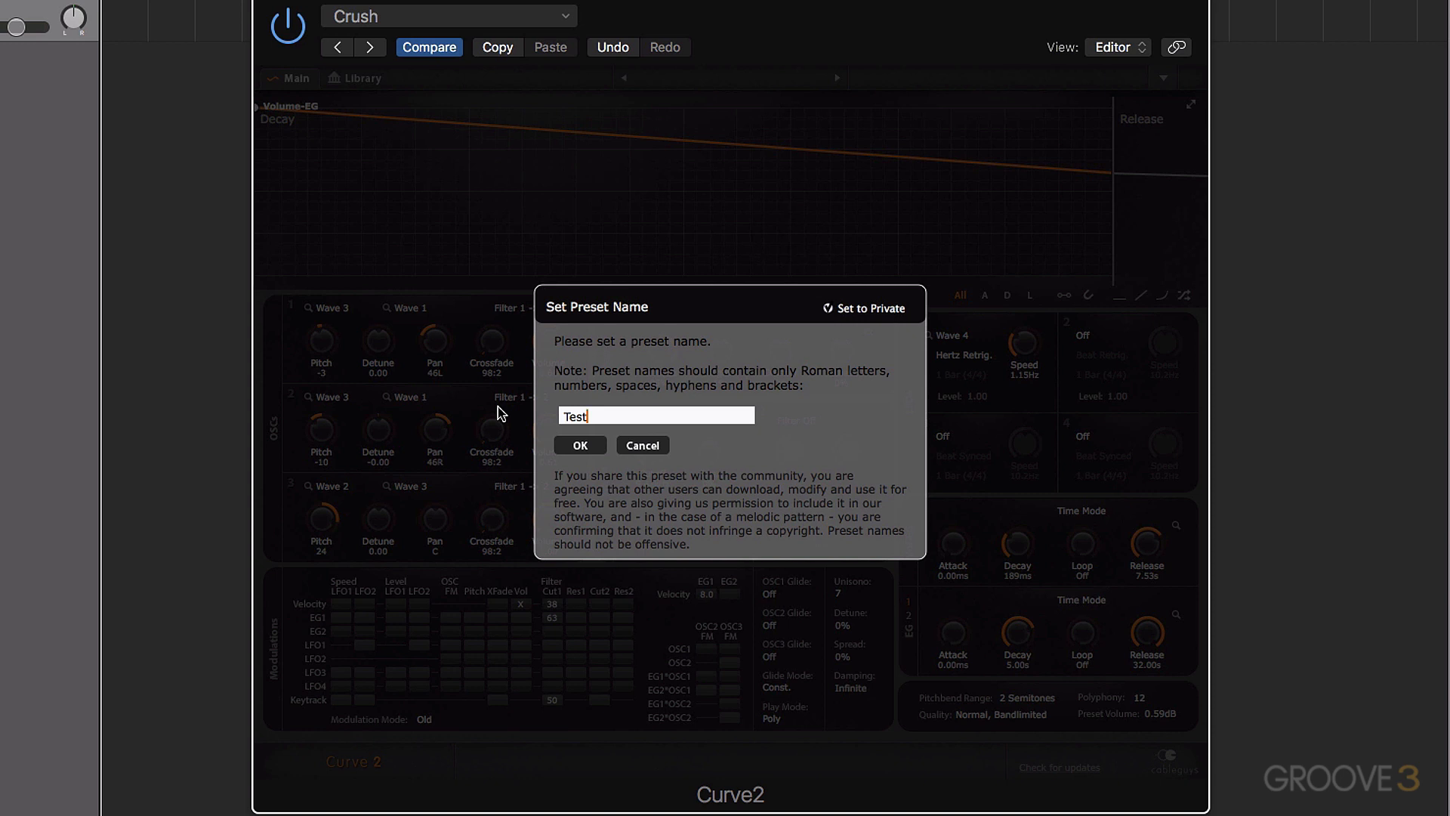
mouse_move(775, 351)
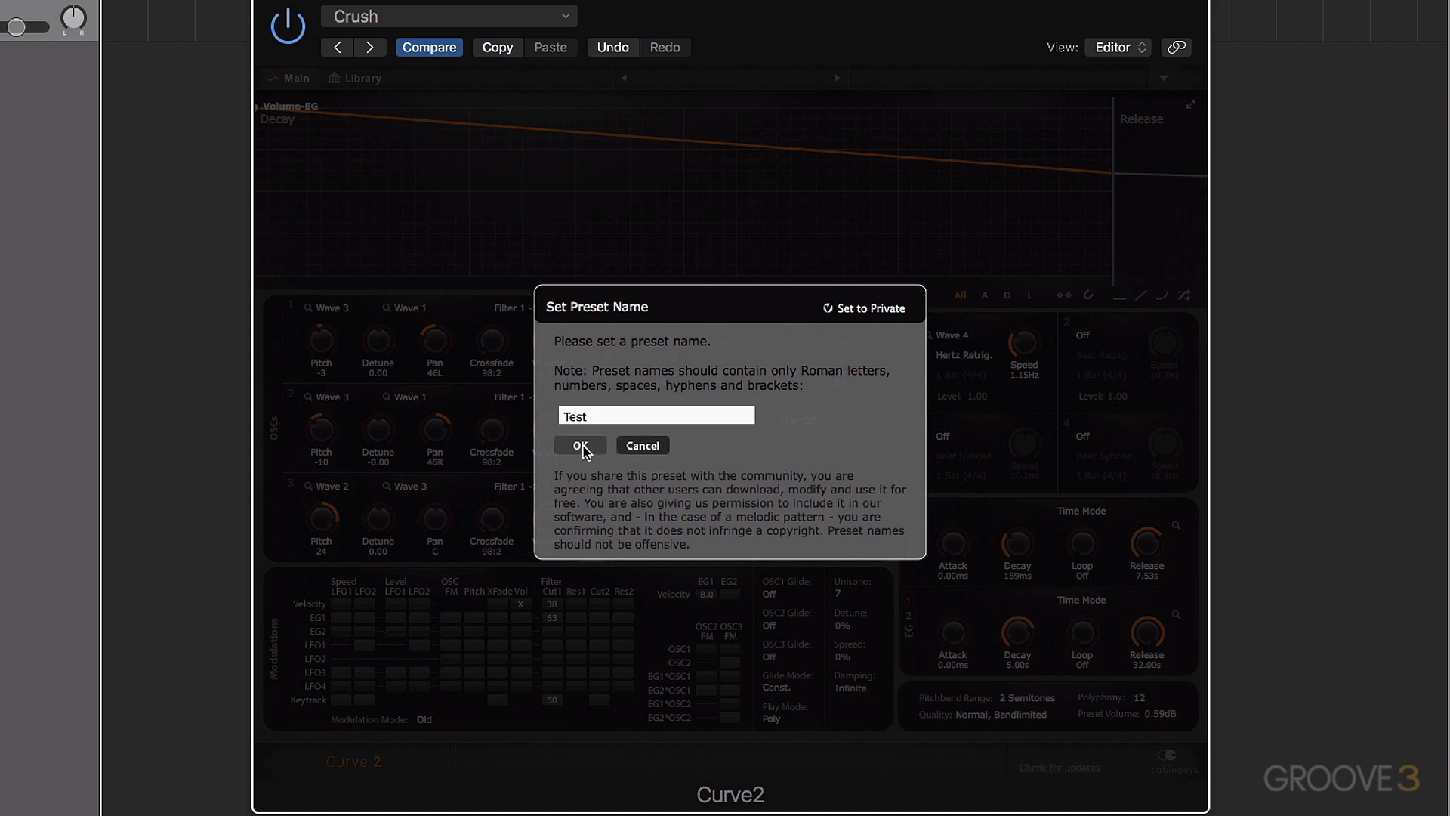
left_click(579, 445)
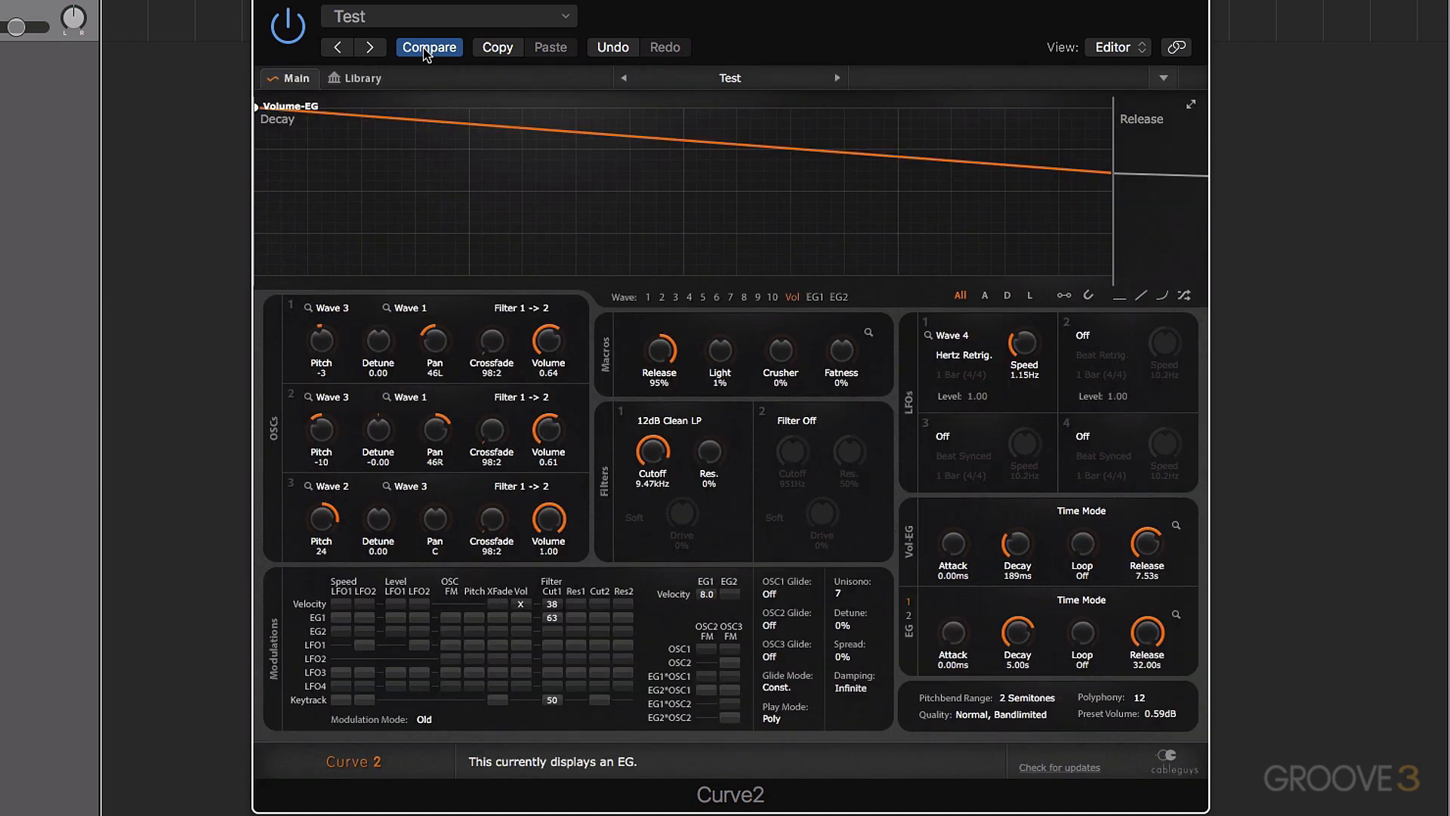
Filter the library to My presets to find Test, then return to Approved, page 1.
left_click(361, 77)
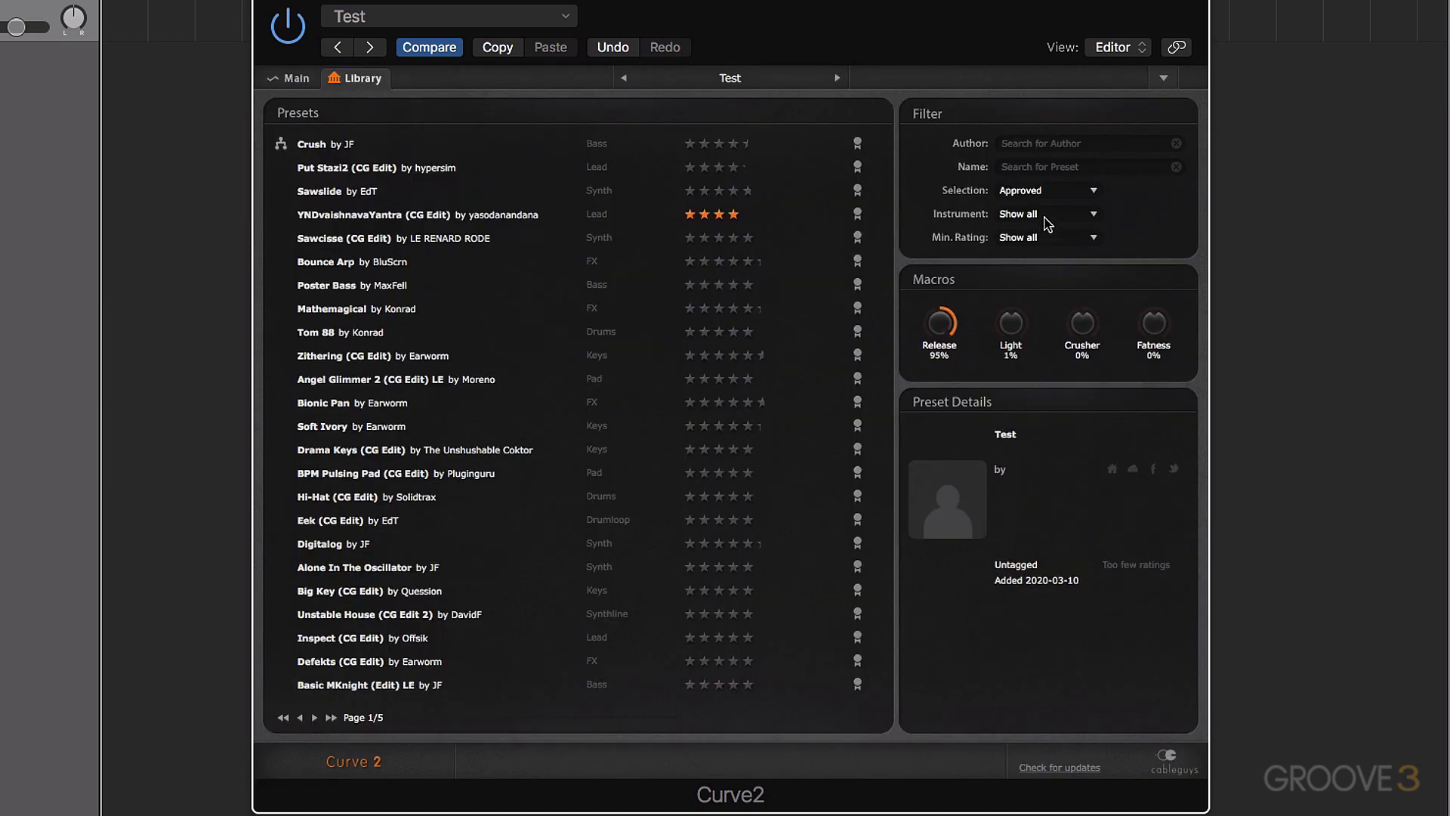
left_click(1045, 189)
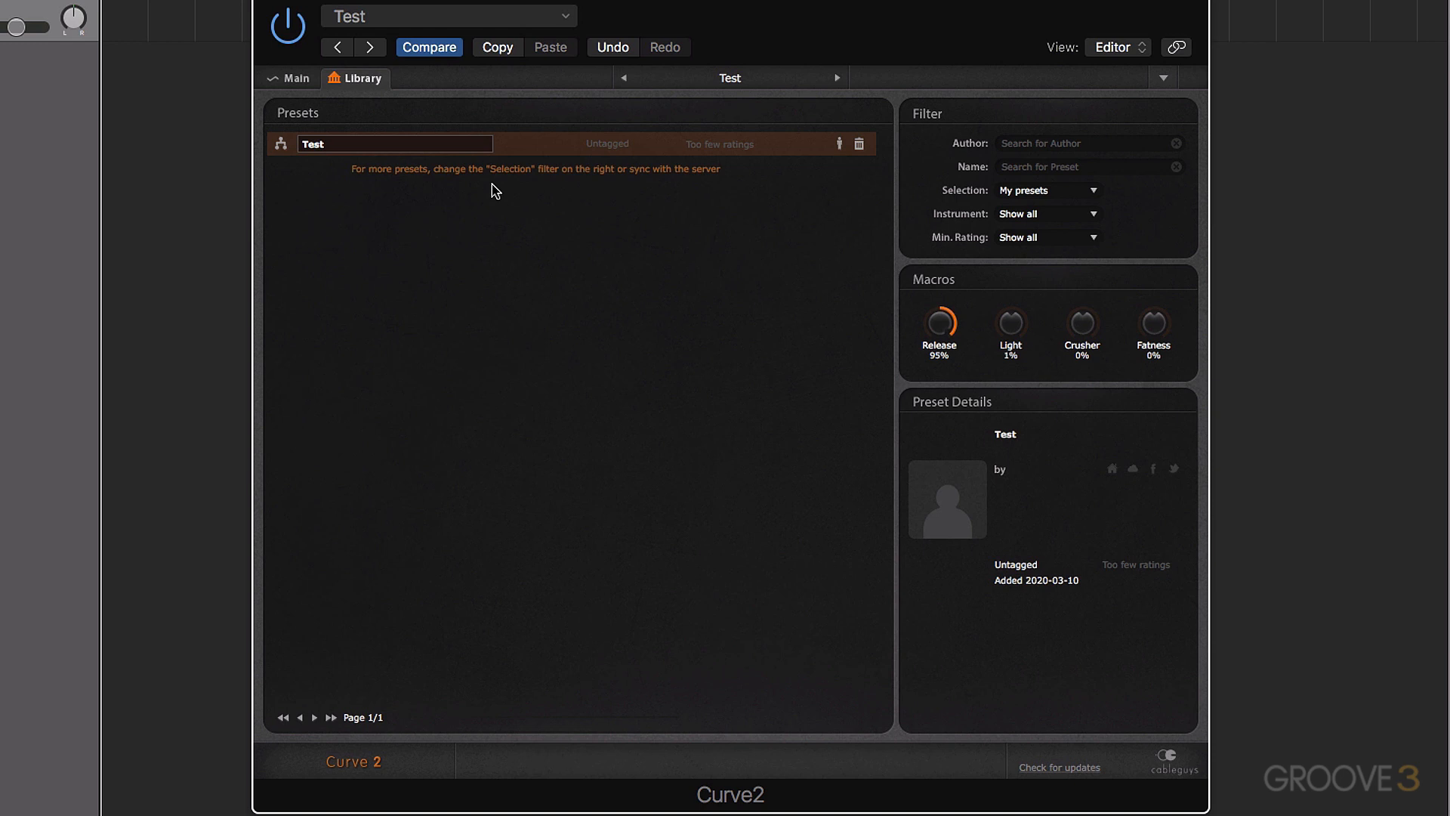
mouse_move(1100, 233)
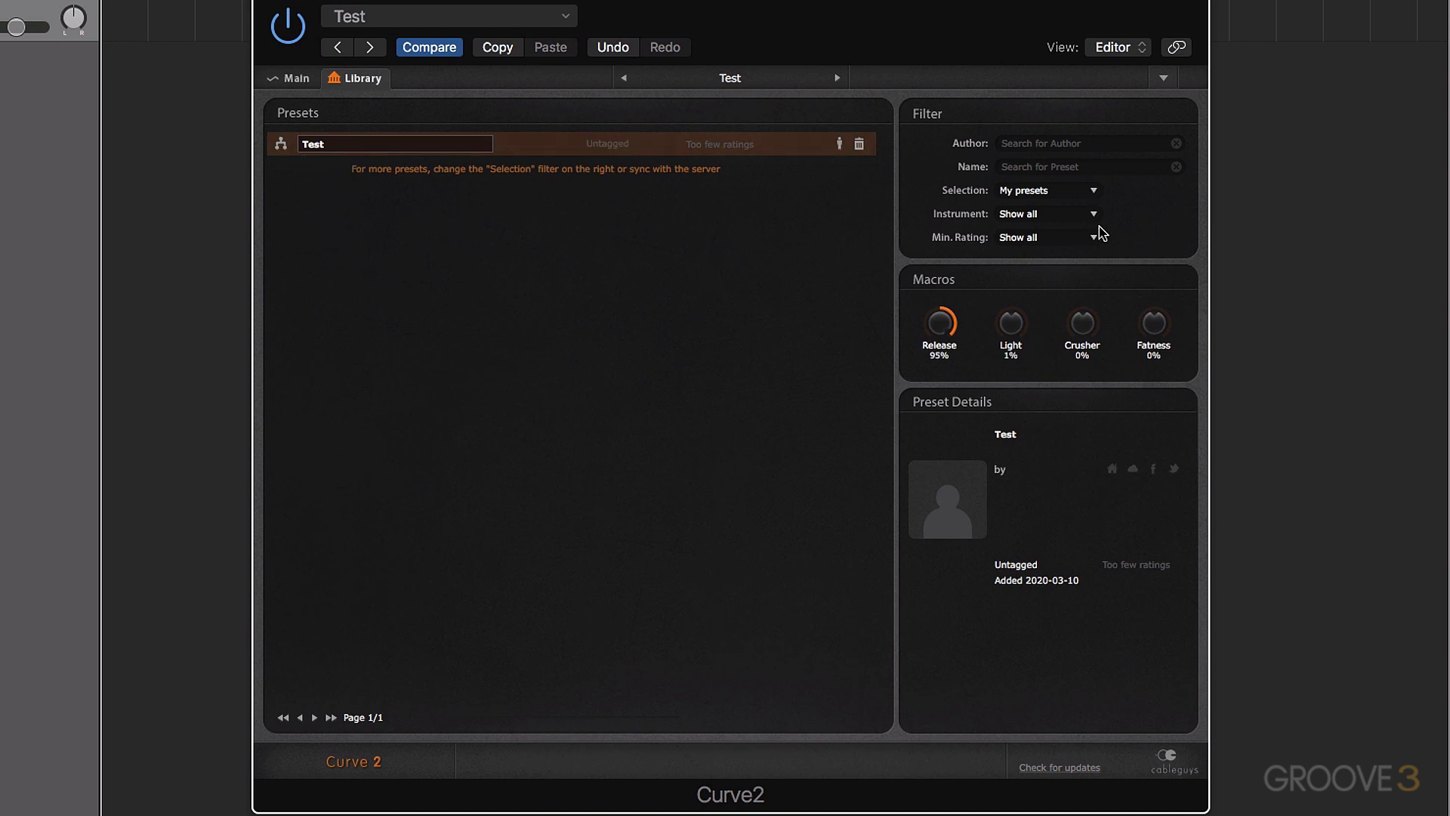
mouse_move(796, 202)
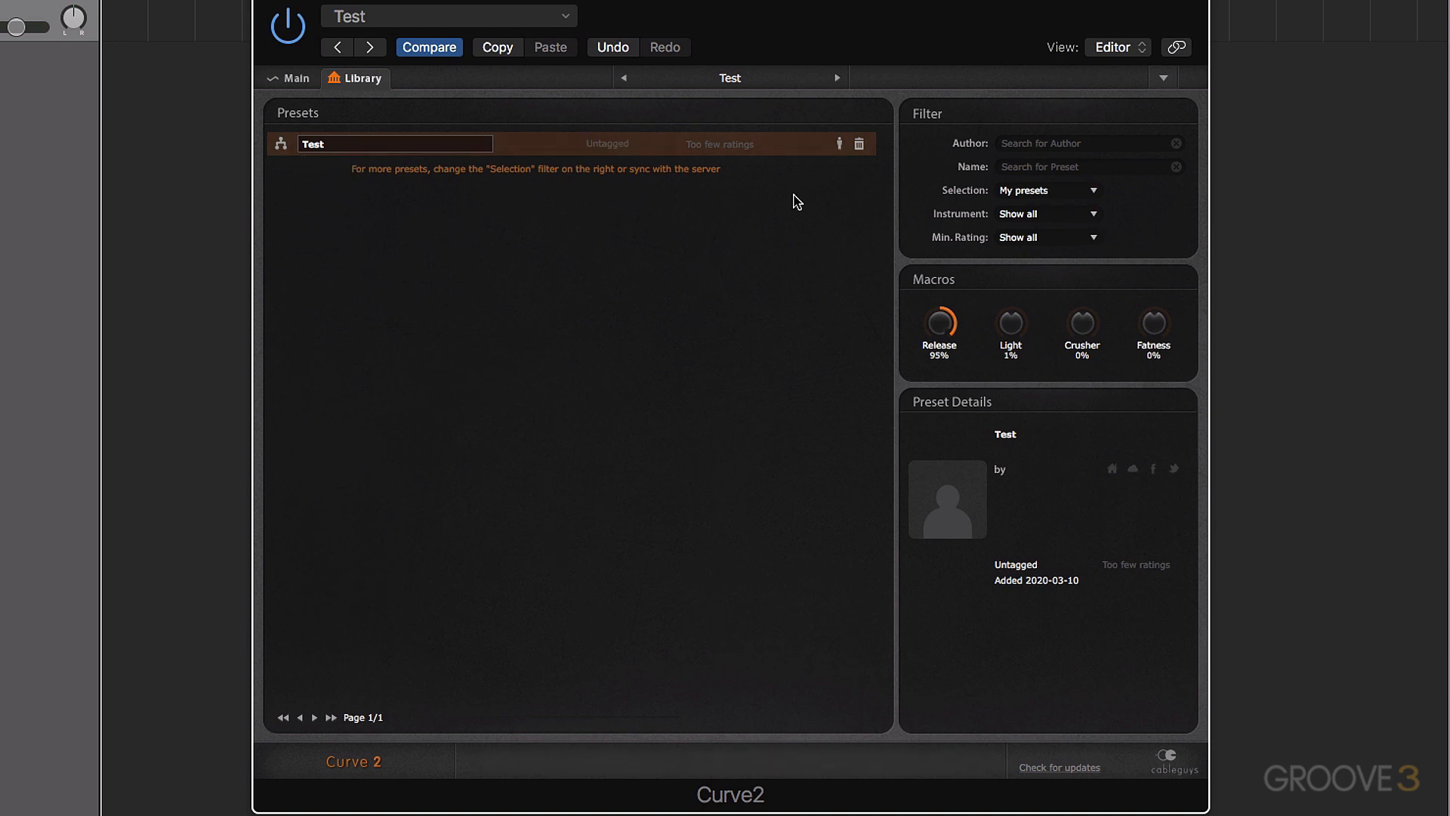
left_click(1047, 189)
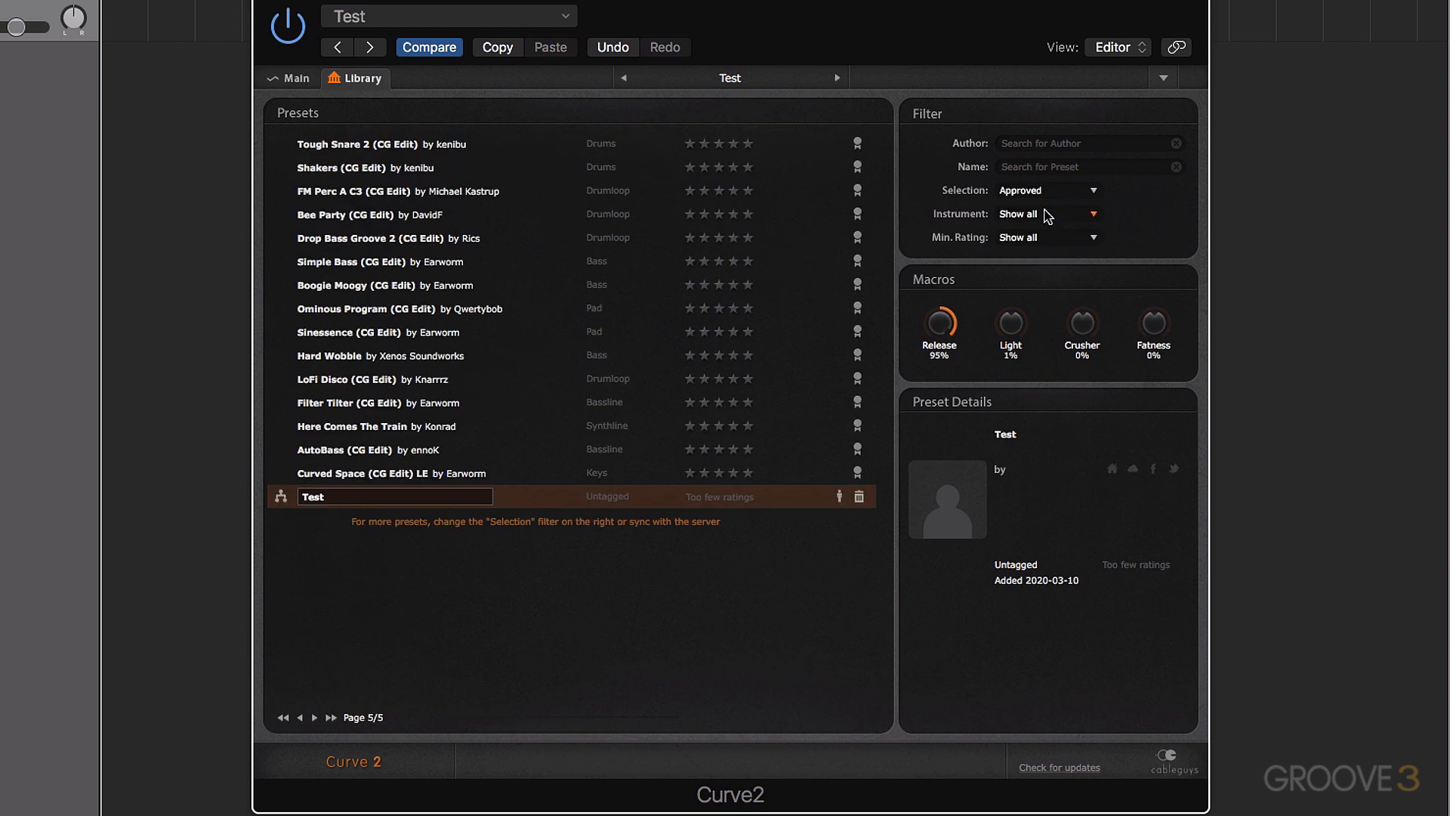
left_click(283, 717)
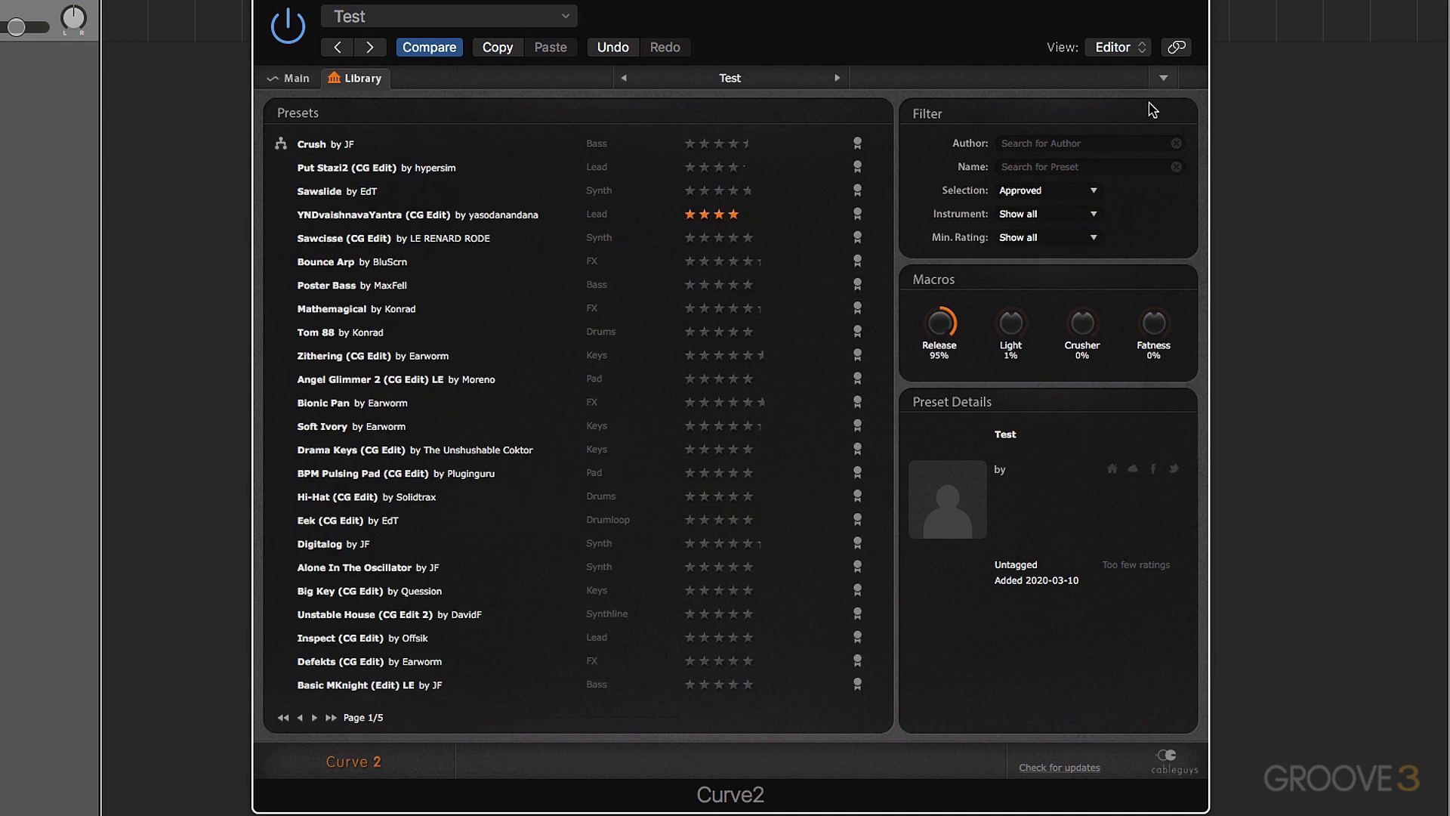
mouse_move(1161, 99)
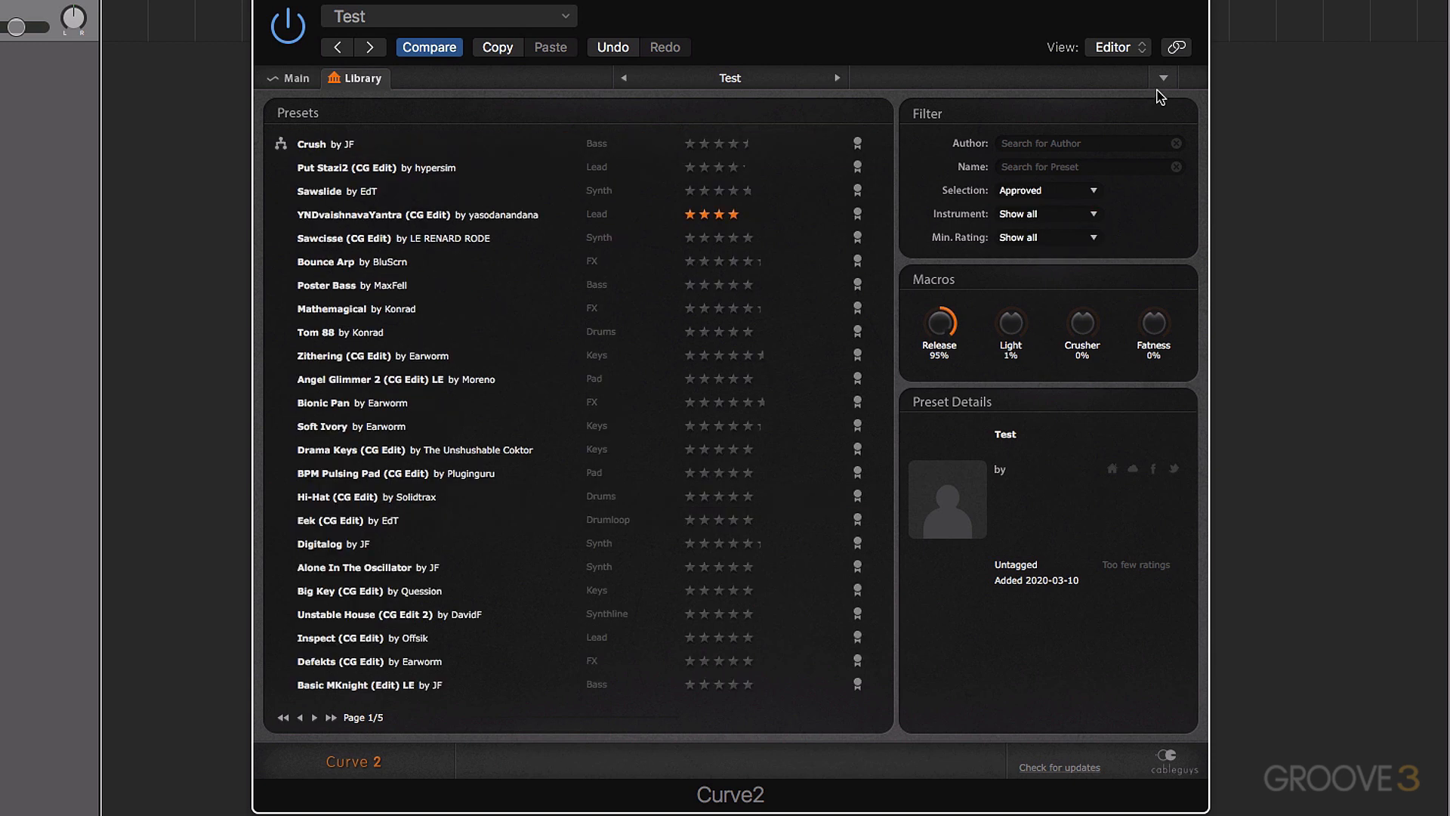
Sync the online preset library and browse the expanded 57-page approved list.
left_click(1163, 78)
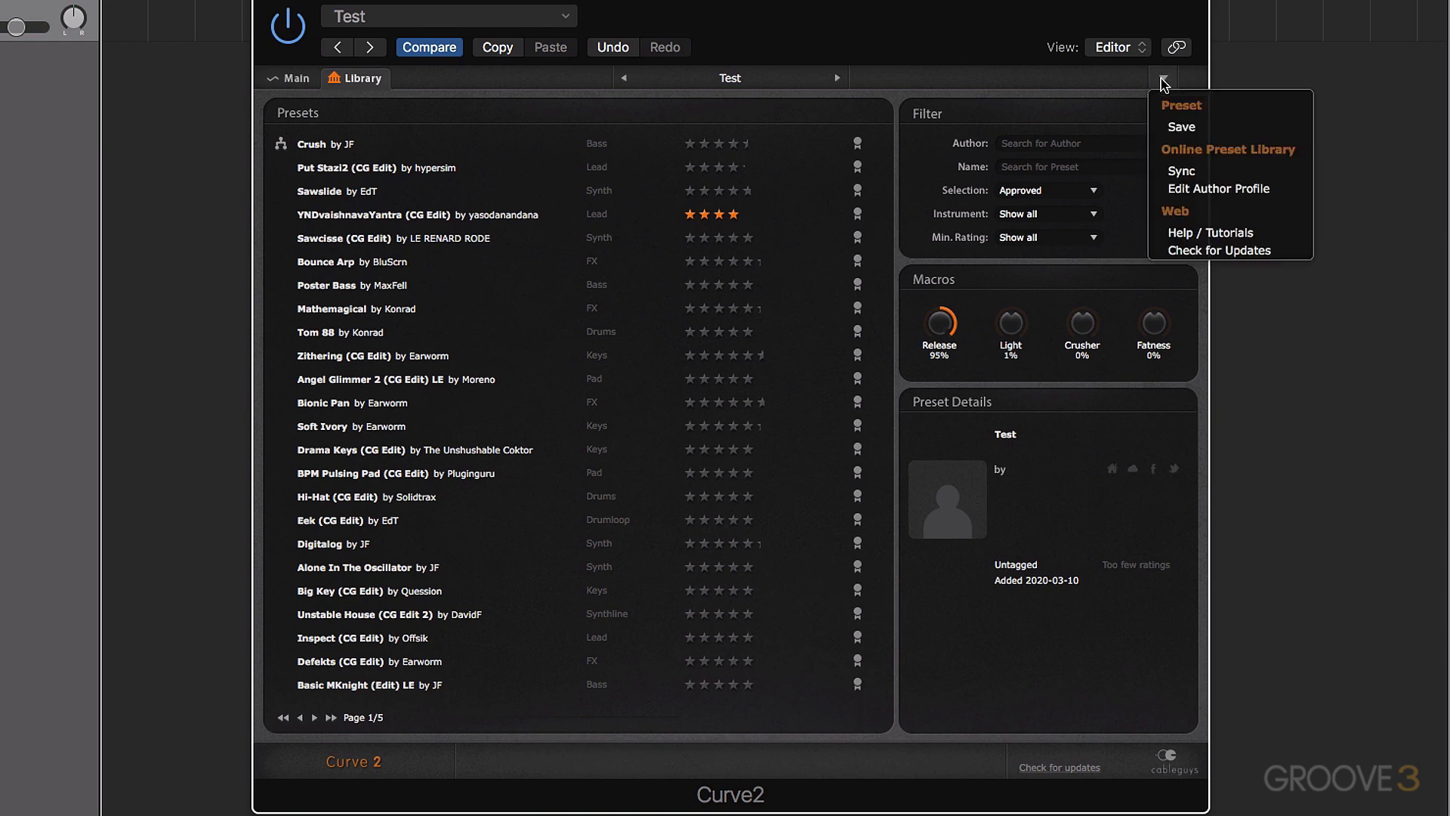
mouse_move(1184, 172)
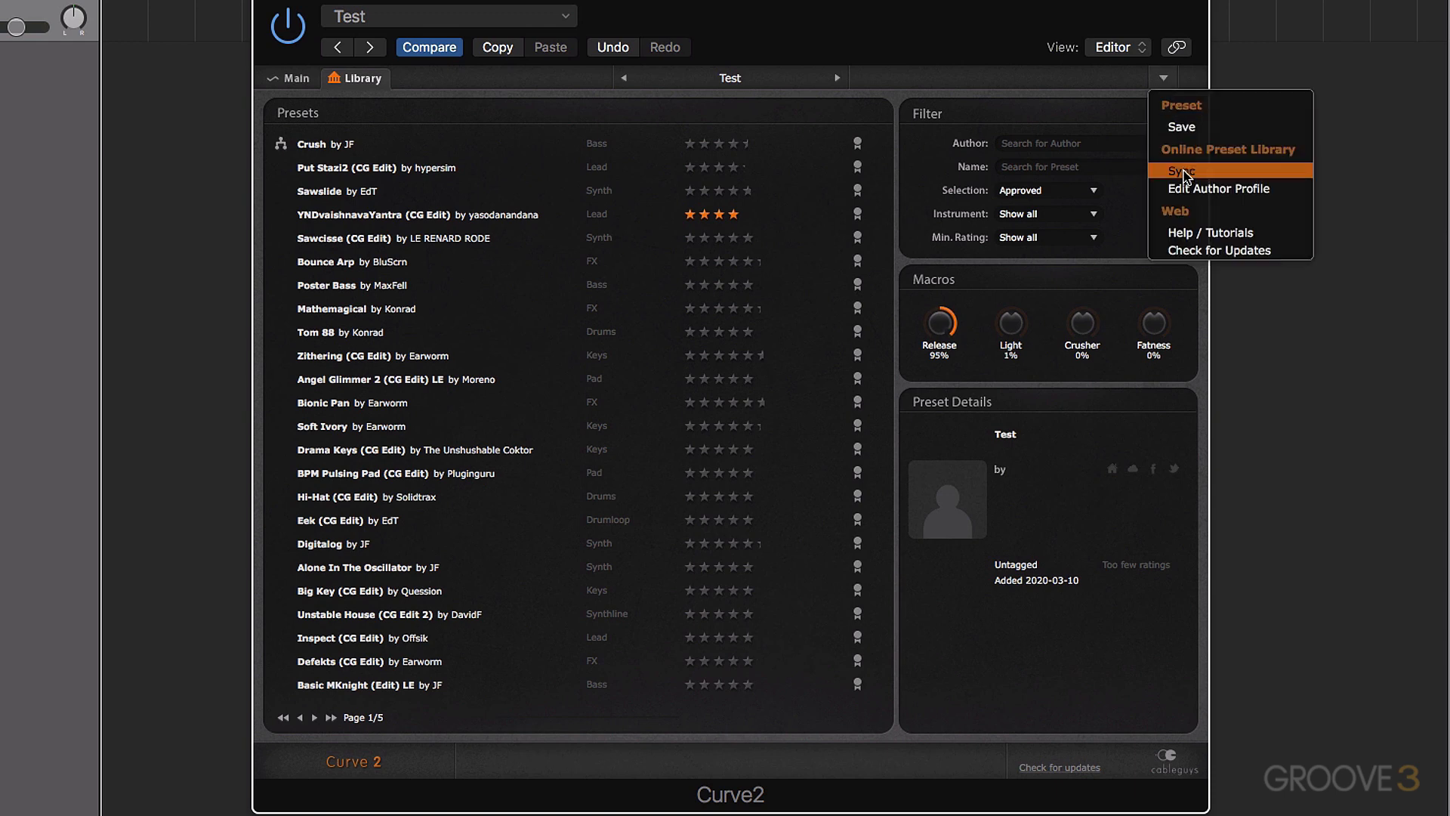
mouse_move(1196, 174)
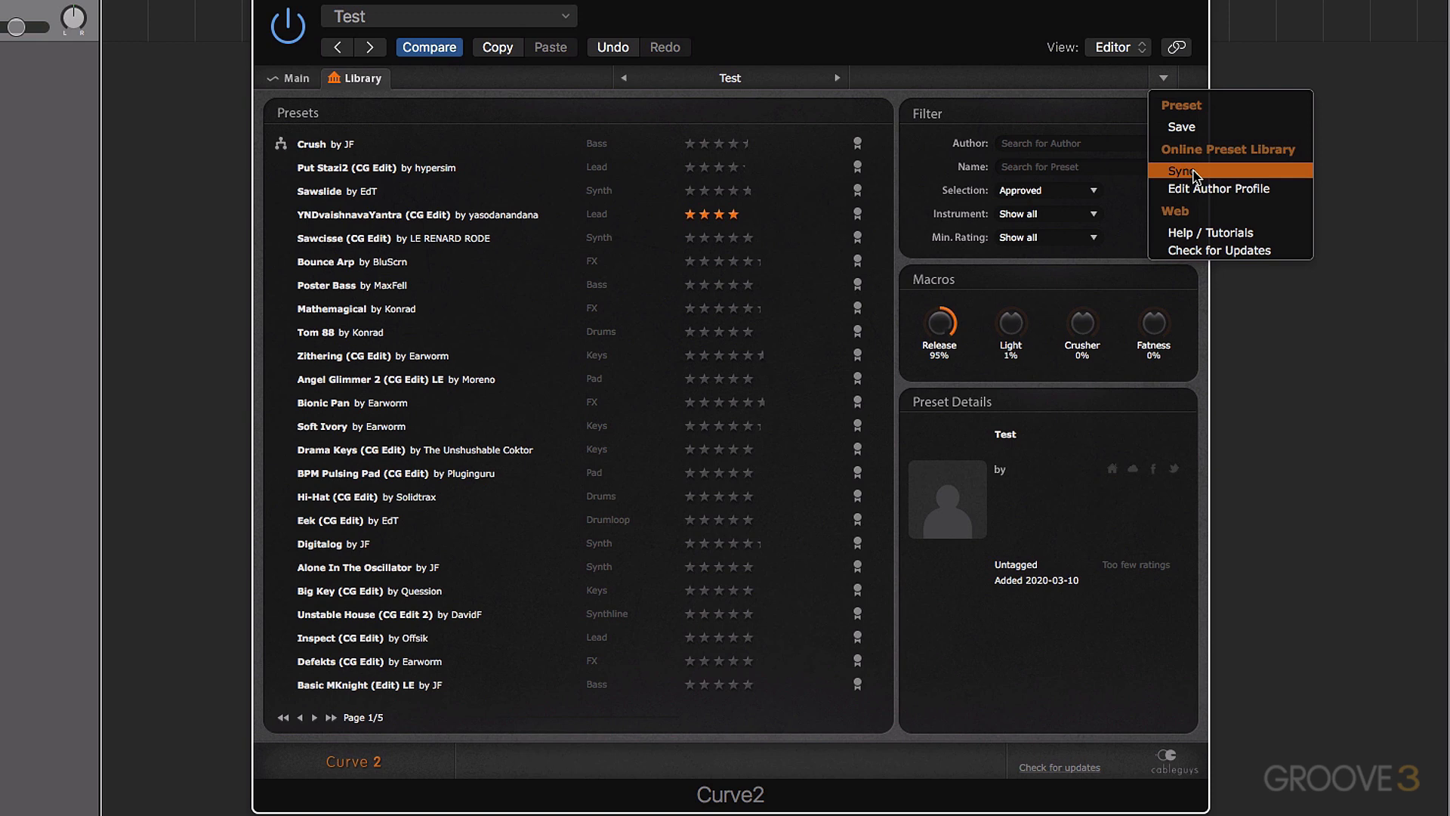
left_click(1183, 170)
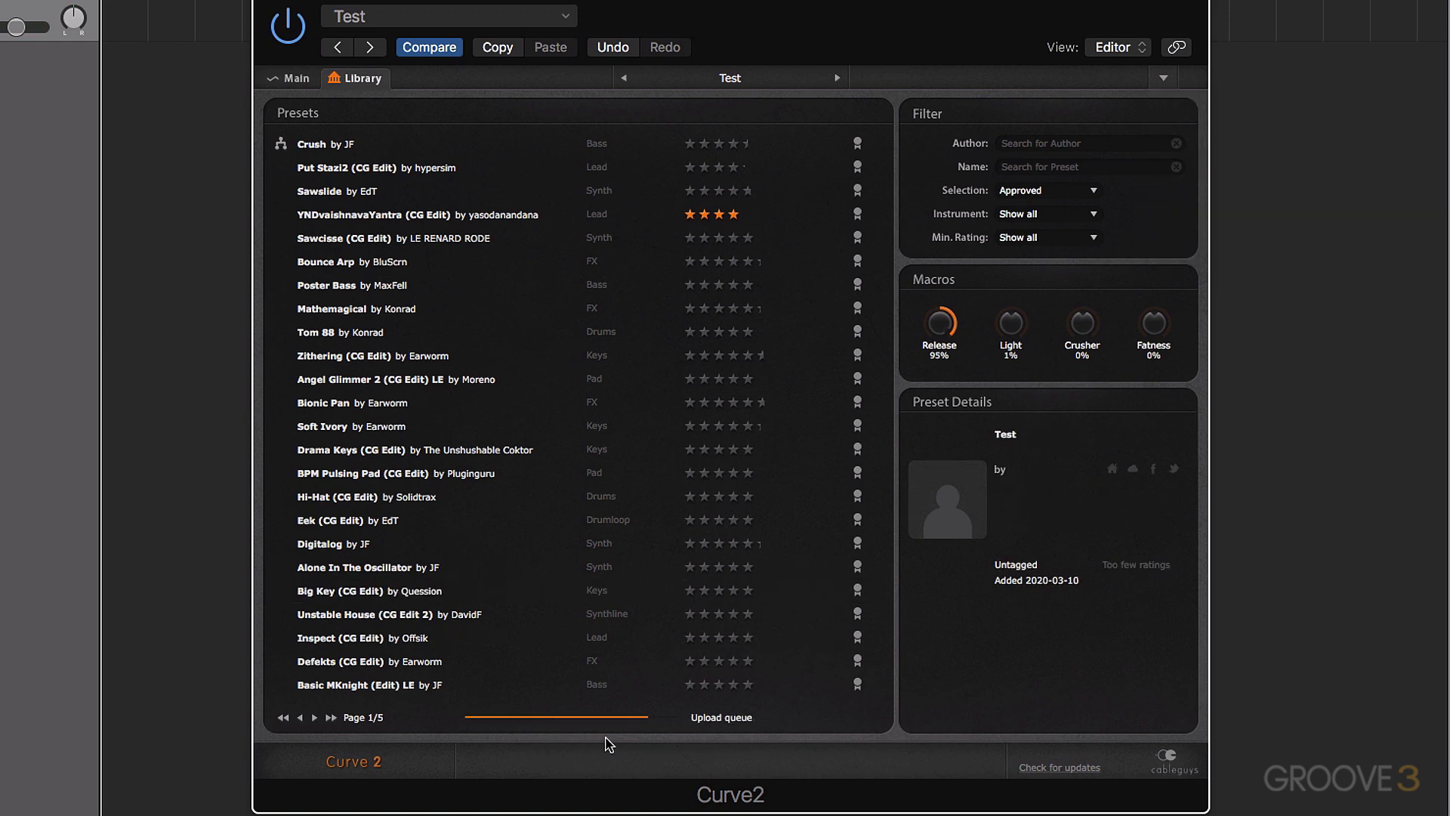
mouse_move(664, 735)
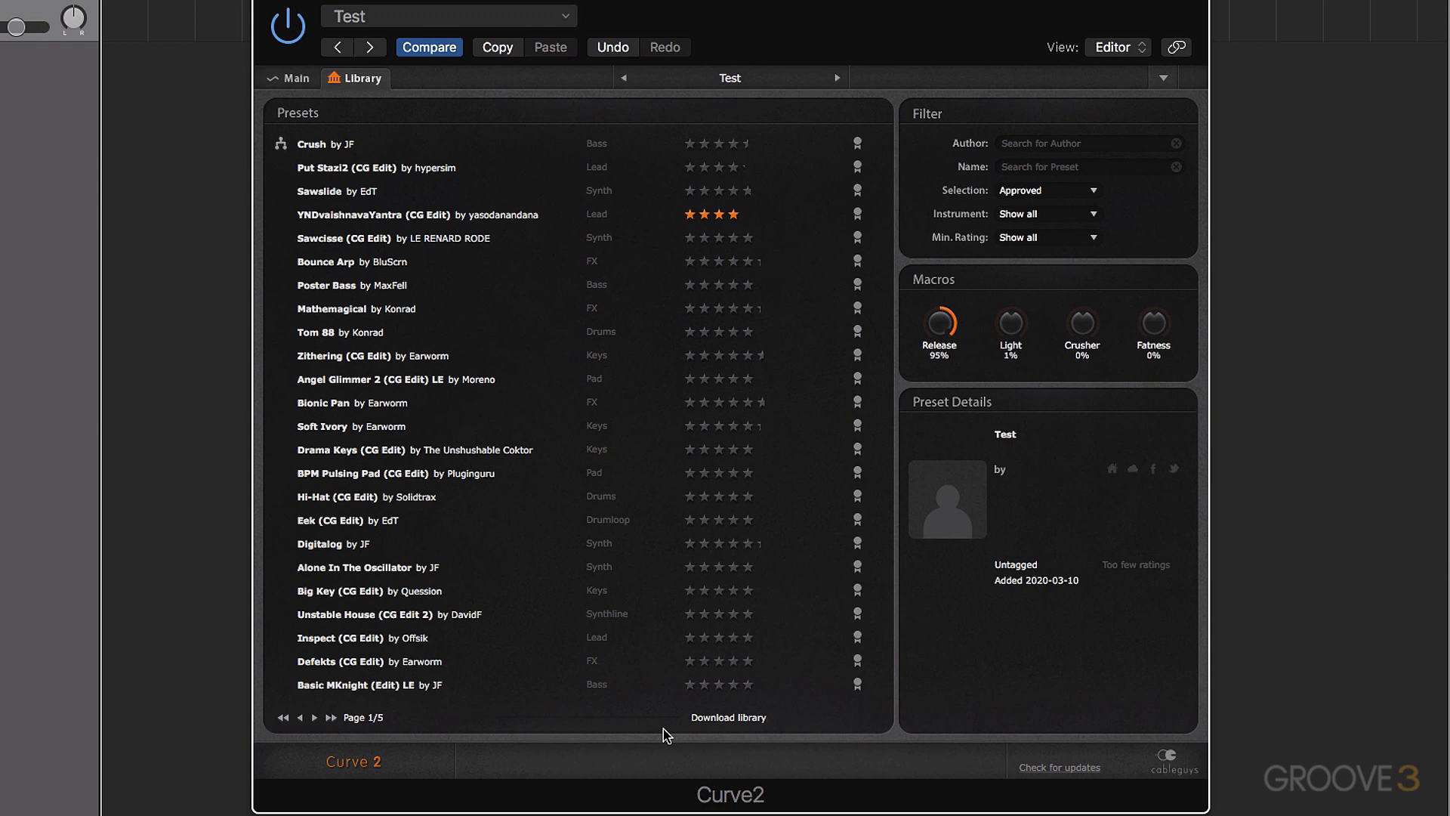
left_click(331, 717)
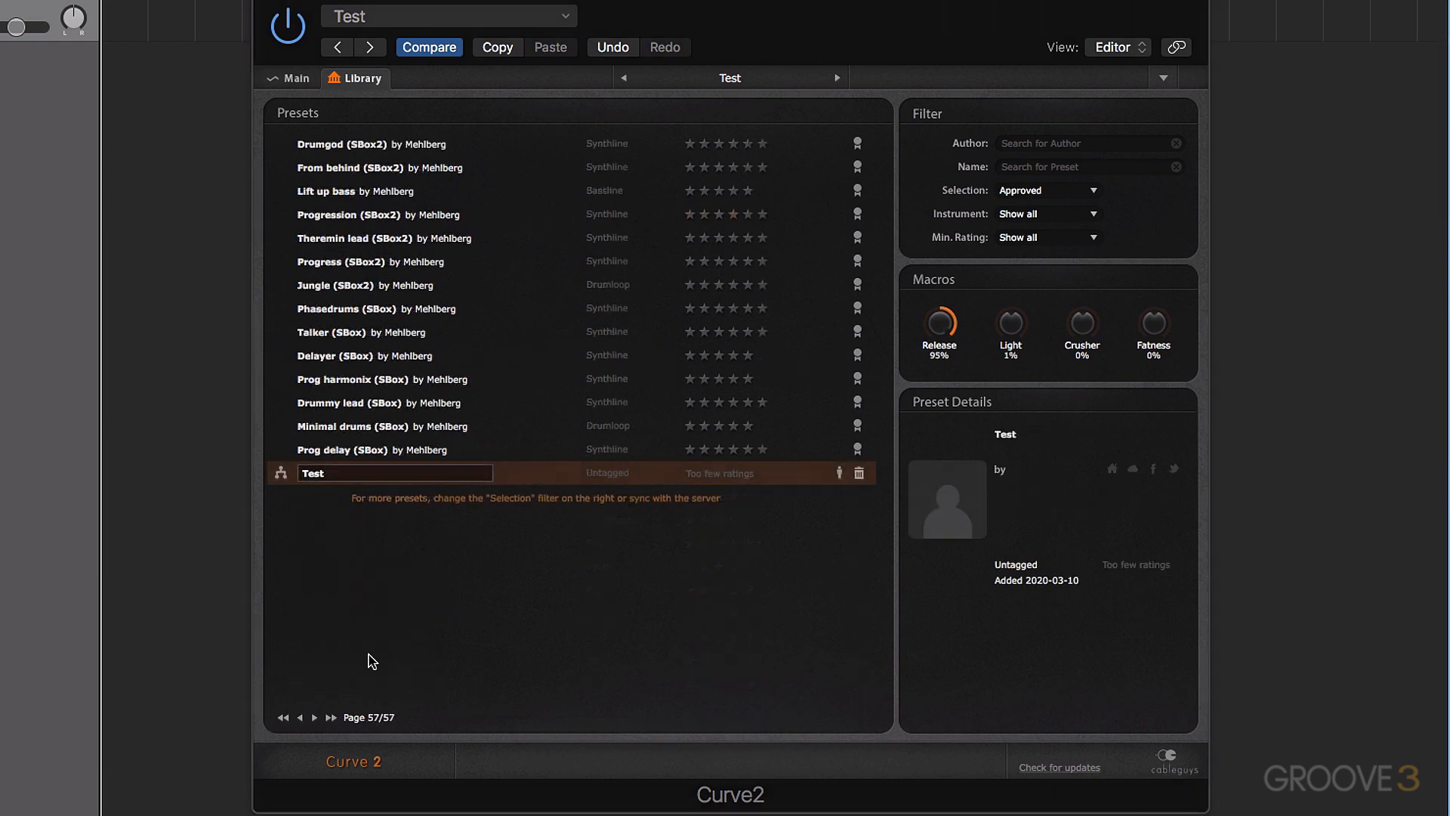
mouse_move(380, 726)
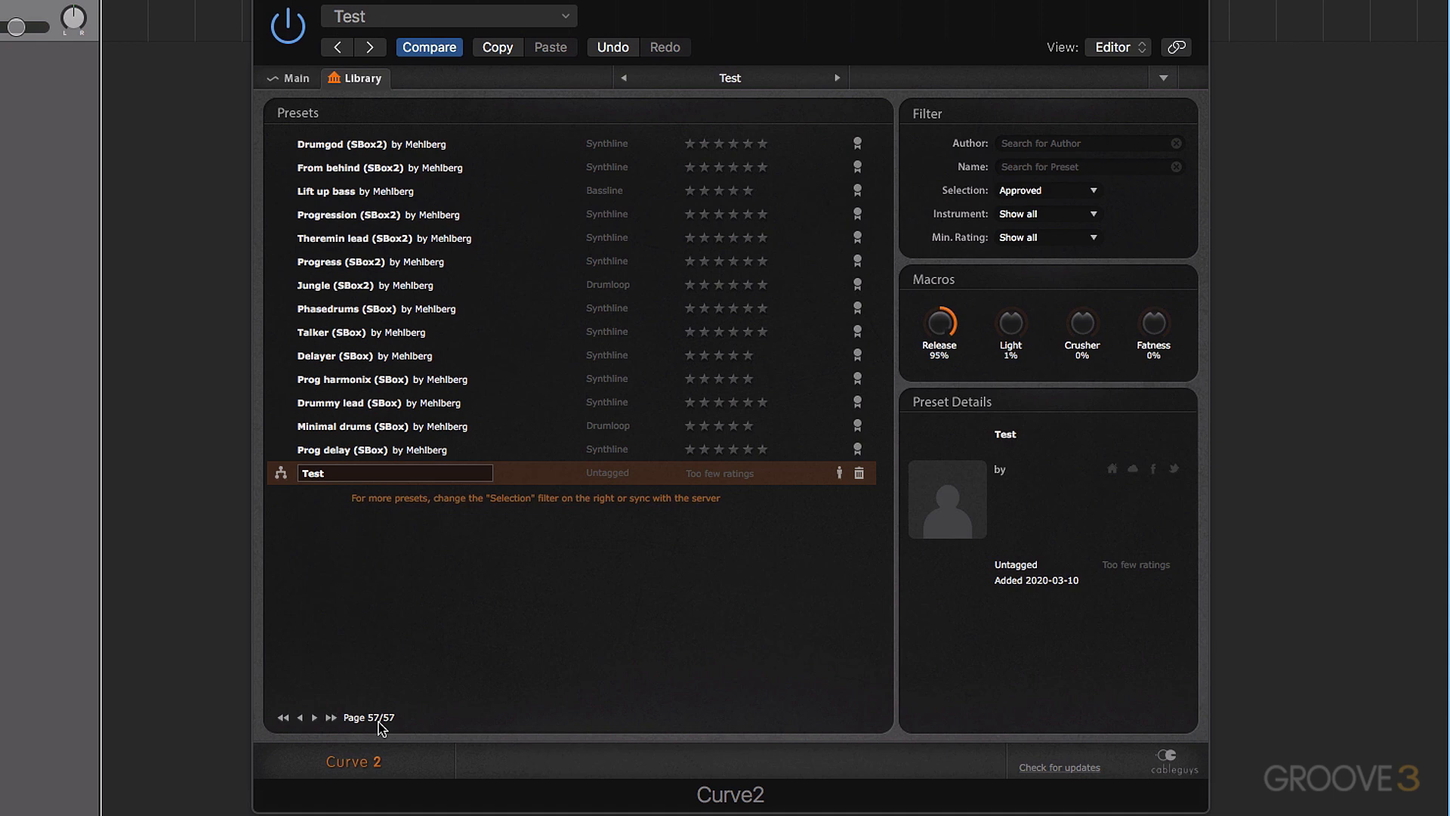
left_click(283, 717)
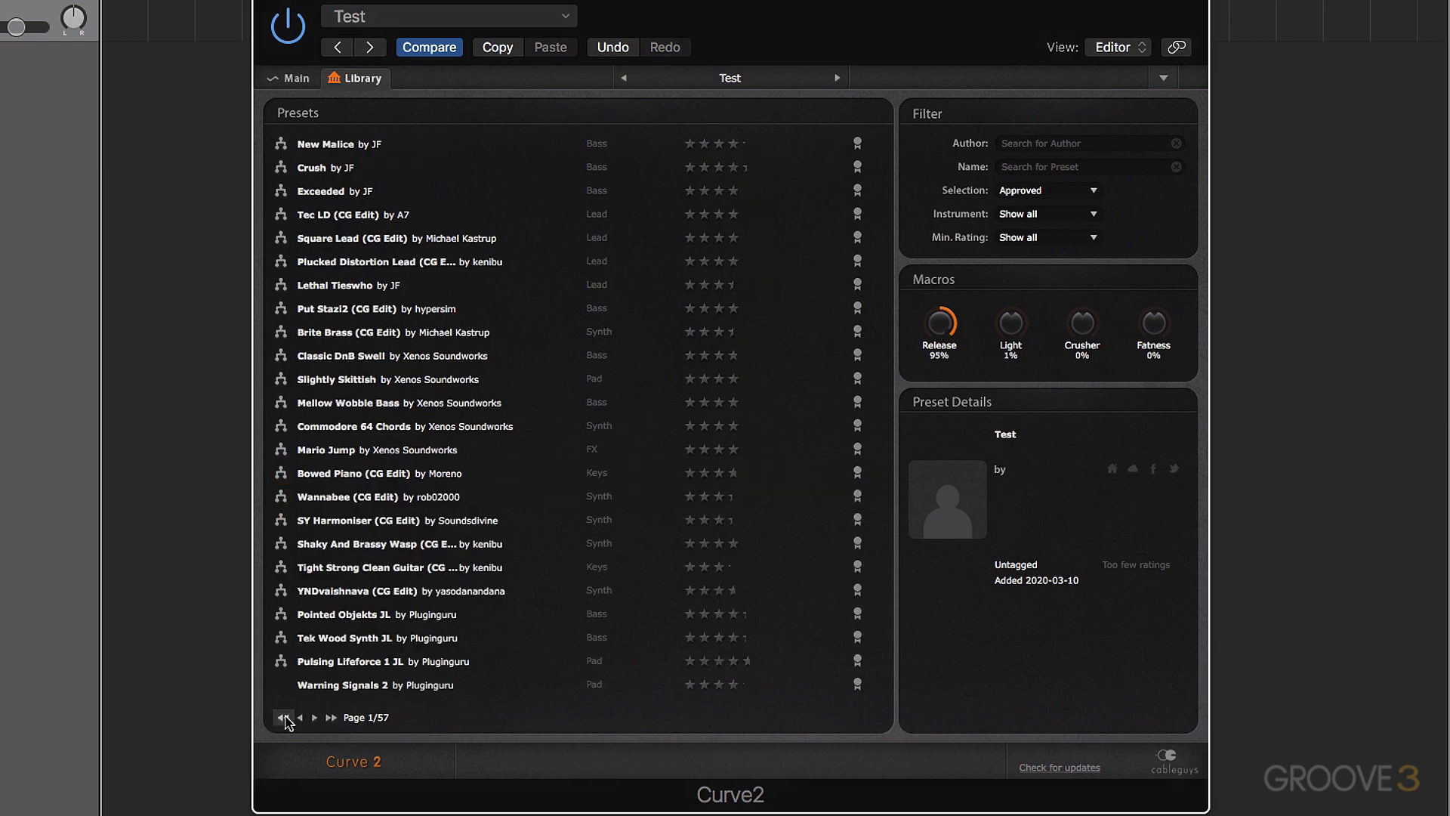
left_click(314, 717)
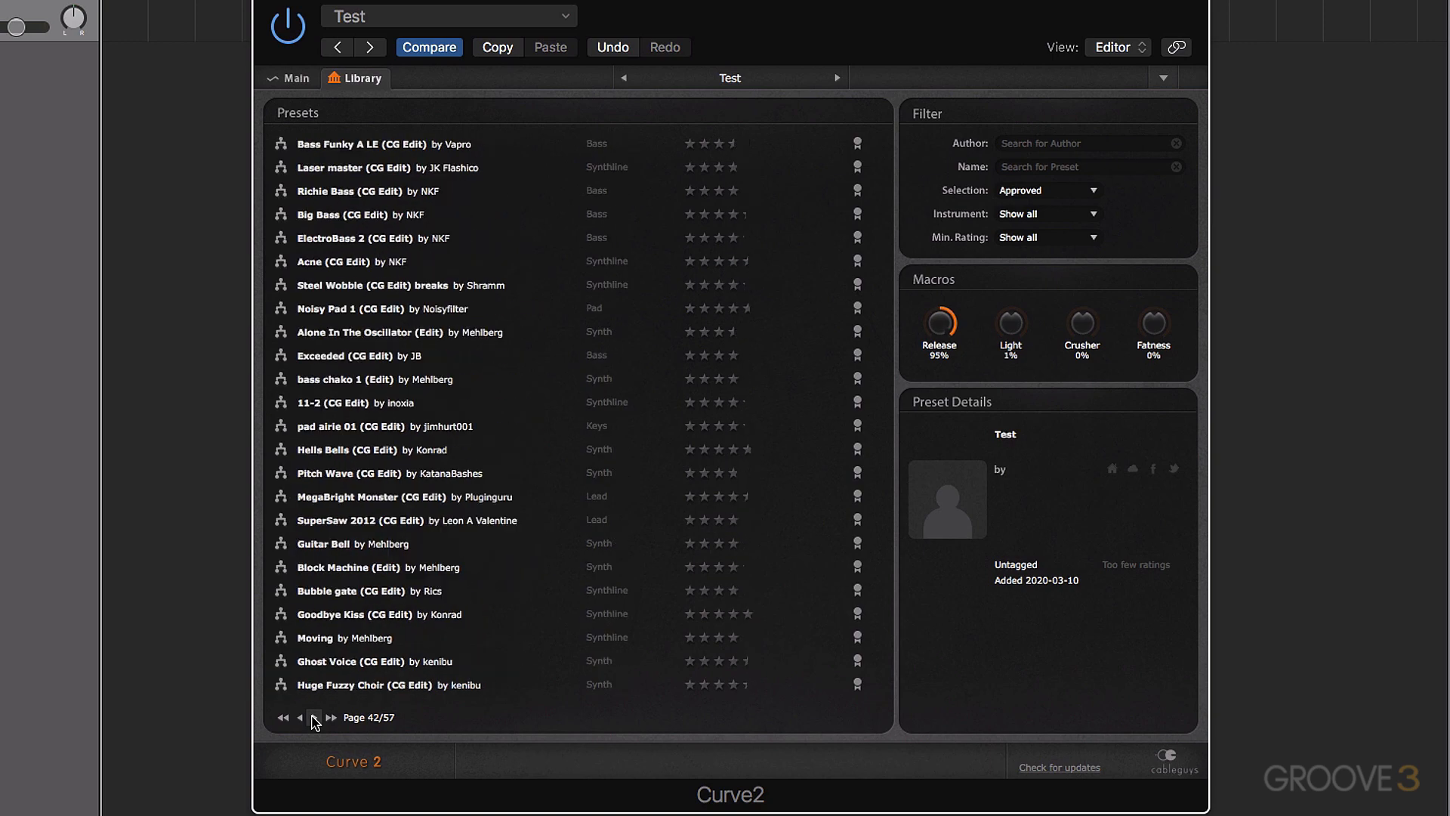
left_click(330, 717)
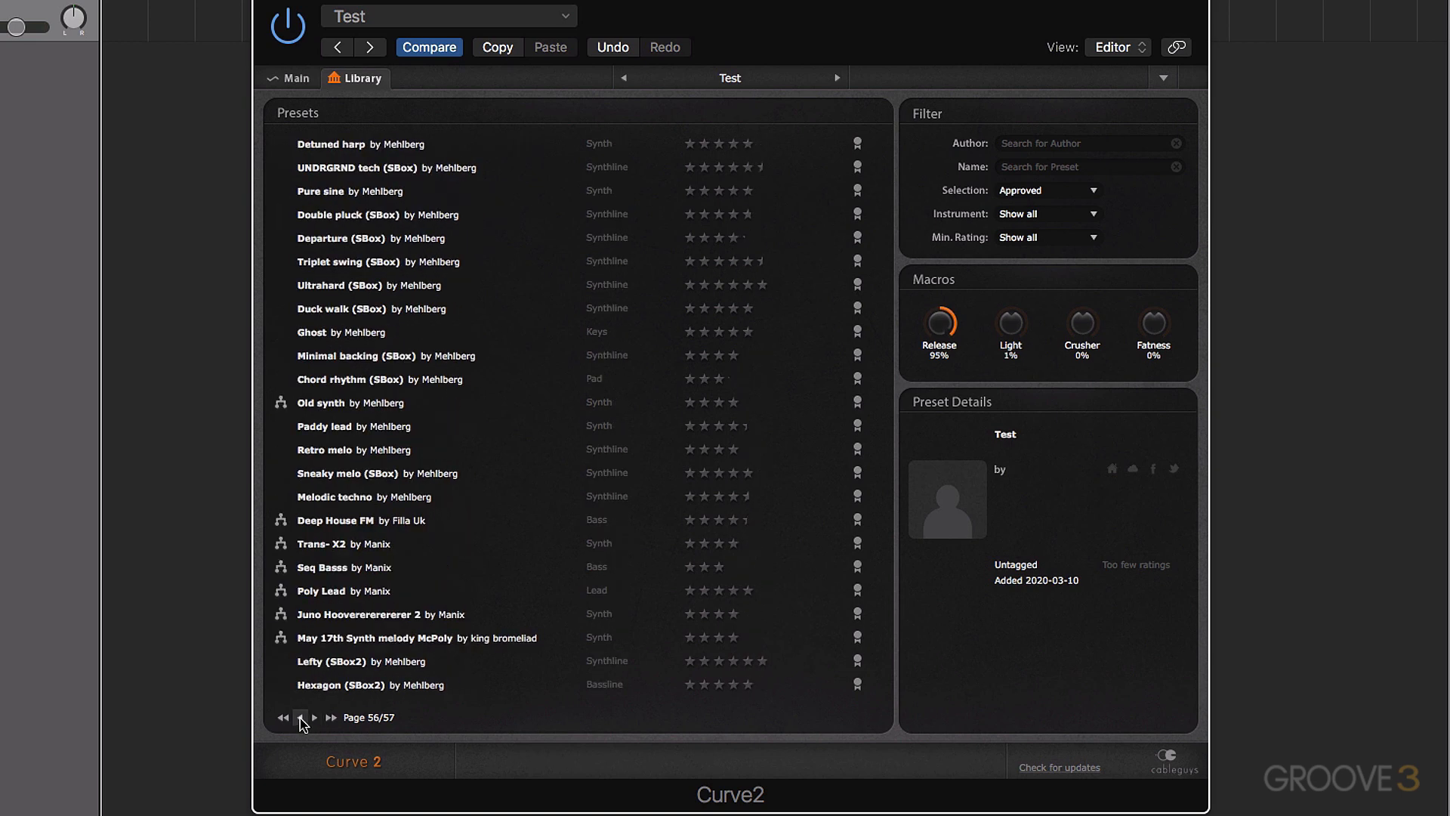